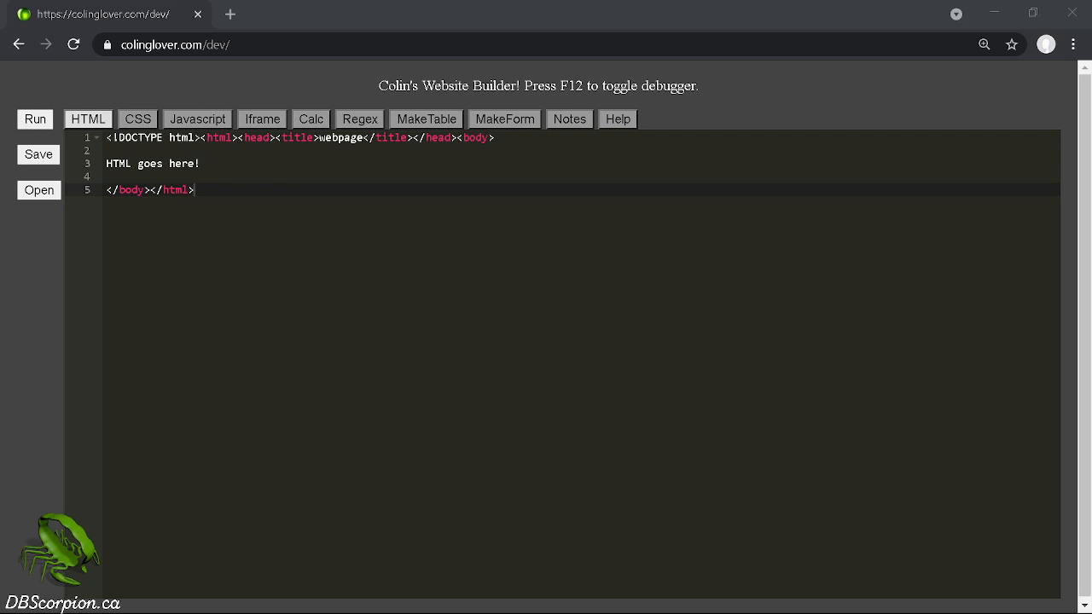
Add the test text gfdgd to the HTML body and move on to the page's CSS rules.
type("gfdgd")
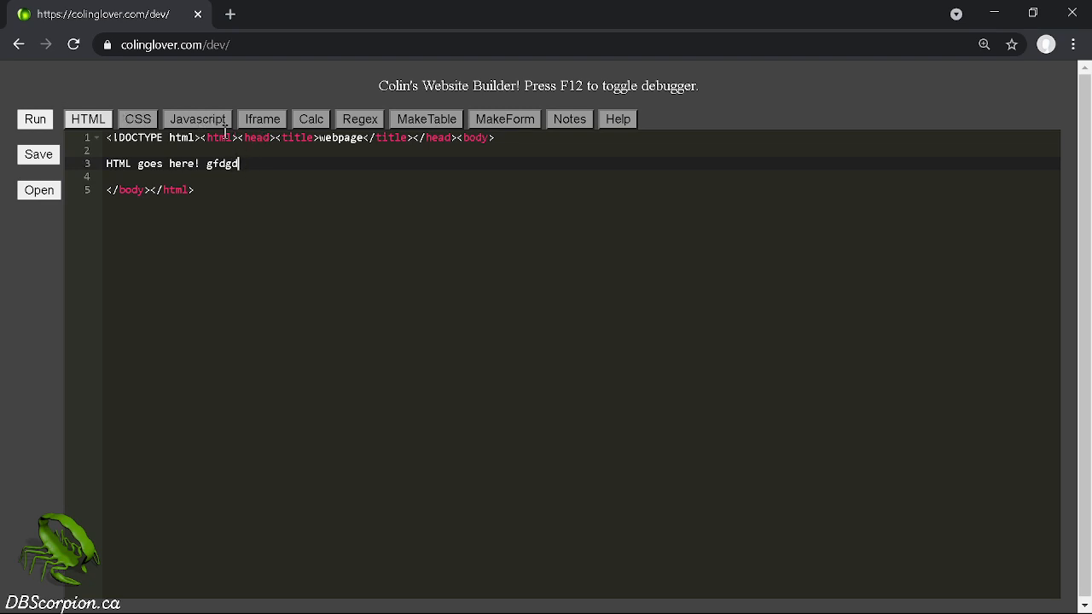
left_click(138, 118)
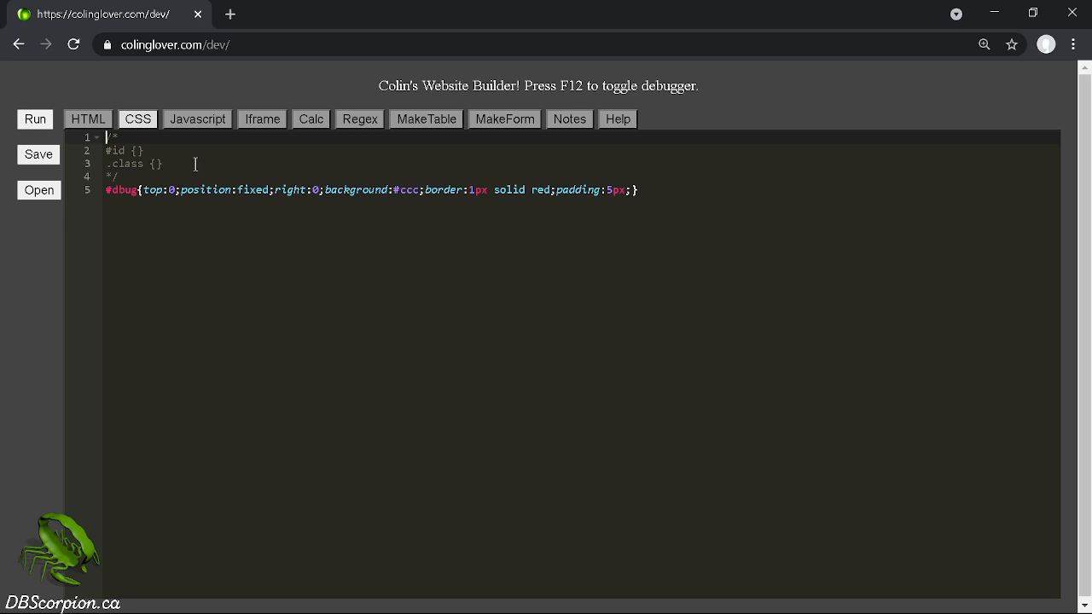
mouse_move(202, 118)
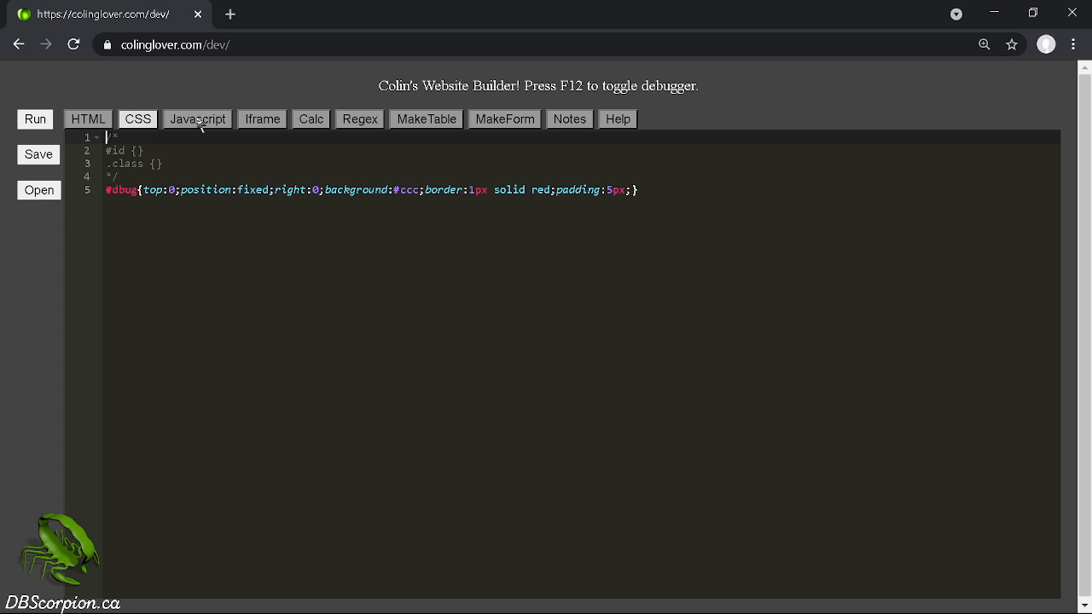
Show the page's JavaScript with its debug and echo helper functions.
left_click(197, 119)
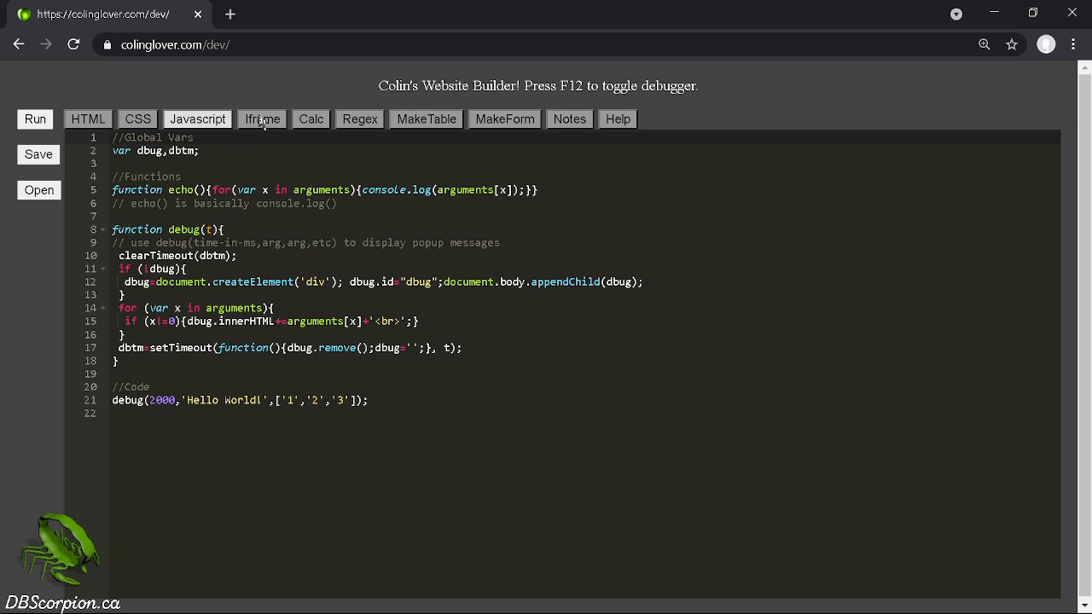
Render the page in the Iframe preview showing gfdgd, then review the HTML and JavaScript sources.
left_click(262, 119)
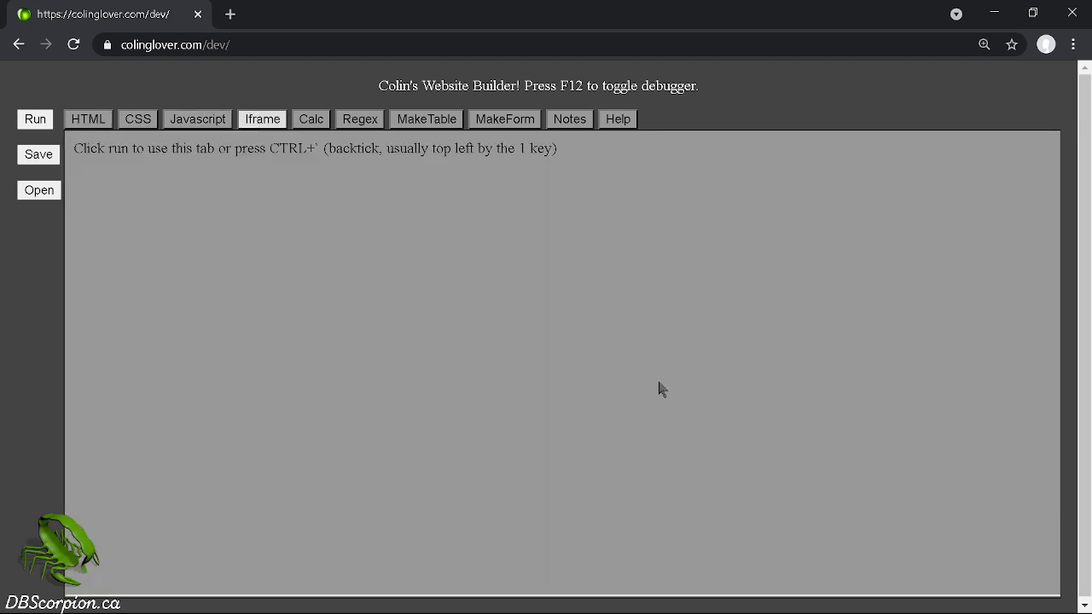
mouse_move(669, 389)
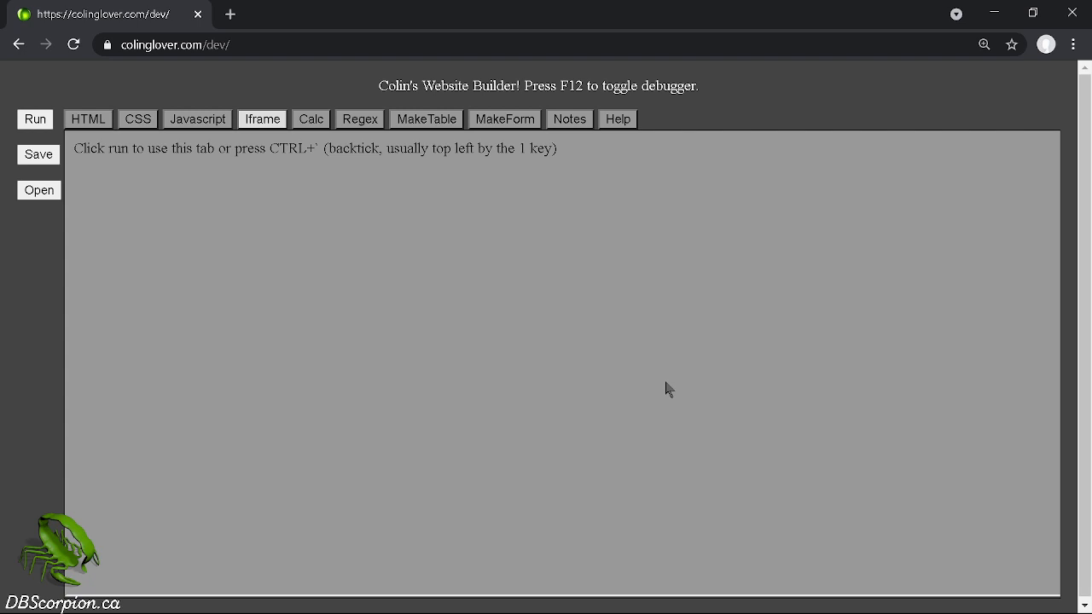
mouse_move(430, 290)
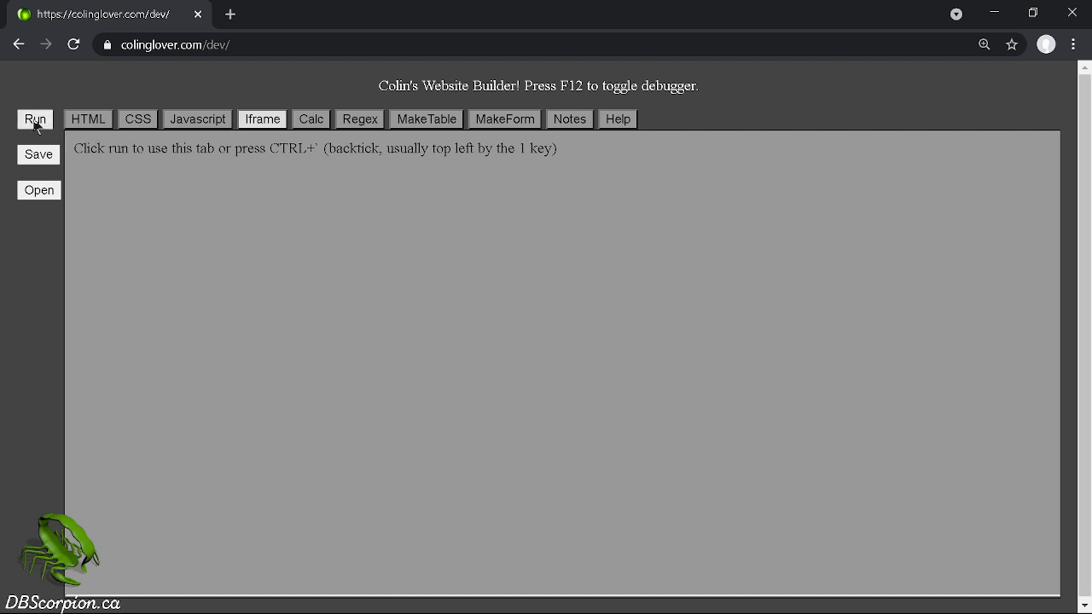
left_click(35, 119)
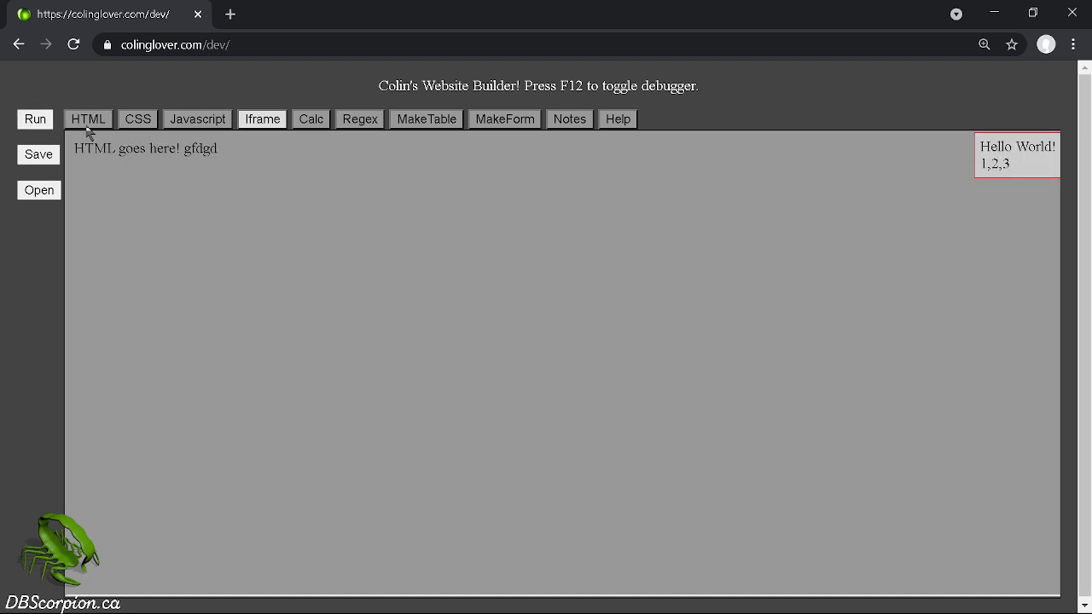
left_click(88, 119)
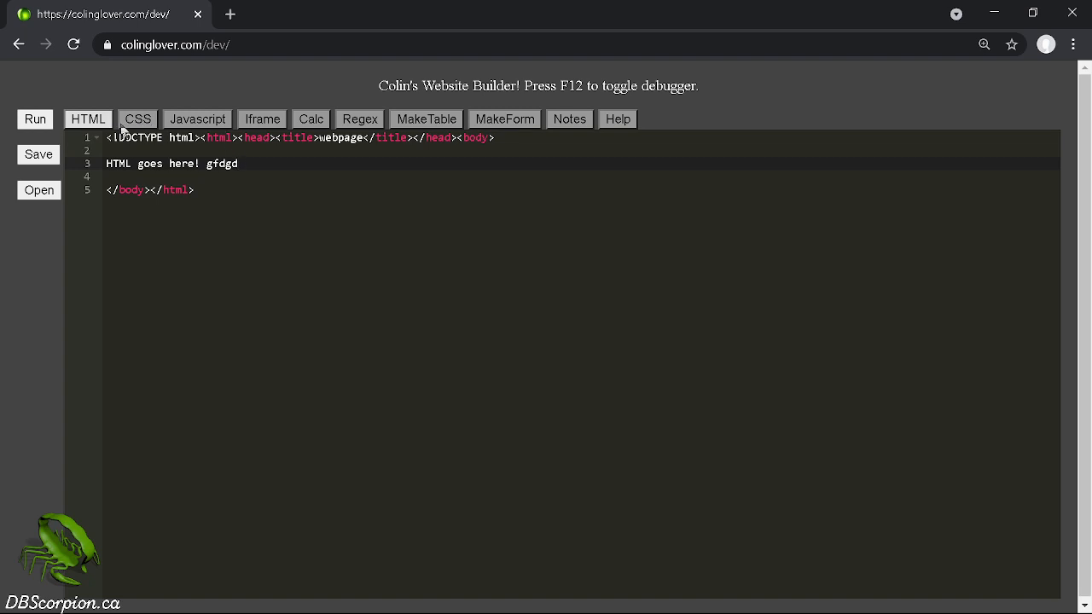
left_click(197, 118)
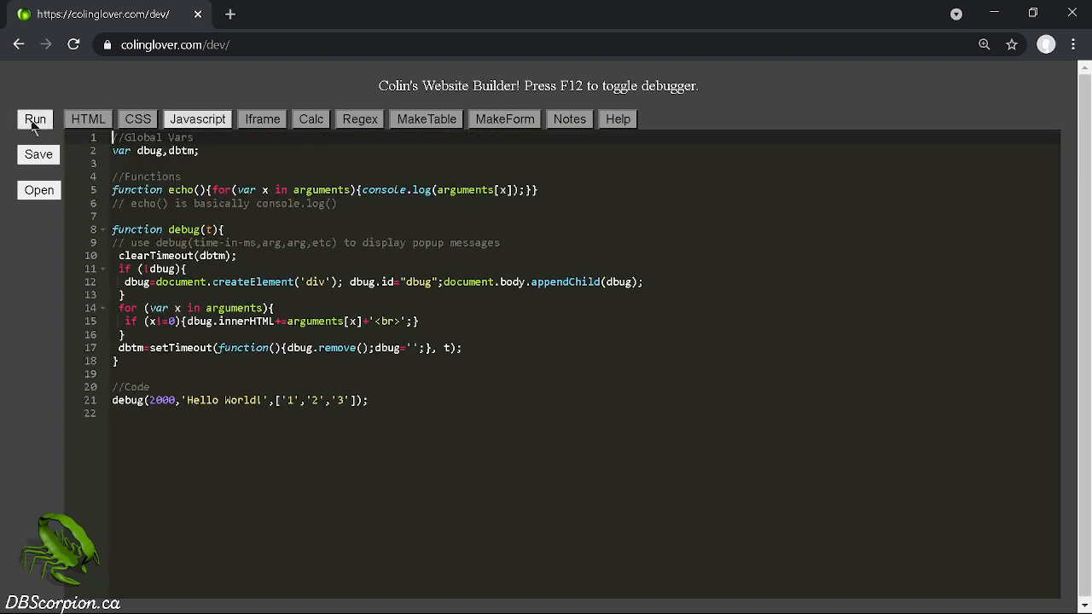
Rerun the page several times to show the Hello World! 1,2,3 debug popup, ending on the JavaScript source.
left_click(35, 119)
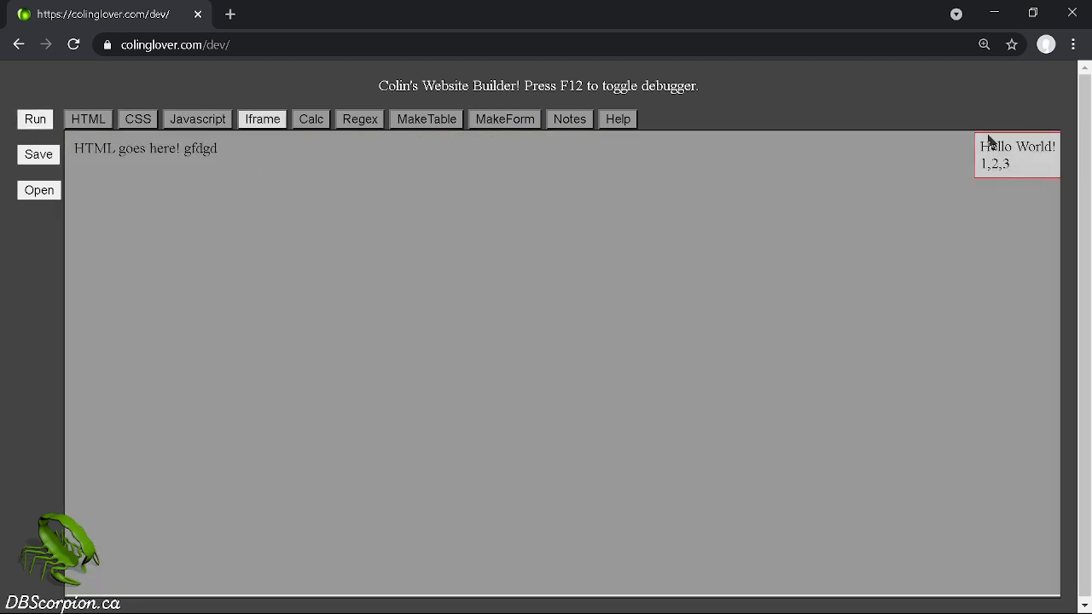
left_click(35, 119)
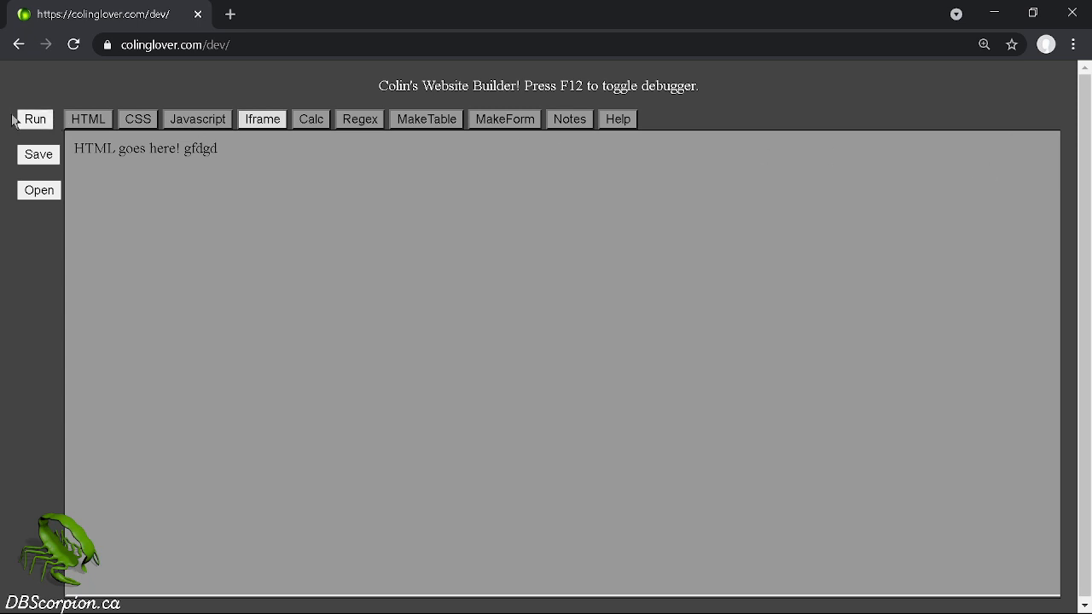
left_click(35, 119)
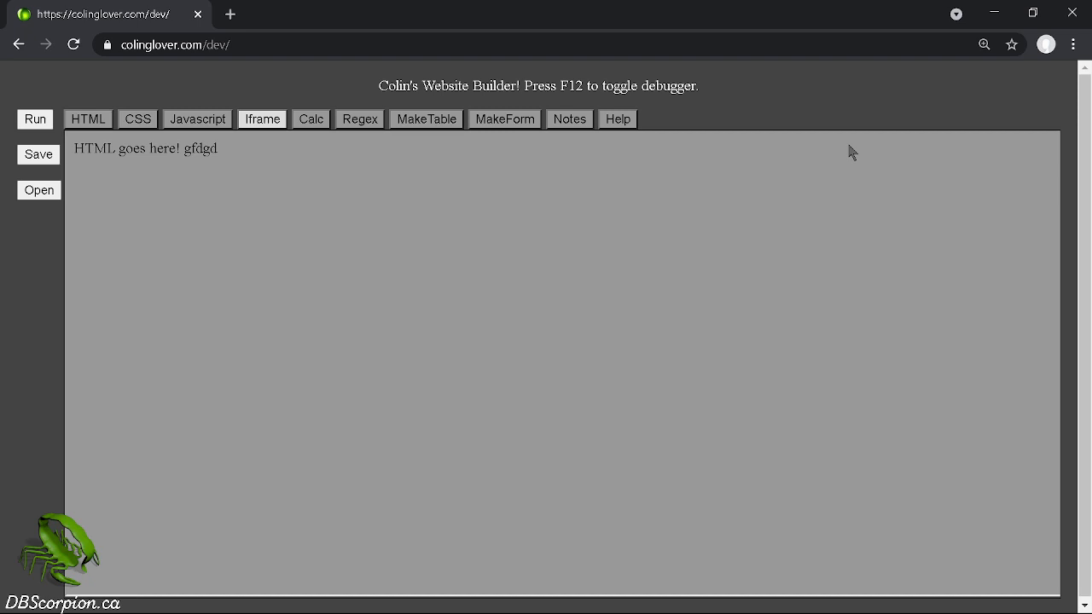
mouse_move(823, 149)
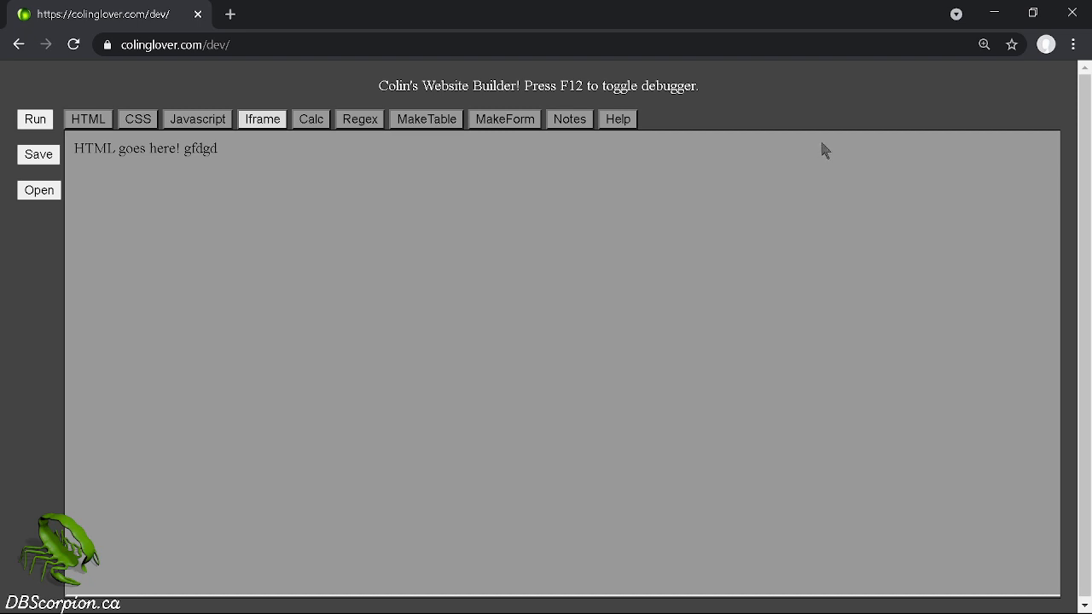
left_click(197, 118)
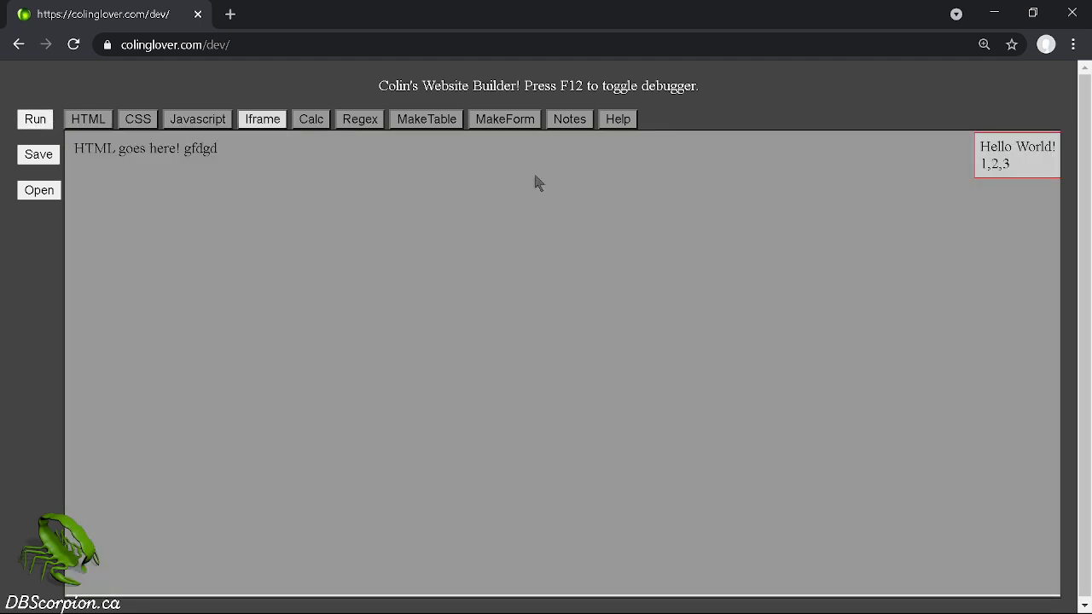
mouse_move(911, 204)
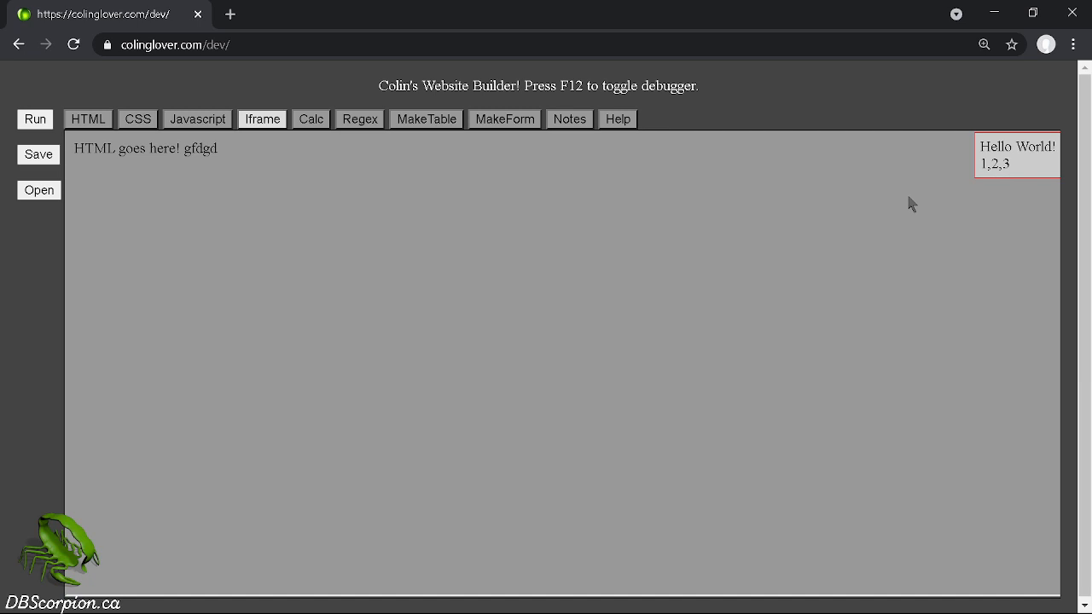
mouse_move(1034, 169)
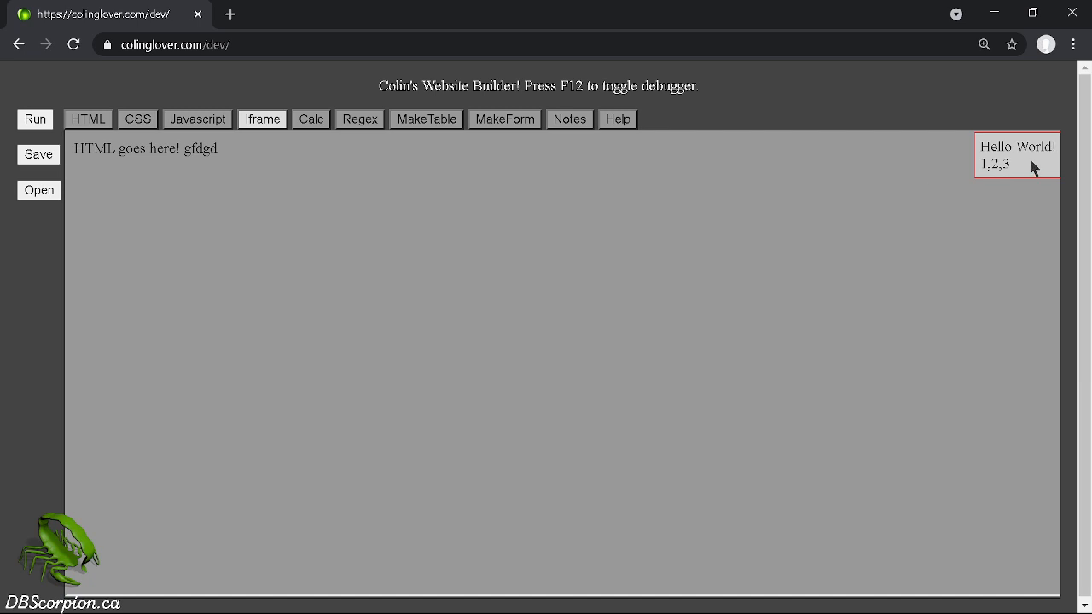
mouse_move(414, 177)
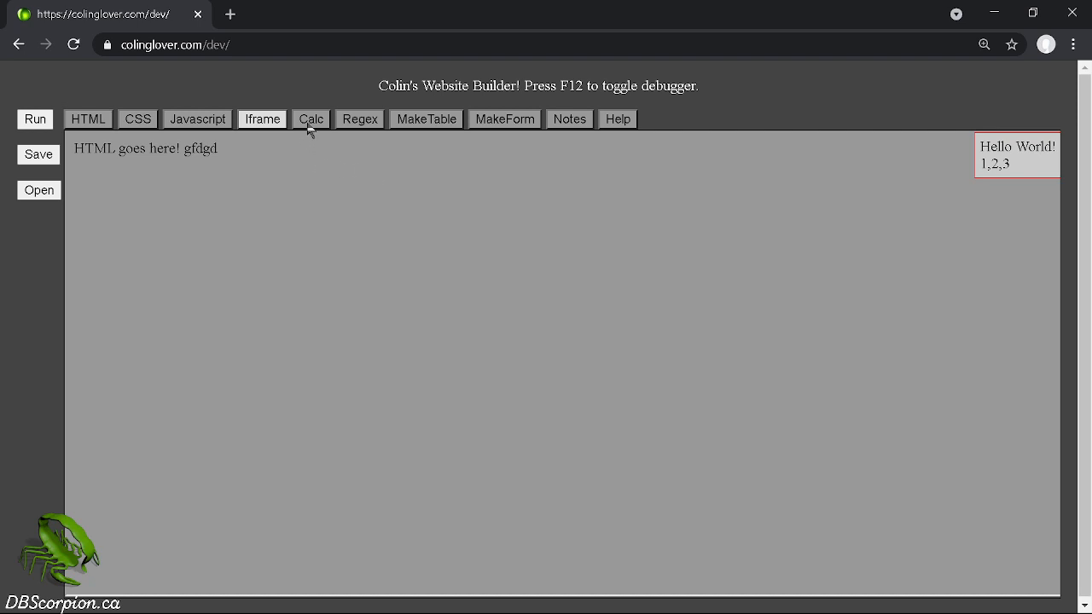
Evaluate 1+1 with doMath in the built-in calculator.
left_click(310, 118)
type("1+1")
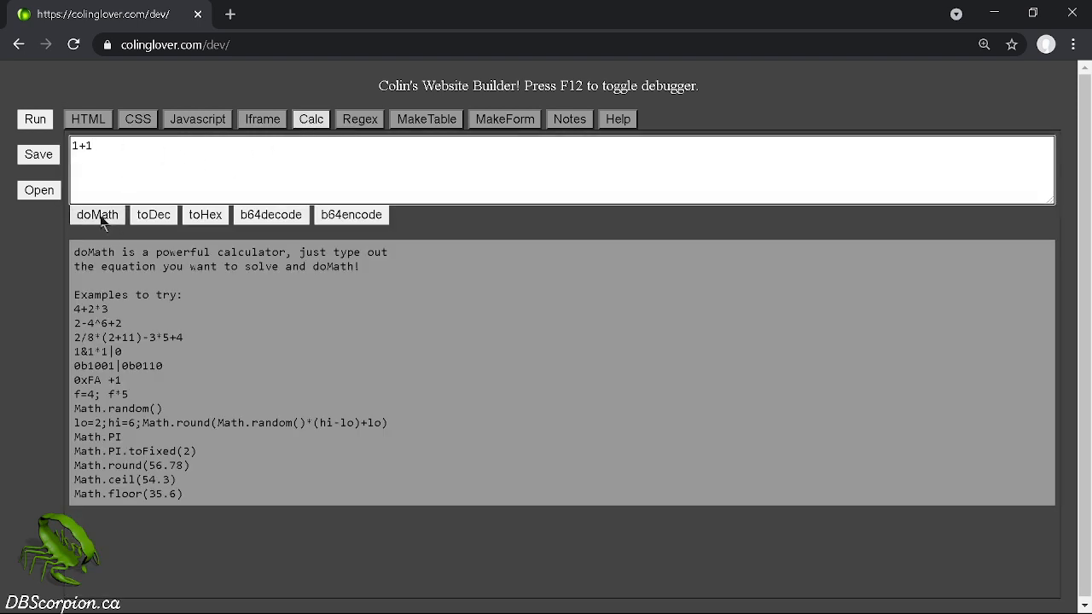
left_click(97, 215)
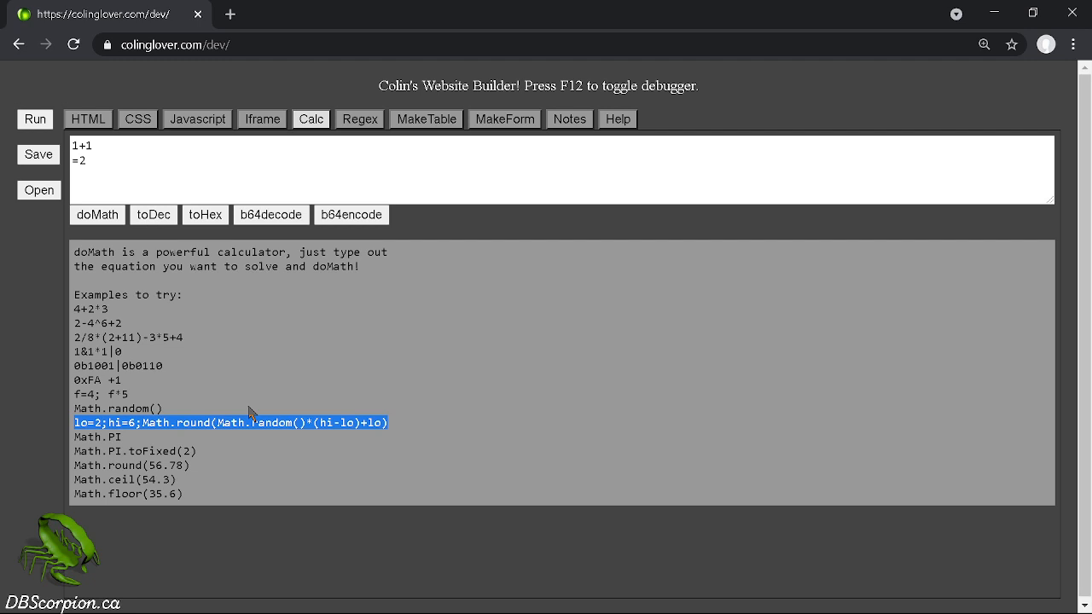
mouse_move(154, 214)
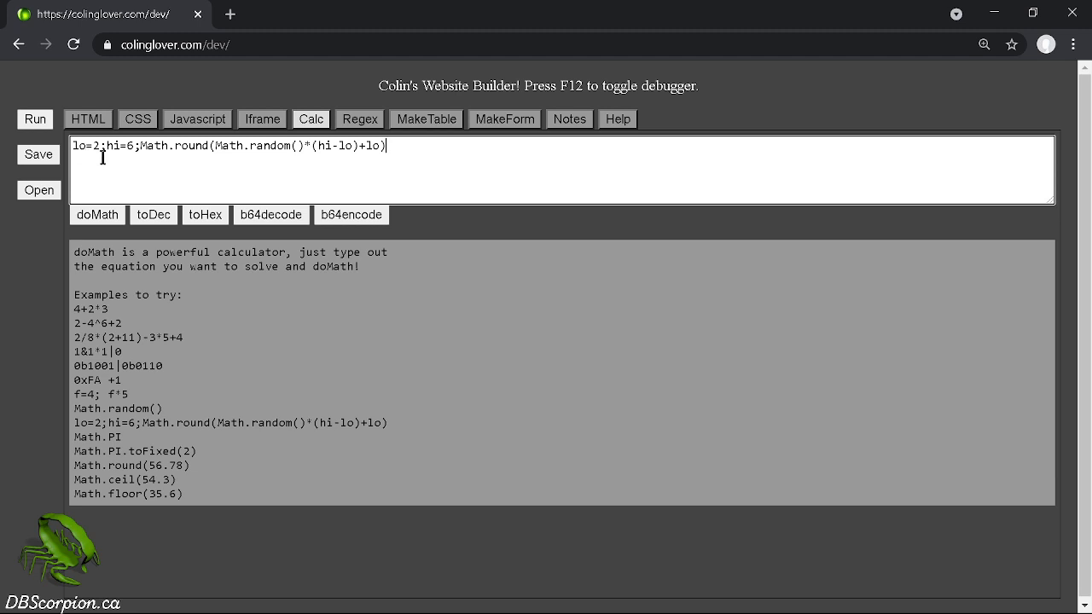
mouse_move(172, 157)
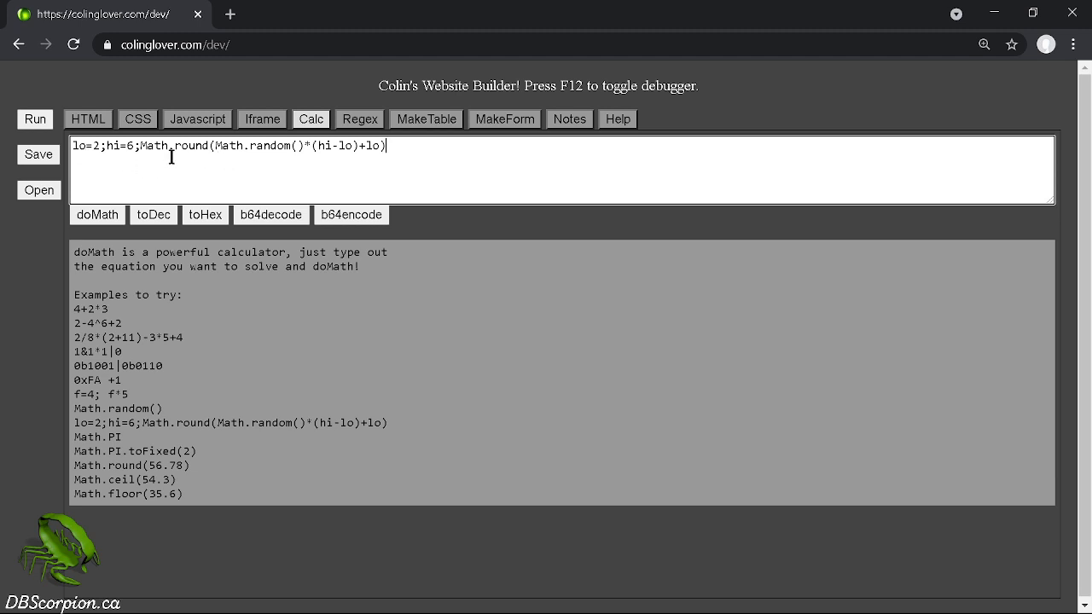
Evaluate the Math.random expression between 2 and 6 three times for fresh random results.
double_click(269, 146)
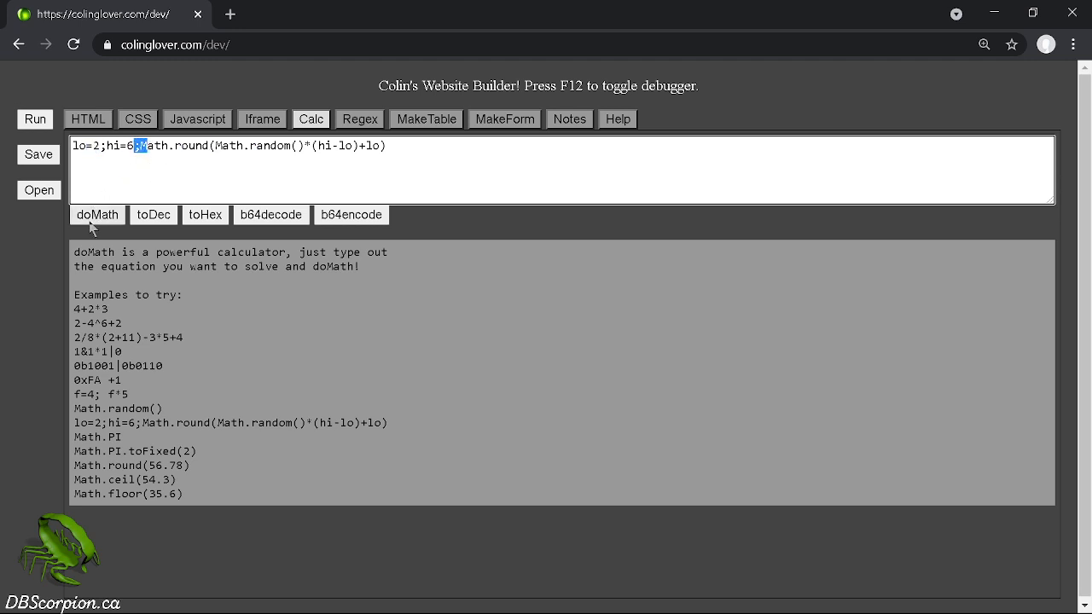
left_click(96, 214)
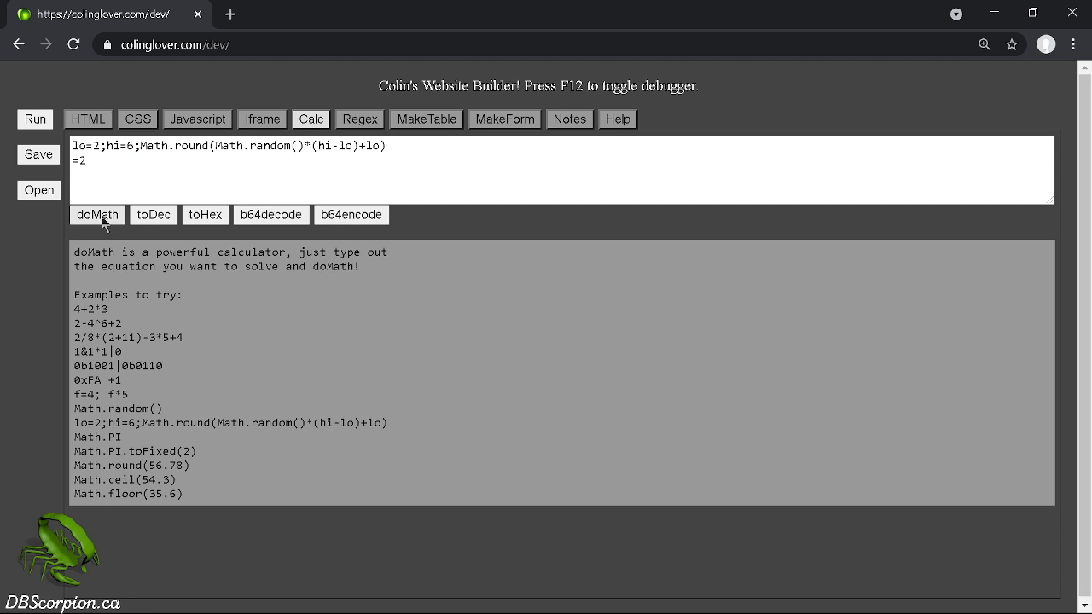
left_click(98, 214)
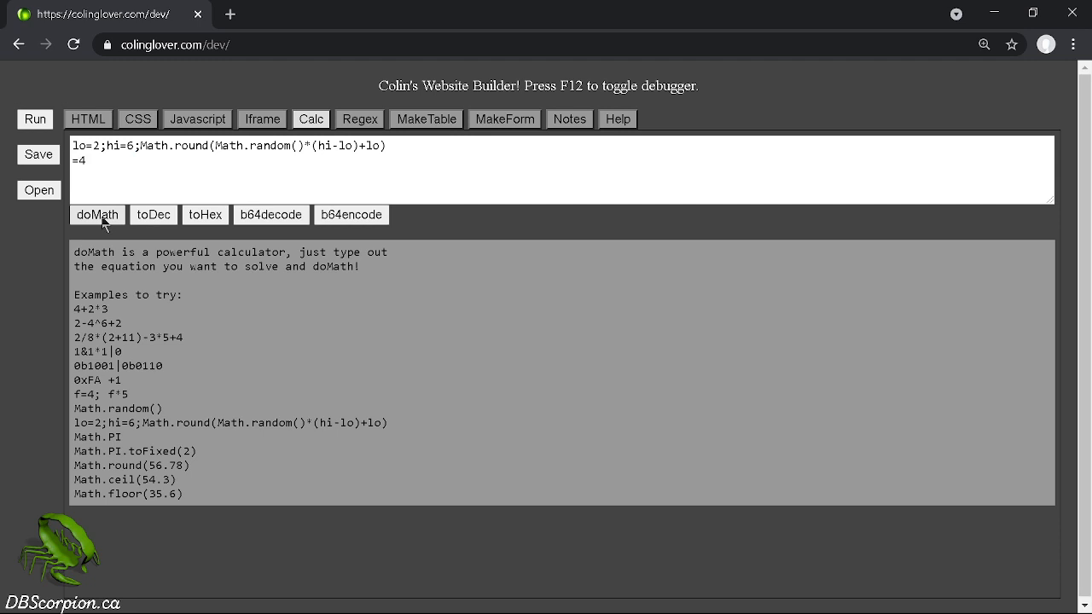
left_click(96, 214)
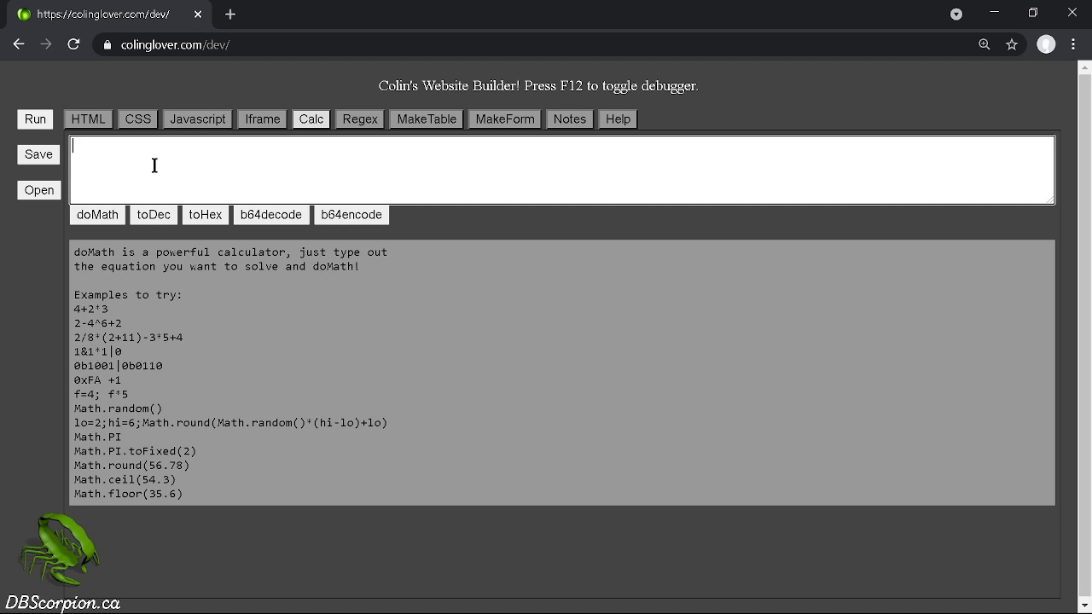
type("ff")
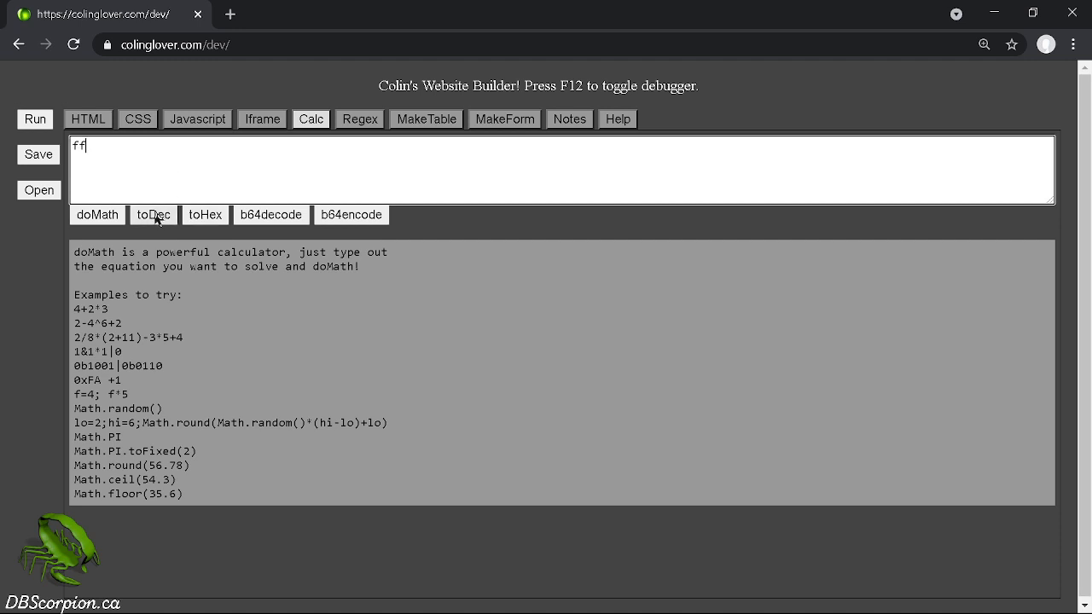
left_click(154, 214)
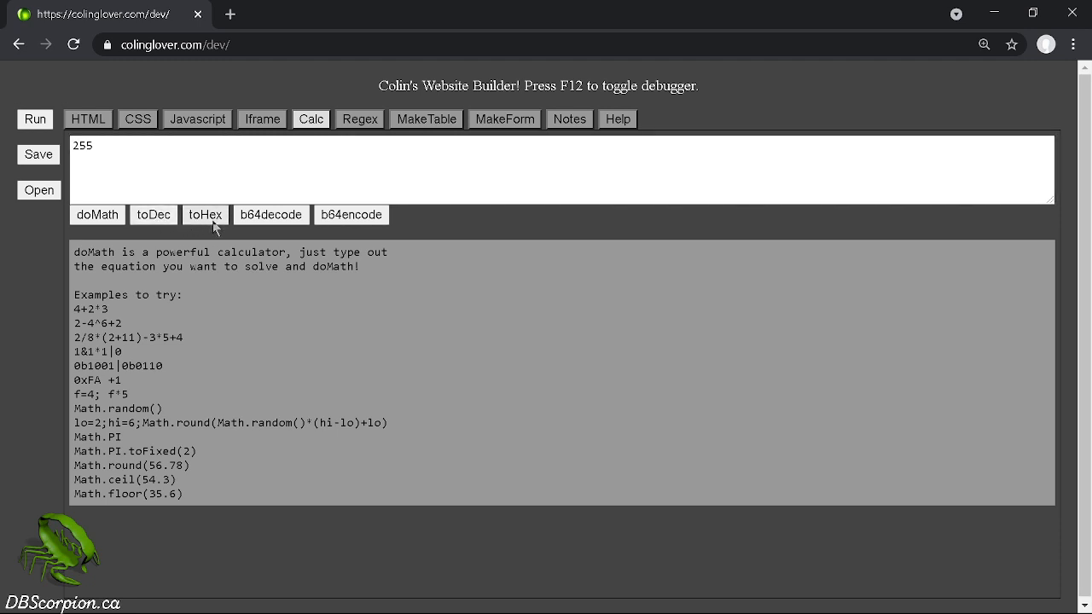
left_click(205, 215)
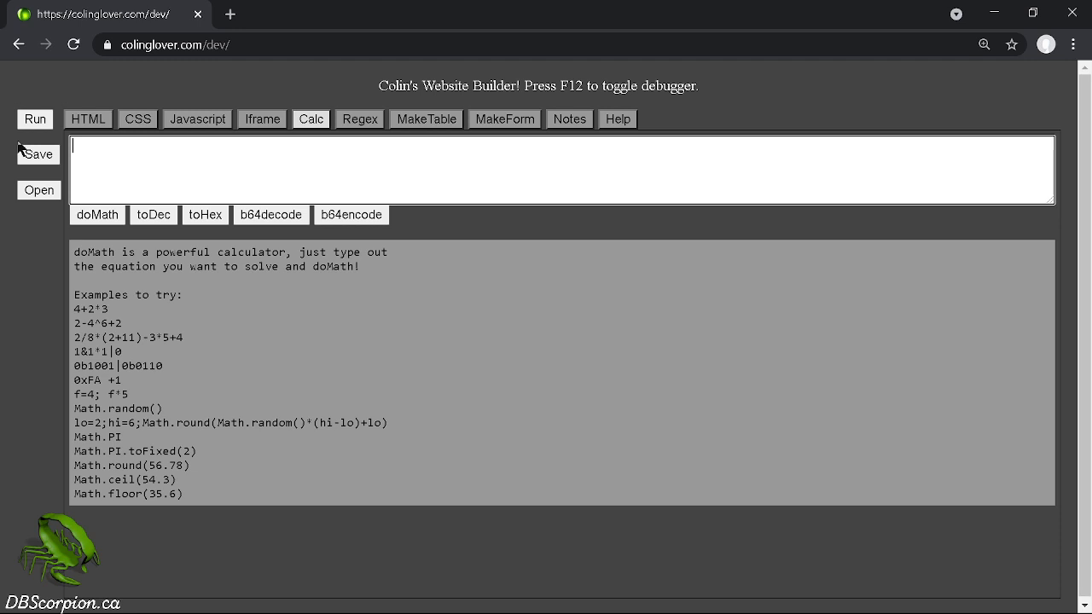
mouse_move(209, 173)
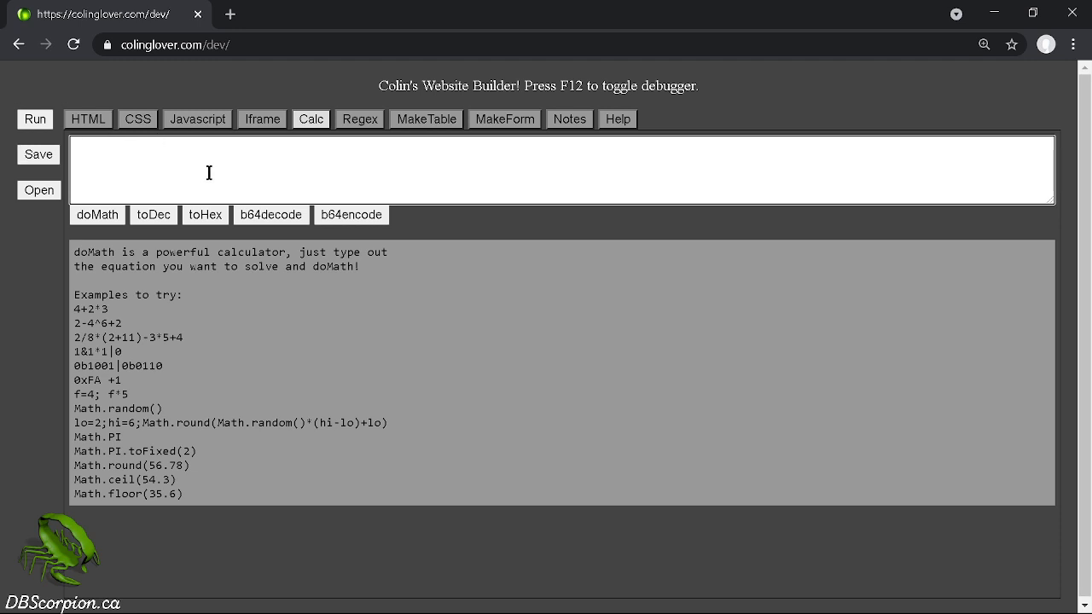
mouse_move(346, 162)
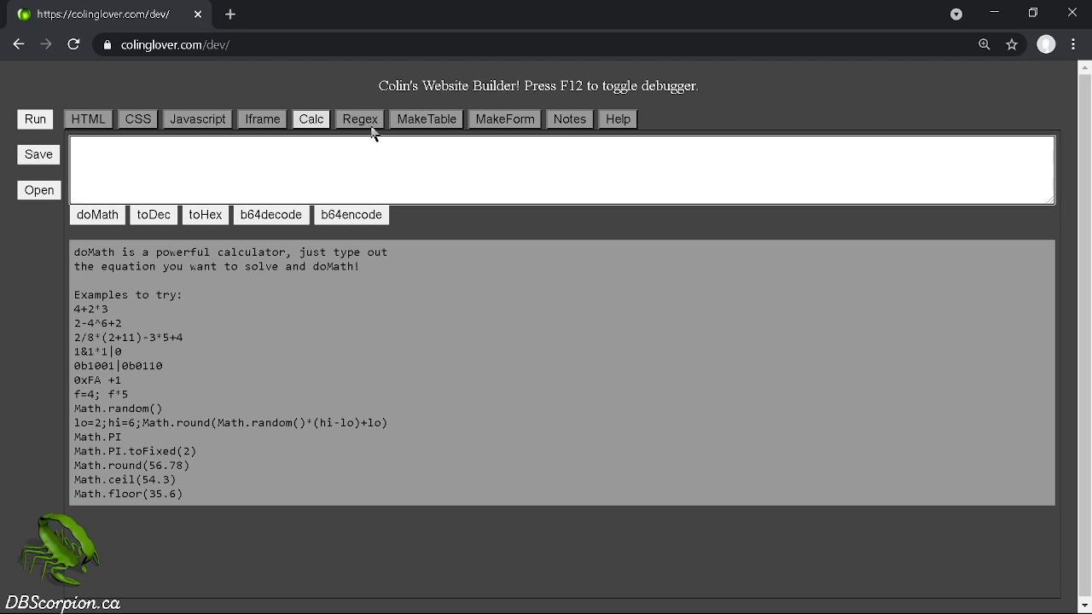
mouse_move(374, 135)
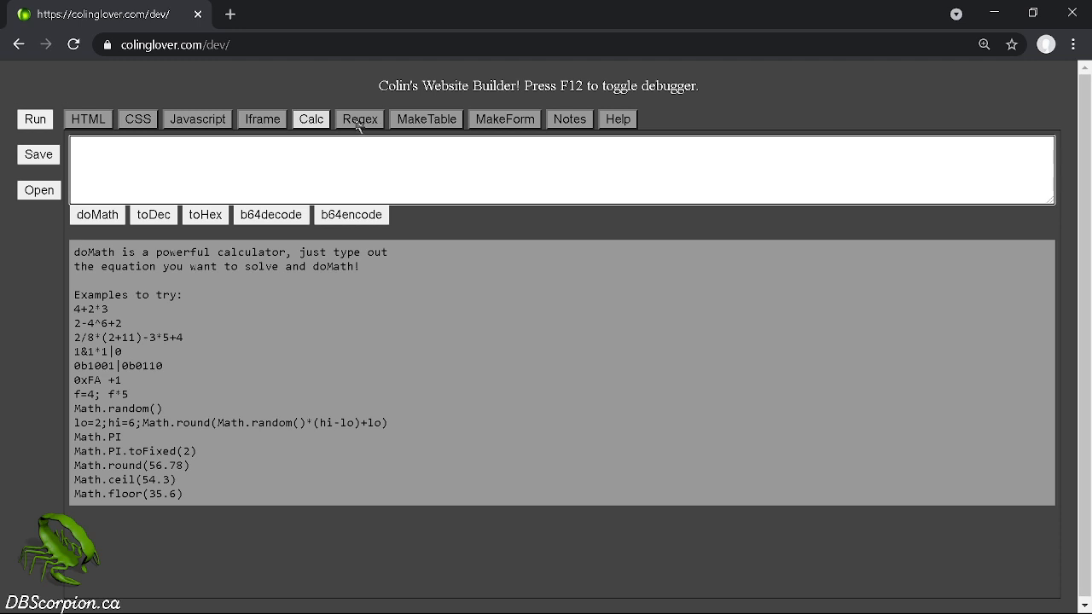
In the regex tester, change the pattern to .?([ar].)/ with no flags, then move to the table maker.
left_click(359, 119)
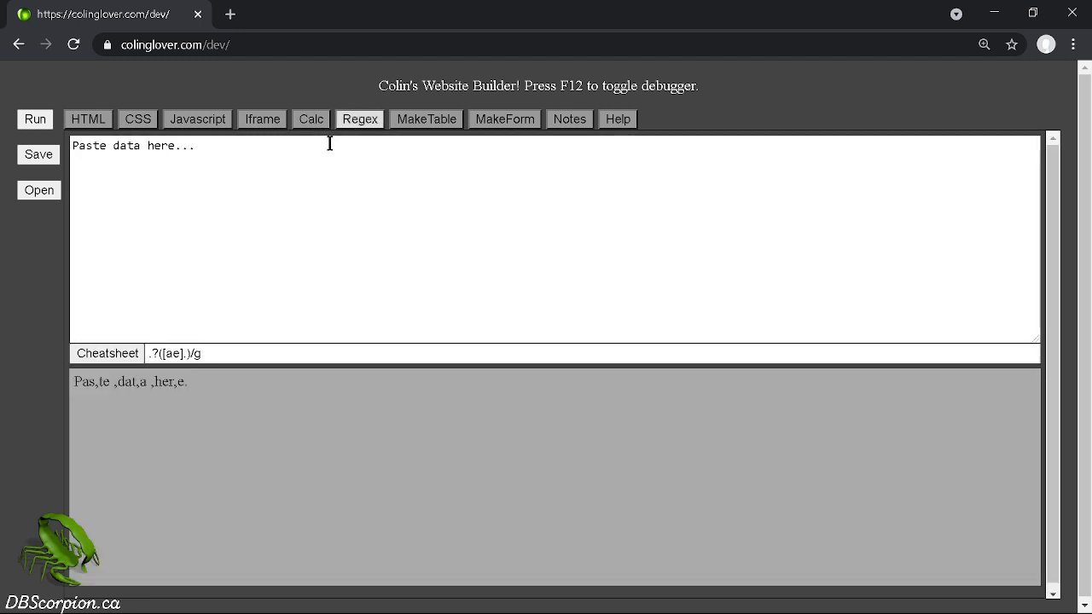
mouse_move(177, 233)
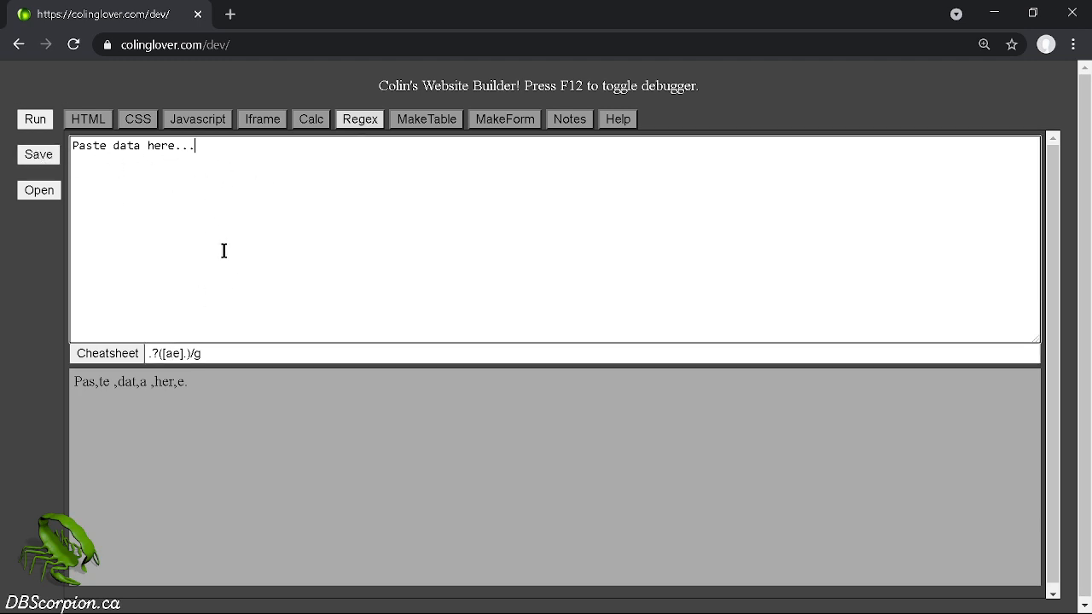
left_click(175, 353)
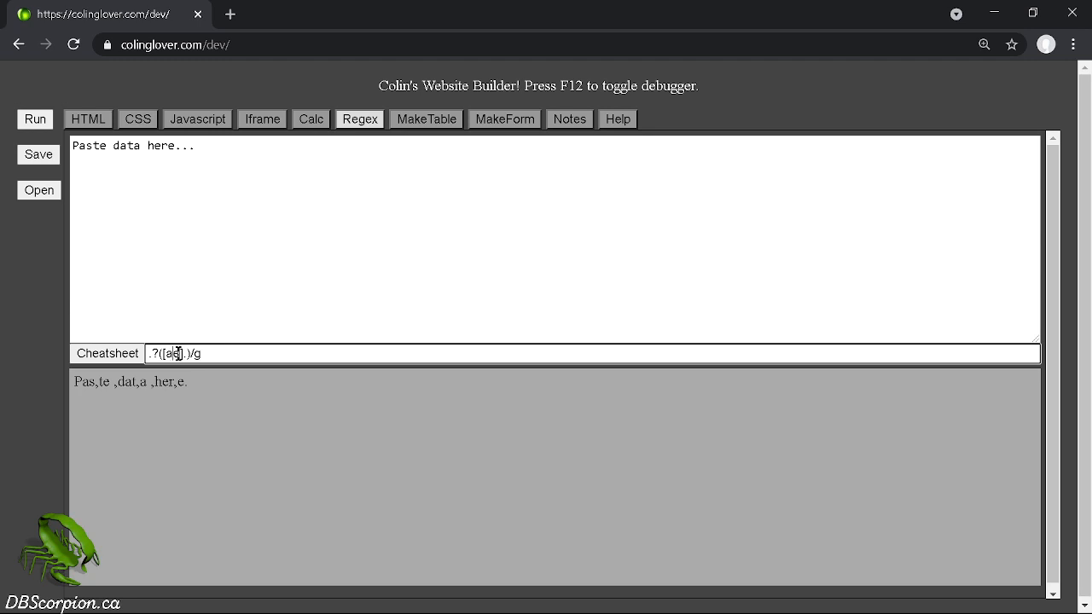
key("Backspace")
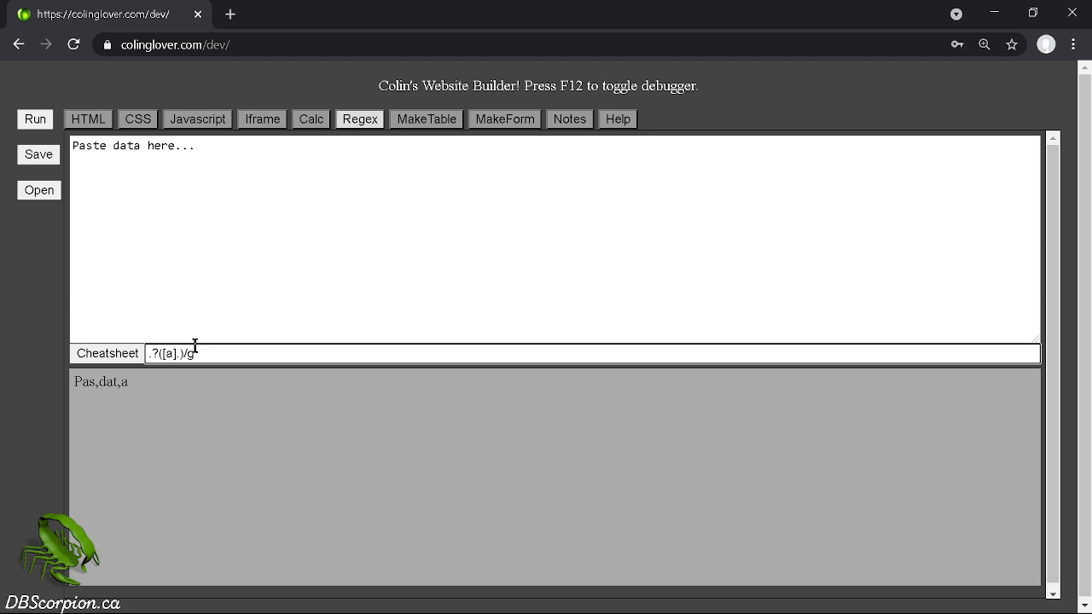
type("r")
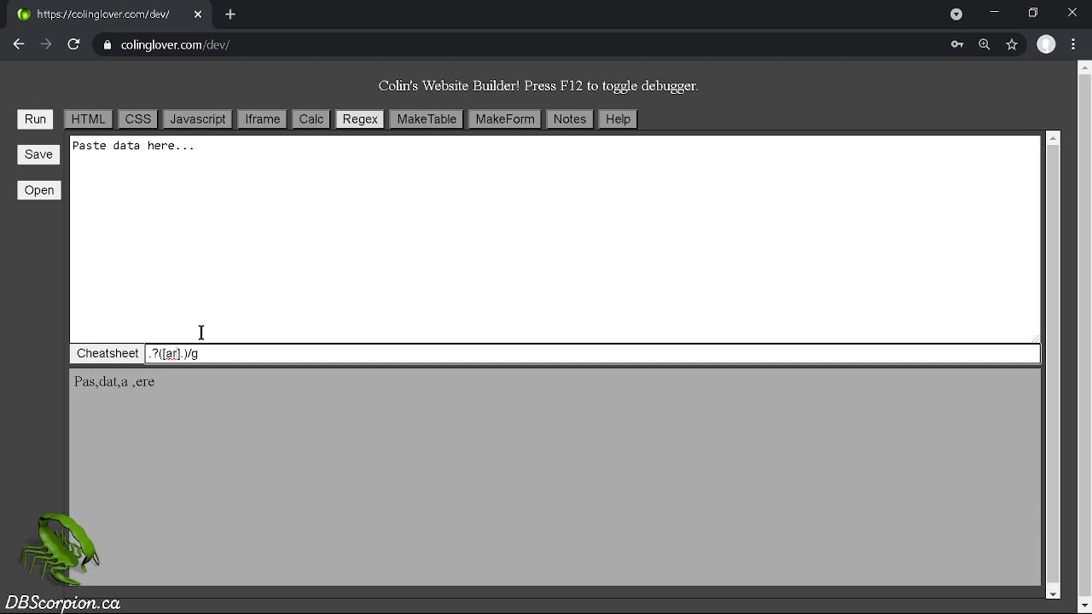
type("m")
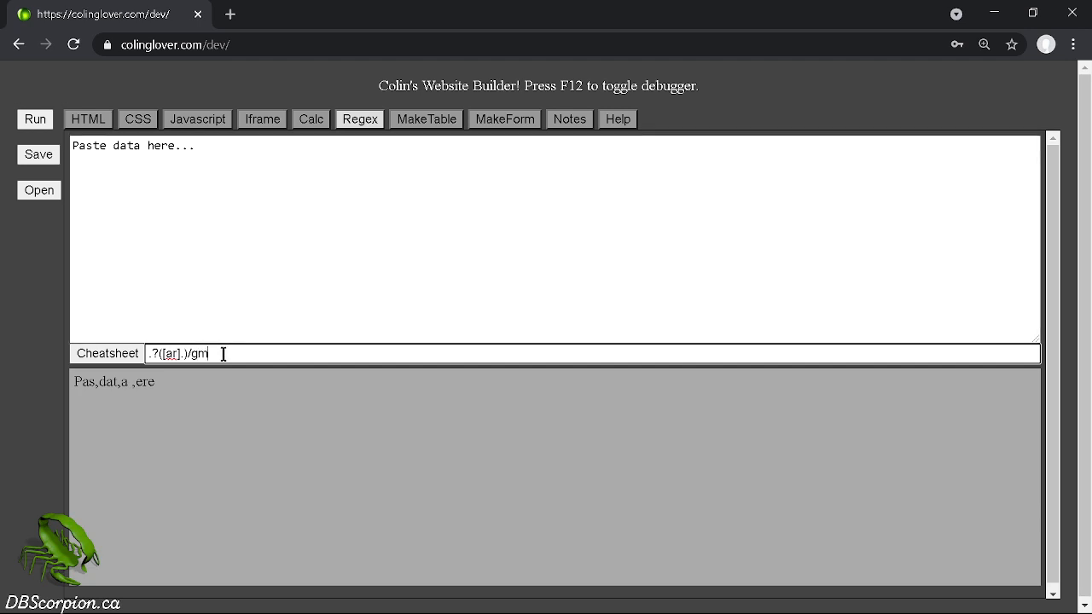
key("Backspace")
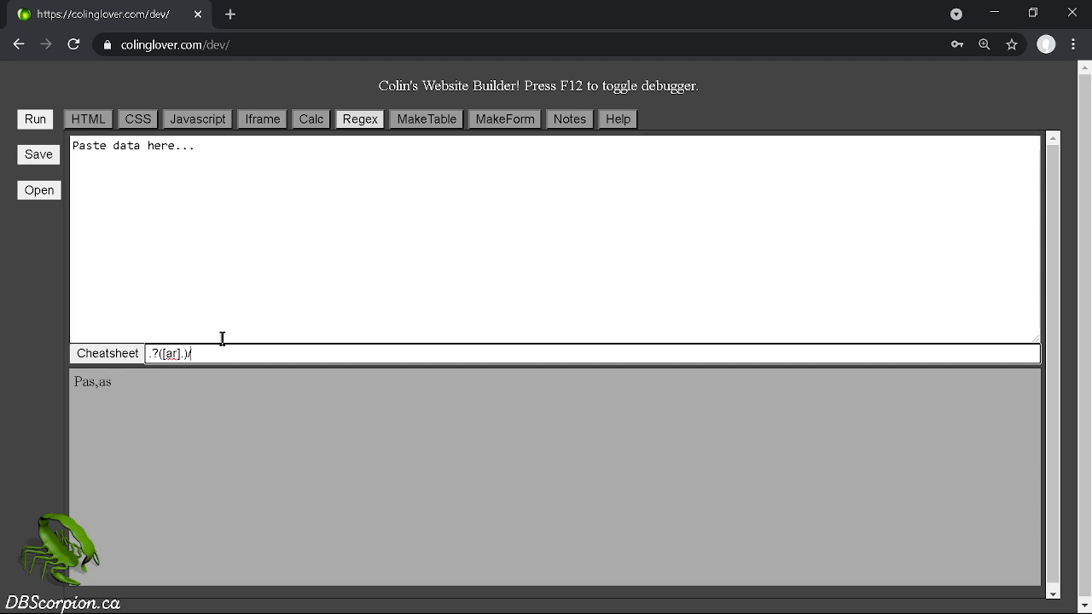
mouse_move(221, 280)
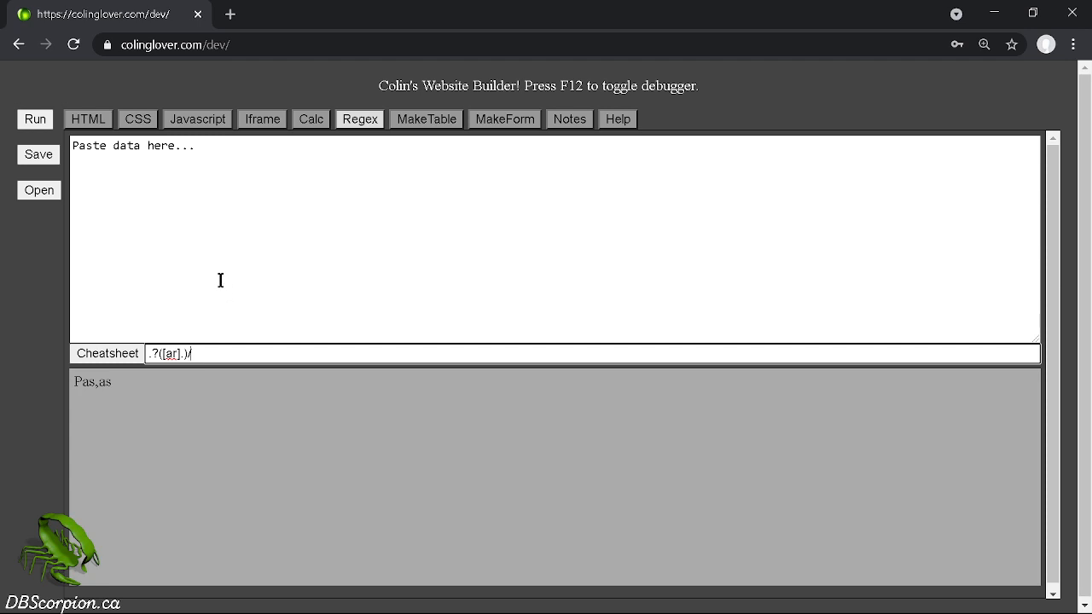
mouse_move(285, 223)
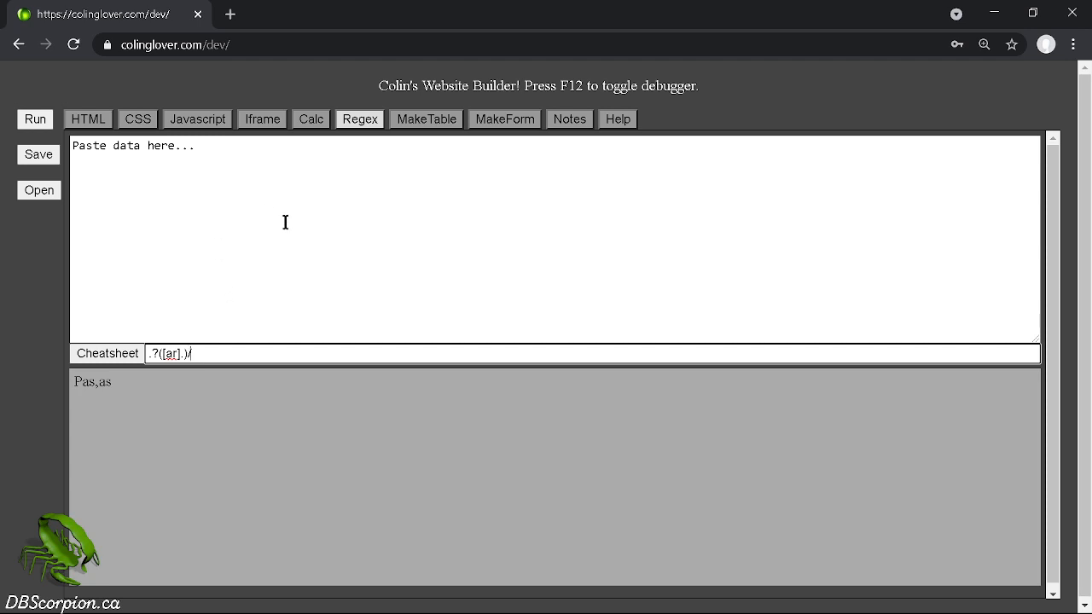
mouse_move(257, 197)
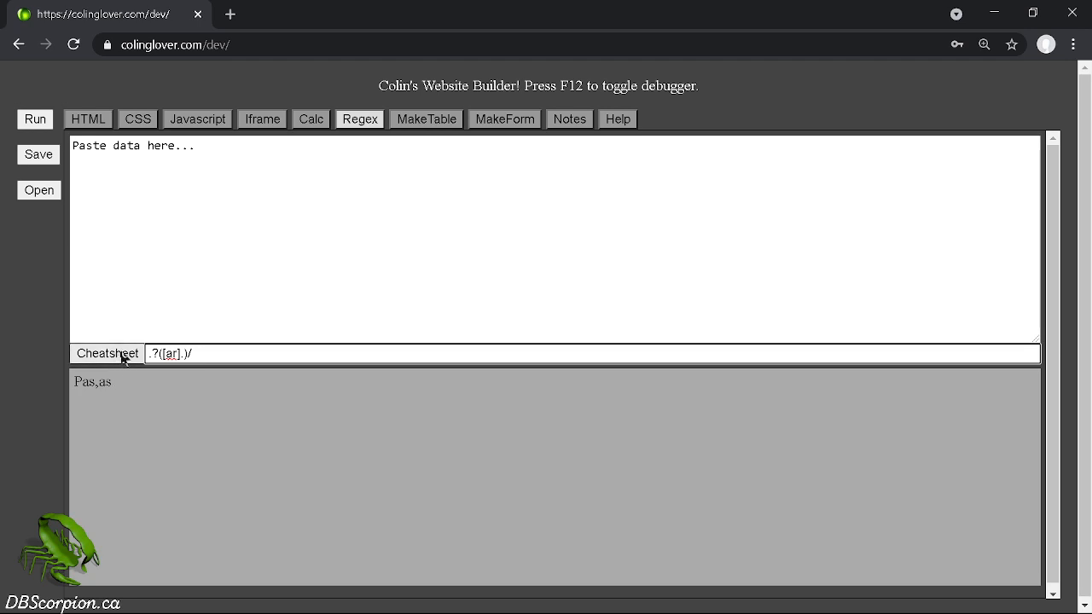
mouse_move(433, 126)
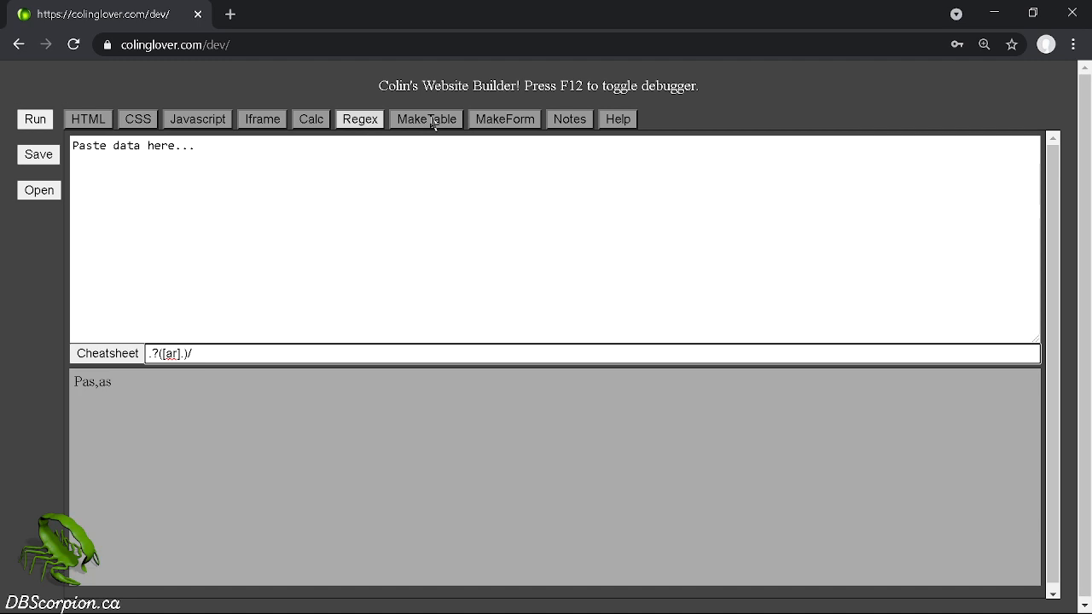
left_click(427, 119)
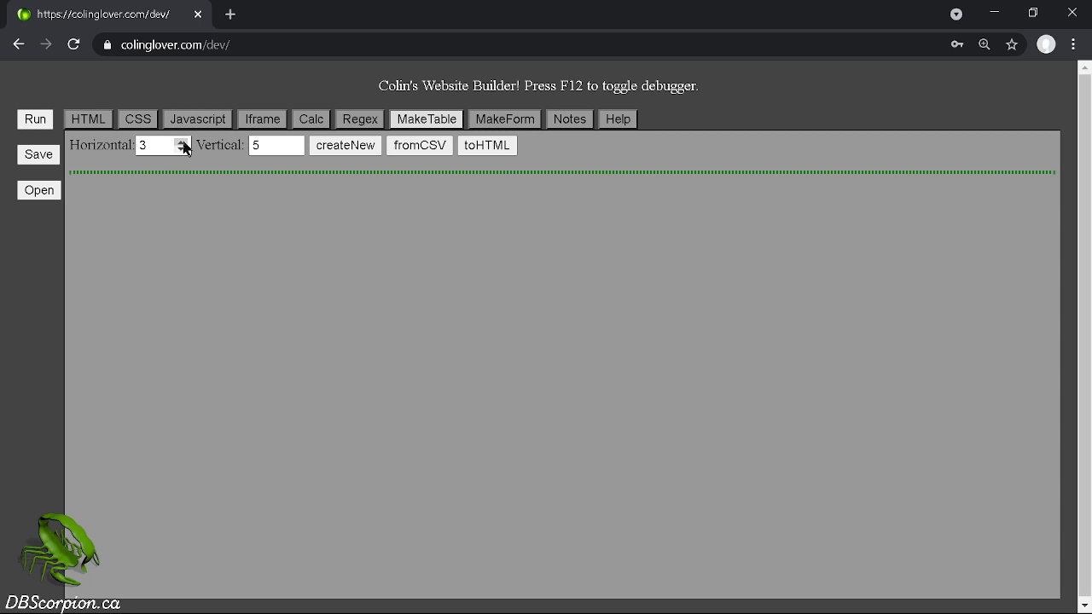
Set Horizontal and Vertical to 8 and create a new 8-by-8 table under a title row.
left_click(183, 140)
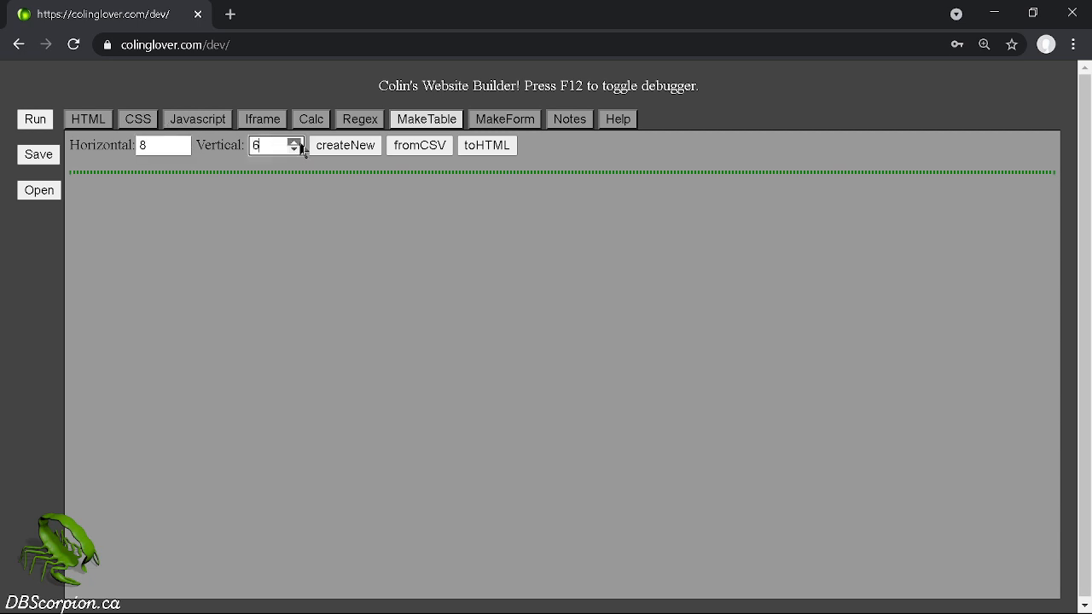
left_click(295, 141)
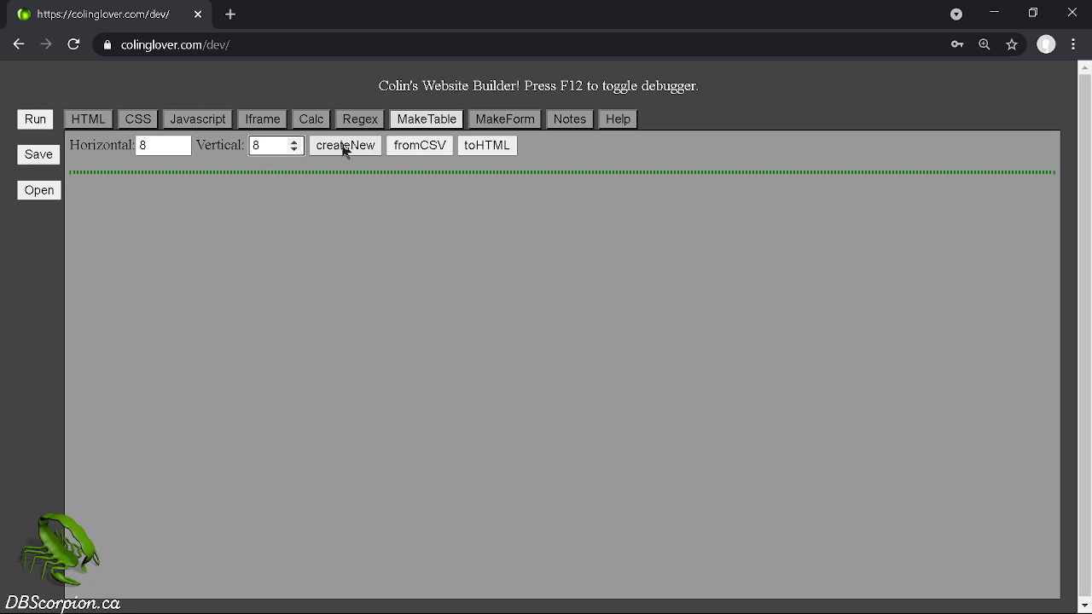
left_click(345, 144)
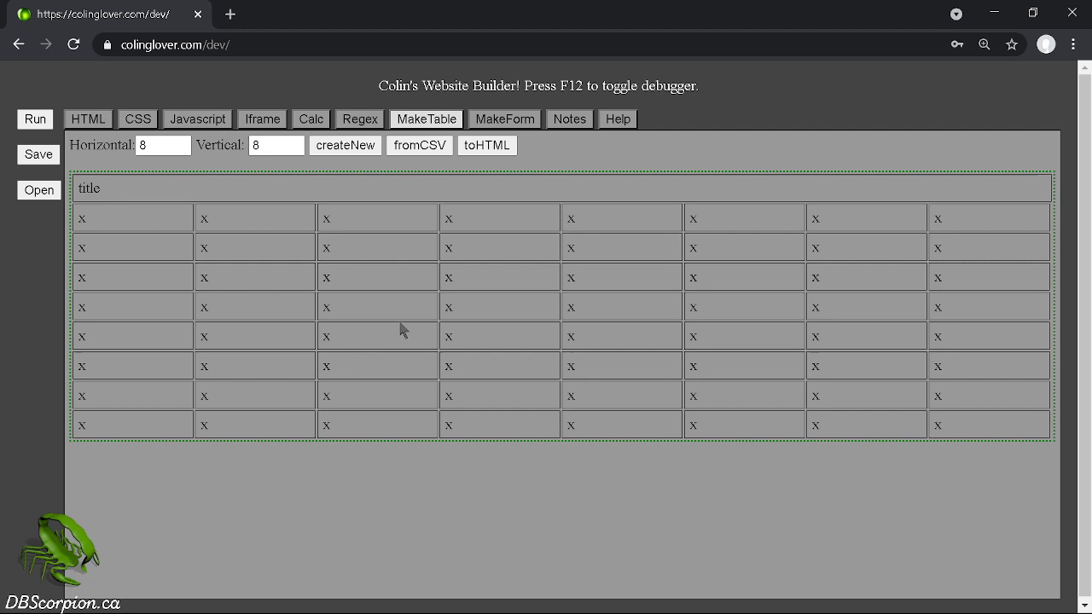
mouse_move(359, 243)
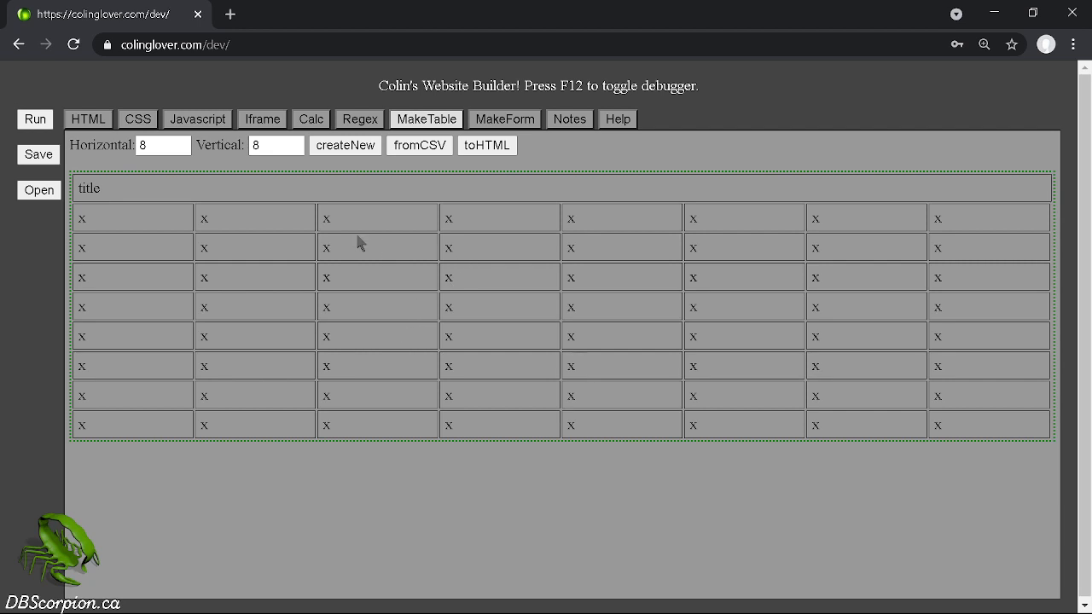
mouse_move(367, 314)
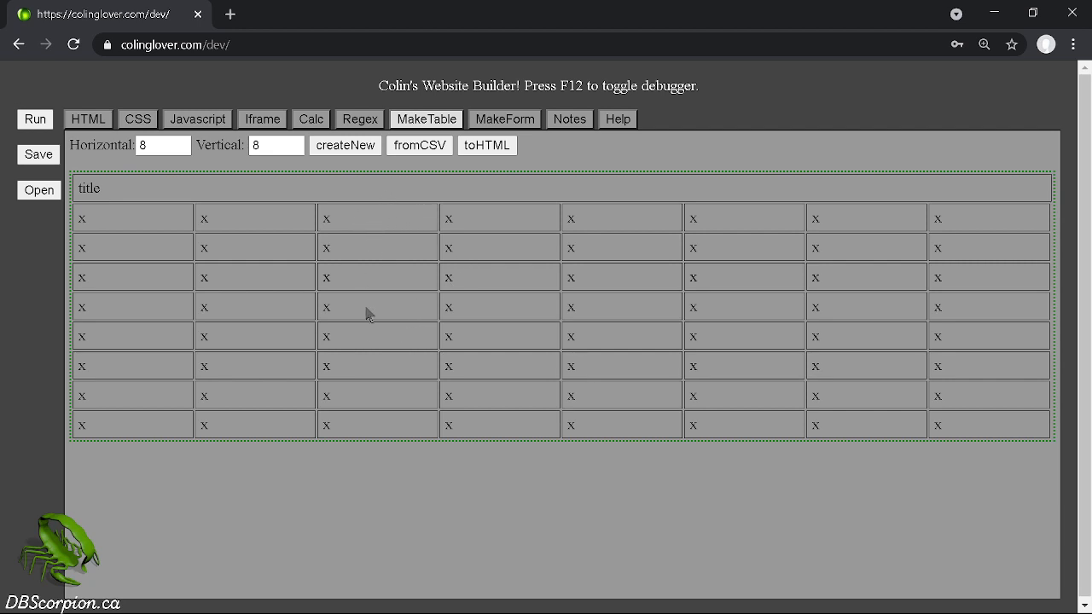
mouse_move(505, 346)
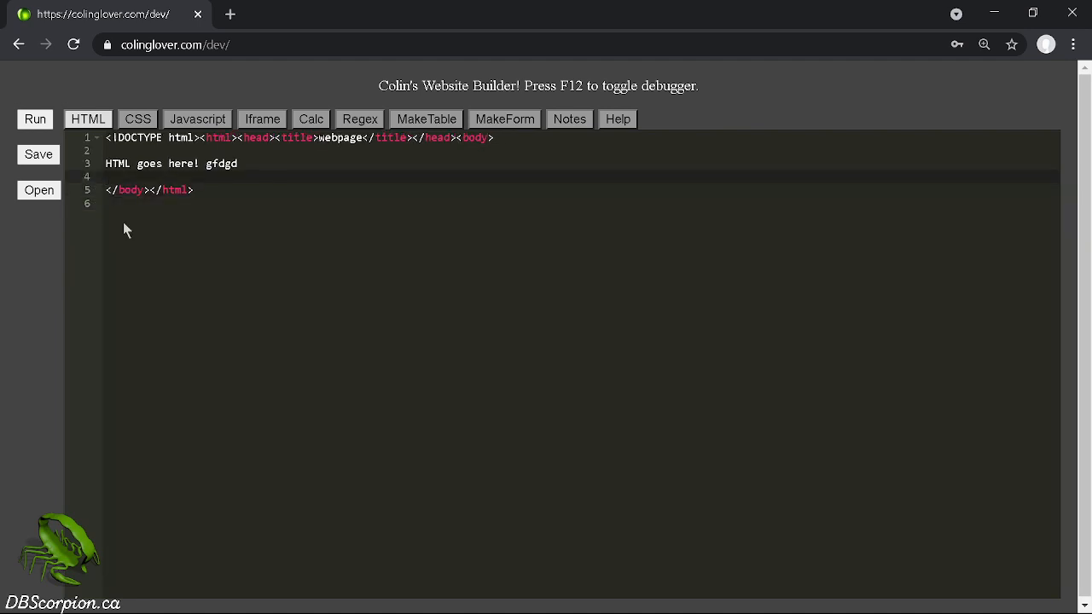
Insert the table markup into the page HTML, change the fourth row's first cell to yyy, and preview it.
left_click(426, 119)
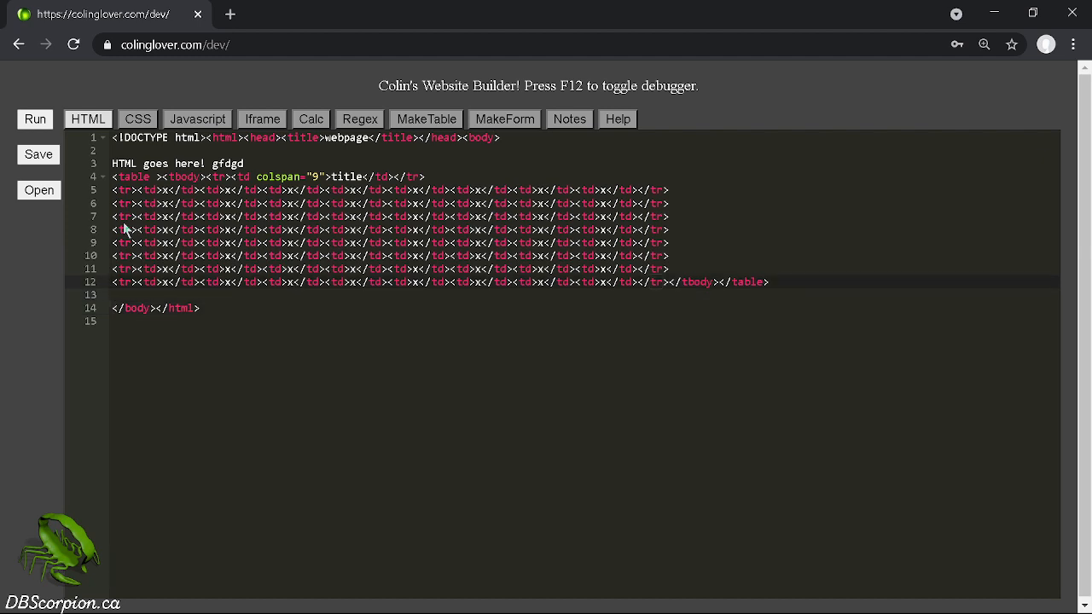
left_click(35, 118)
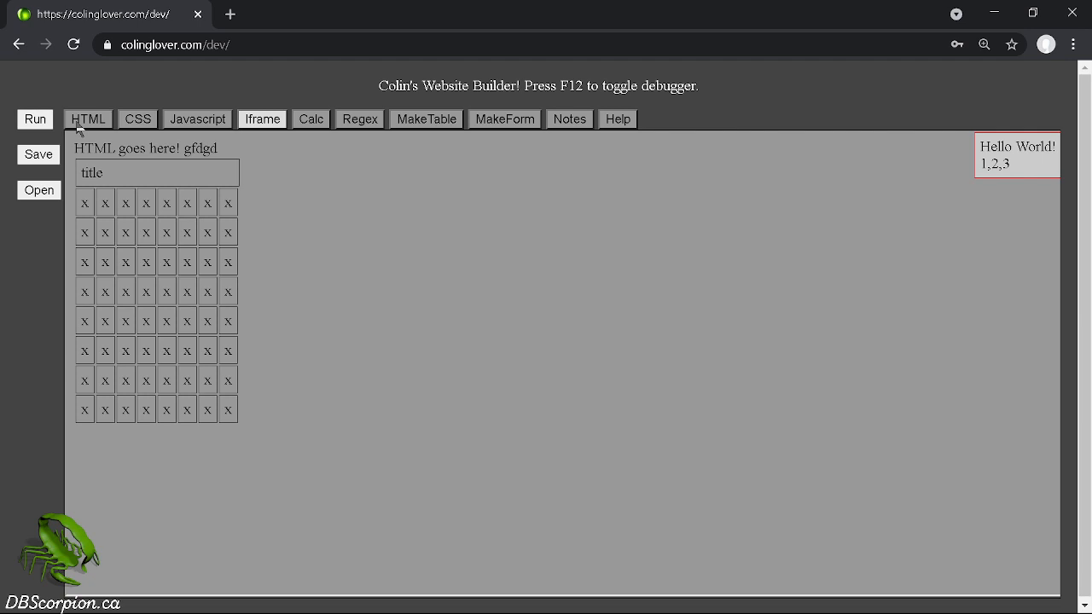
left_click(88, 119)
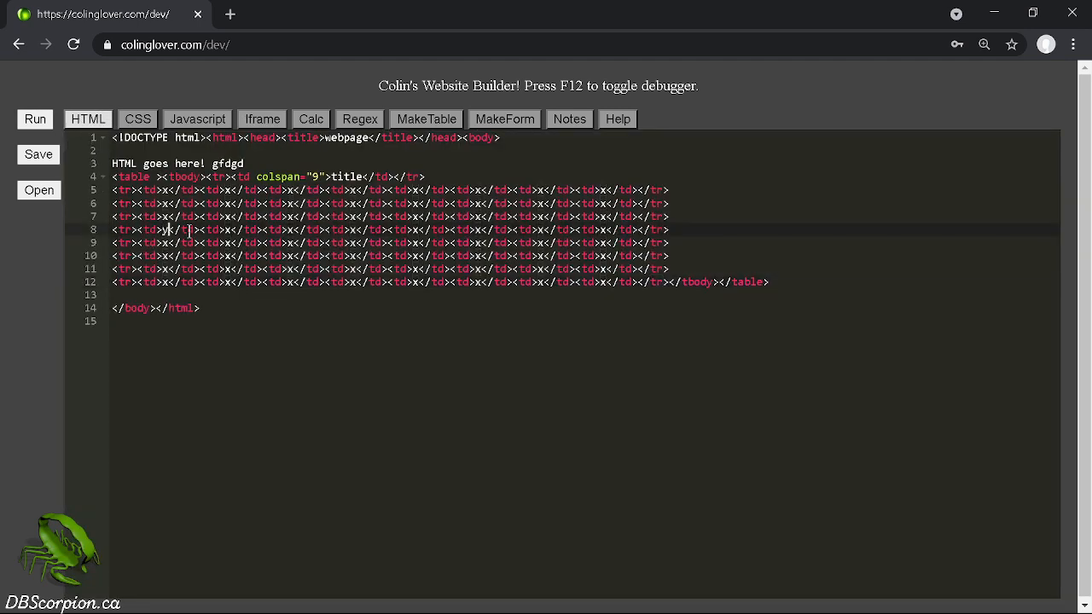
type("yyy")
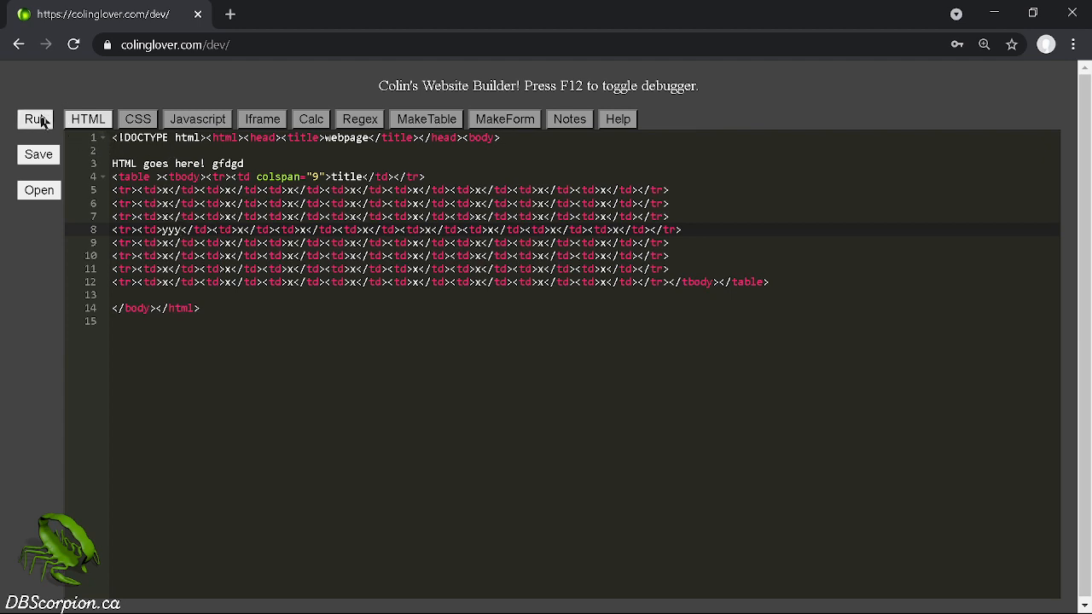
left_click(35, 119)
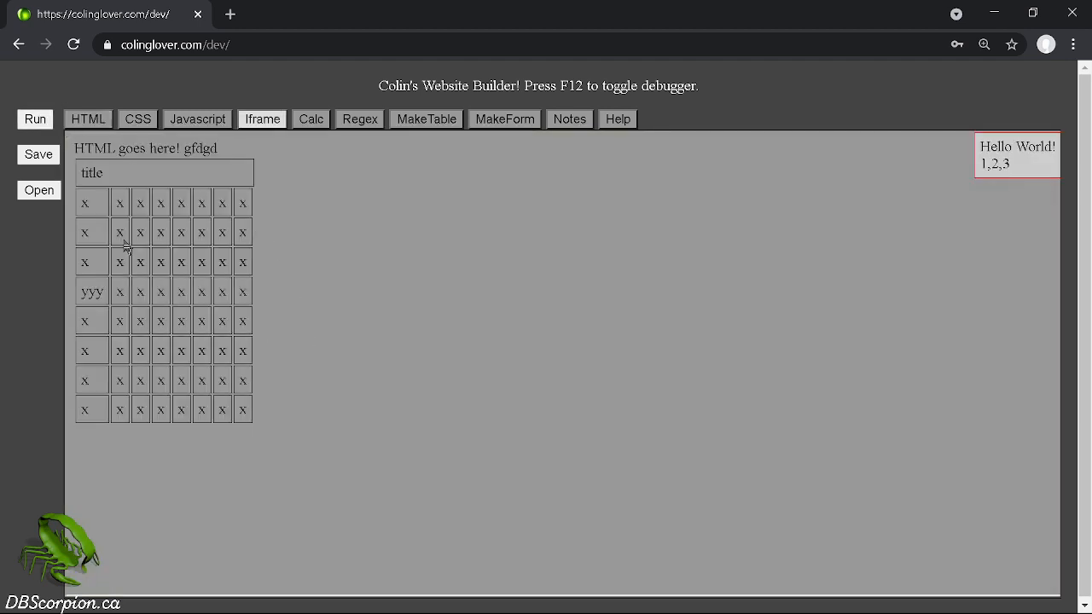
mouse_move(126, 130)
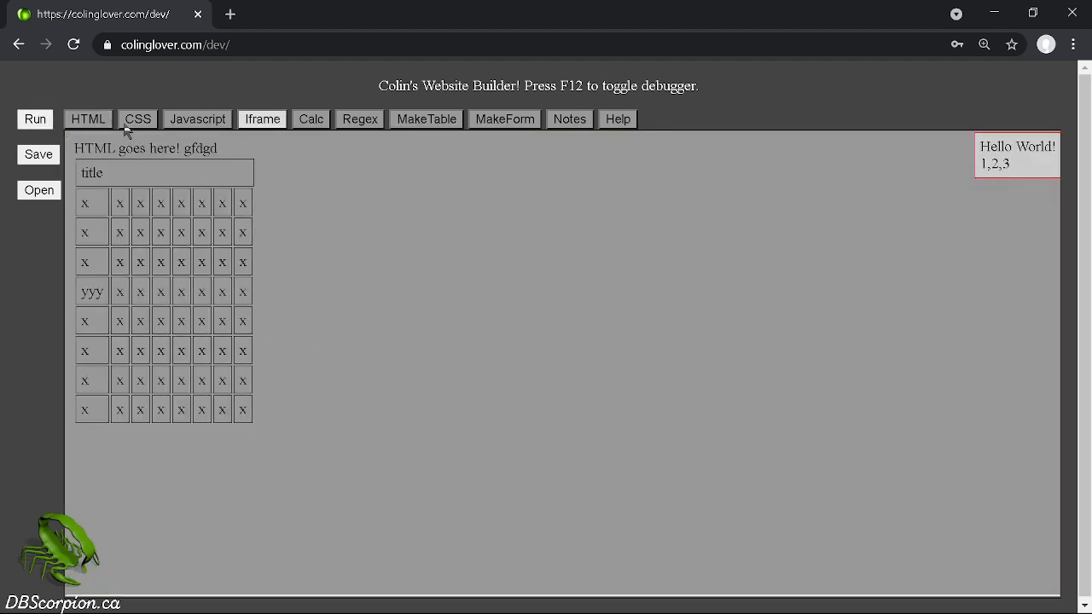
Add the CSS rule td{padding:5px;border:1px black solid;} and preview the styled table.
left_click(137, 119)
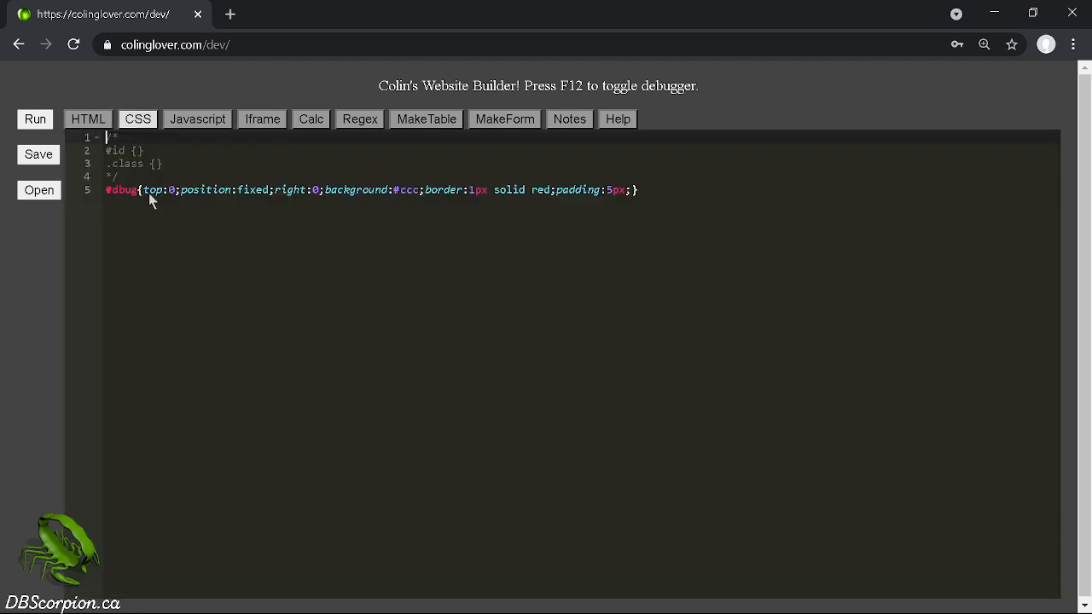
type("td{padding:5px;border:1px black solid;}")
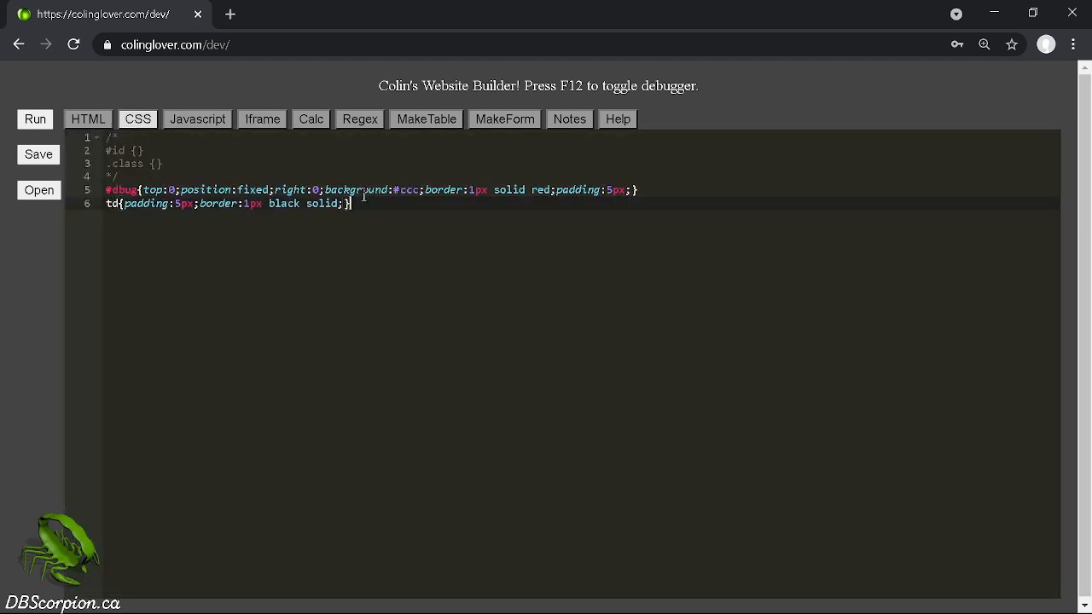
left_click(197, 119)
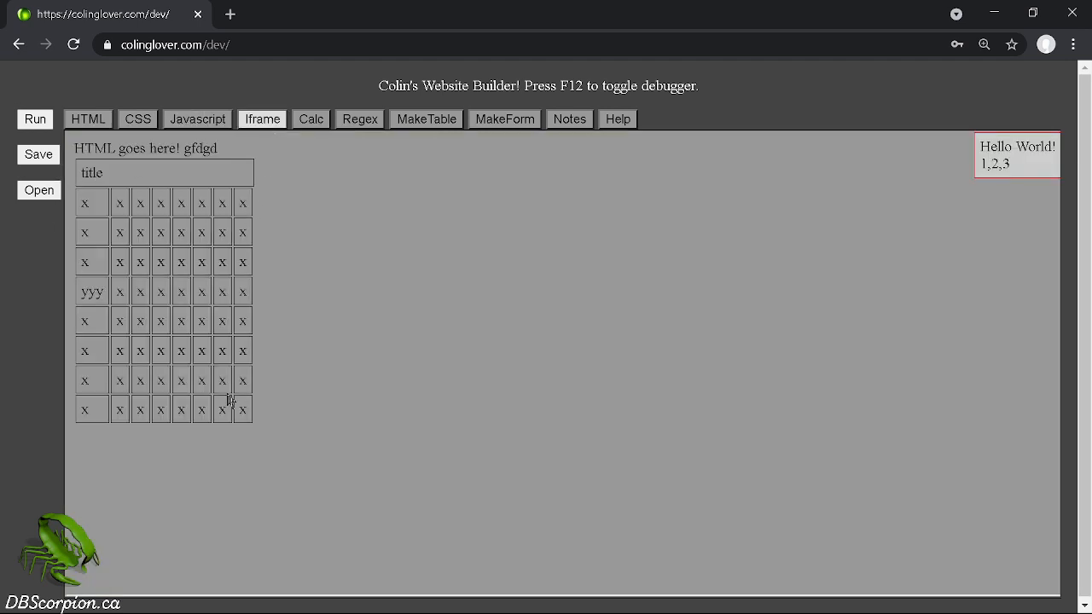
mouse_move(120, 177)
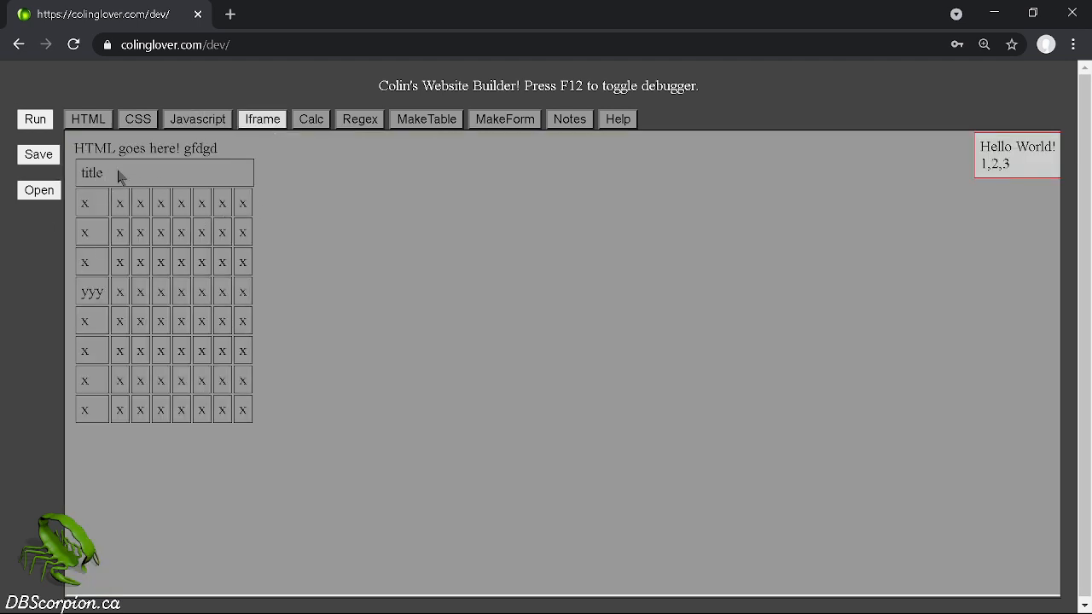
mouse_move(154, 175)
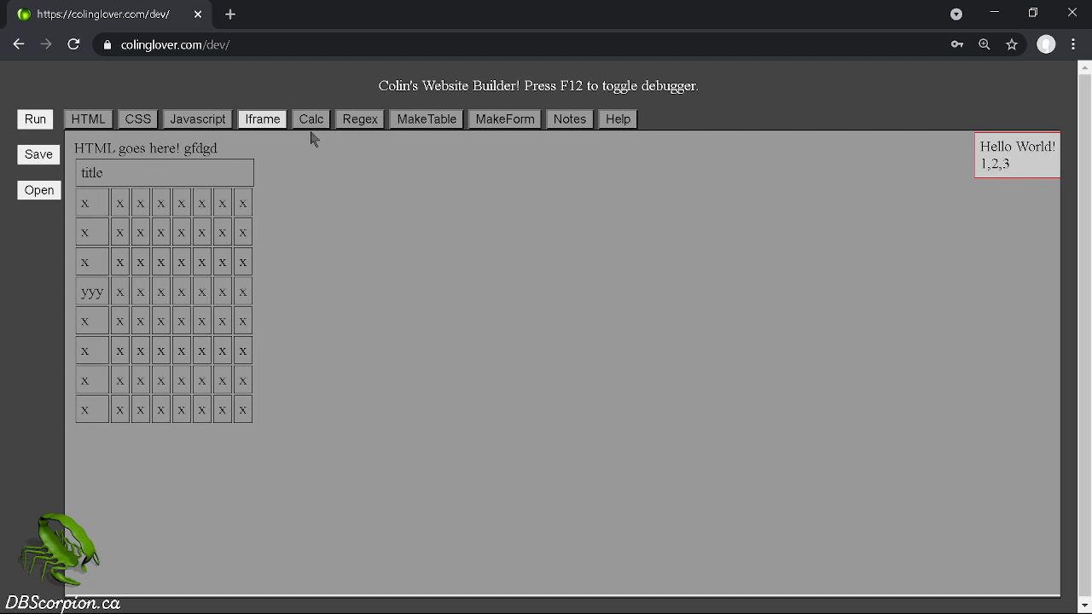
mouse_move(312, 129)
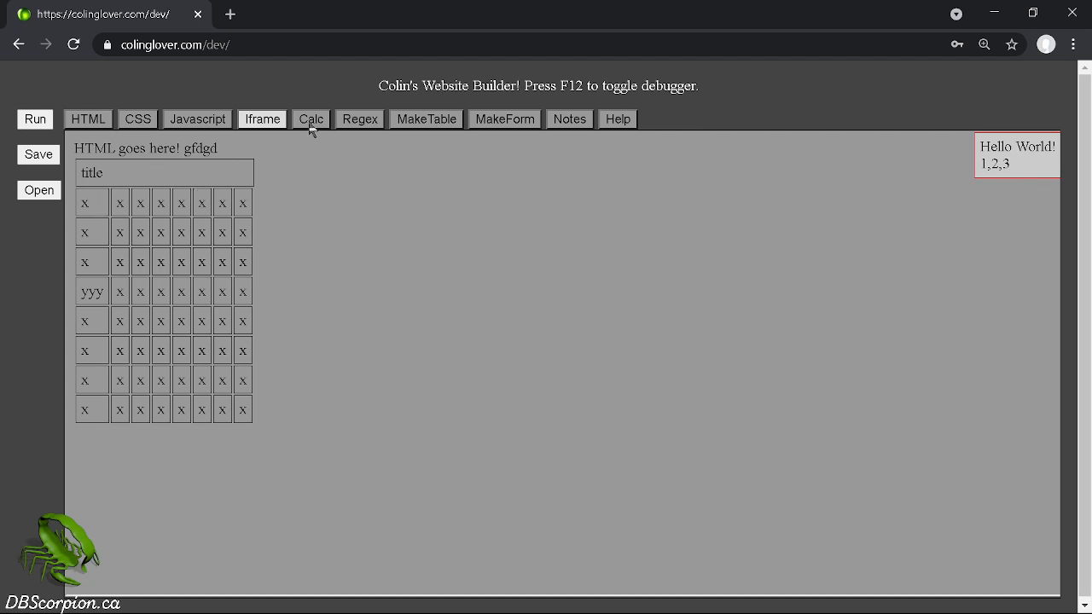
Return through the regex tester to the table generator showing the 8-by-8 table.
left_click(359, 119)
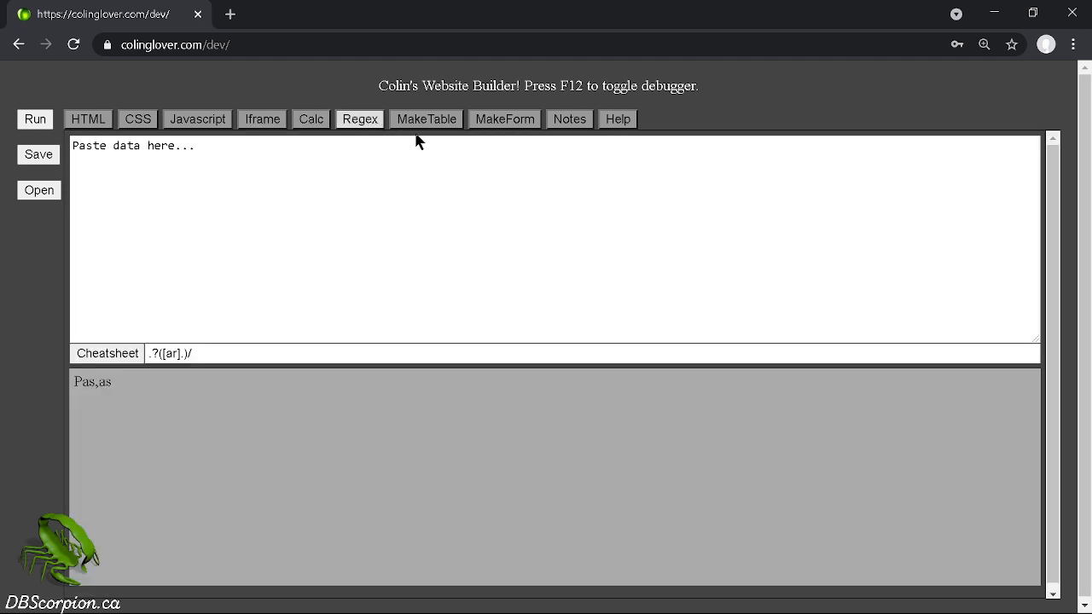
left_click(426, 119)
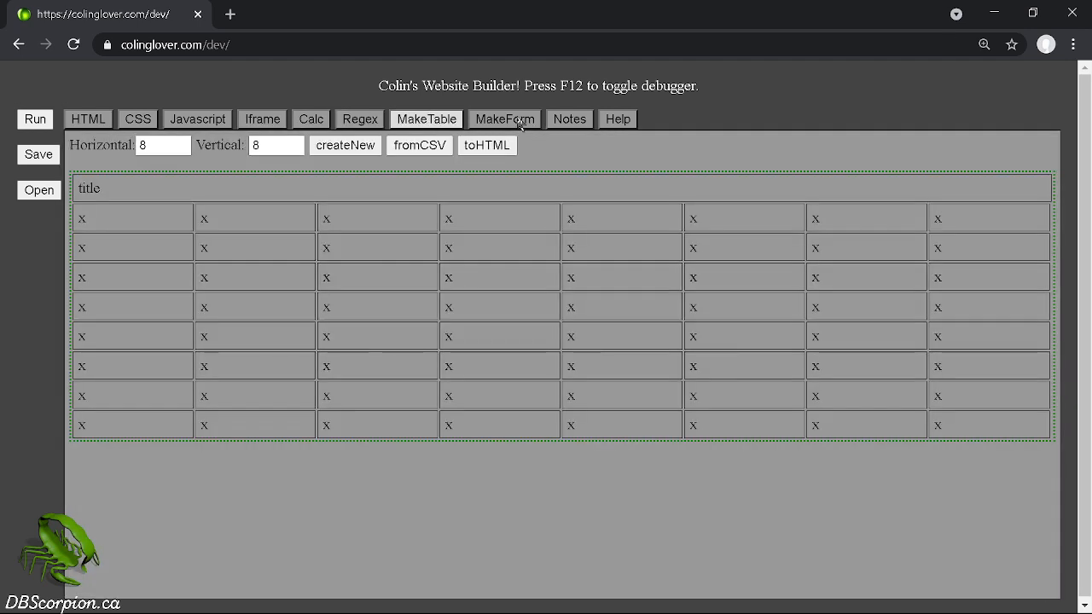
Add an empty post form element to the page HTML, verify it, and return to the form maker.
left_click(504, 118)
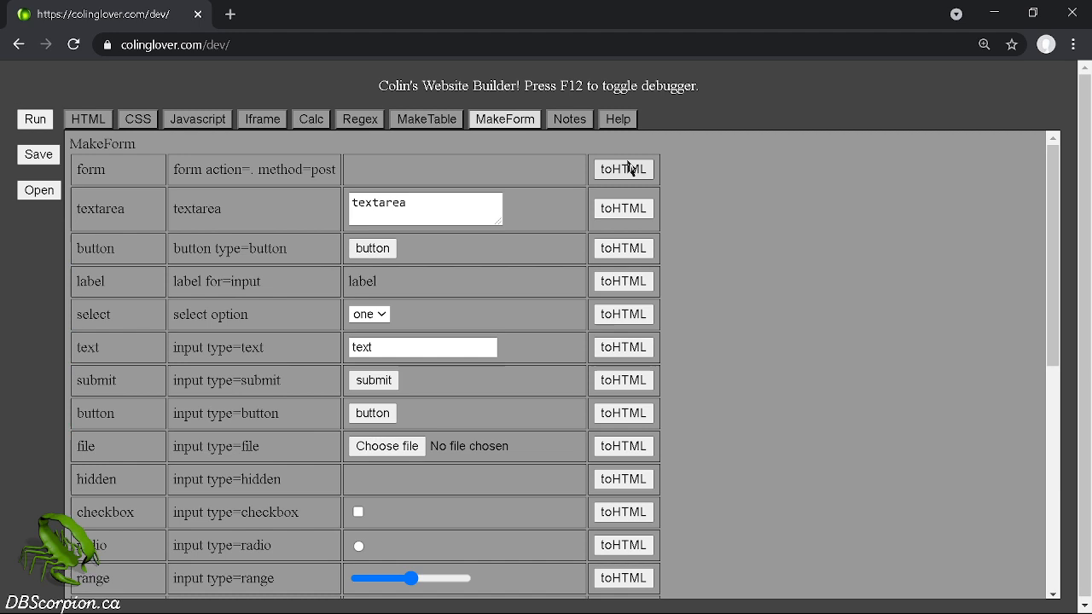
mouse_move(573, 185)
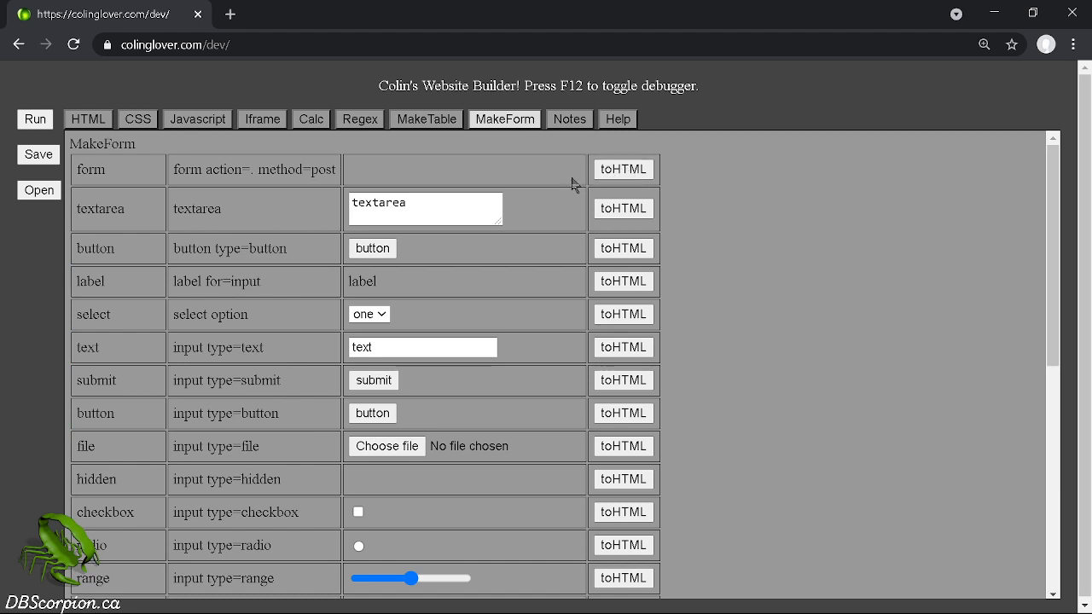
mouse_move(639, 191)
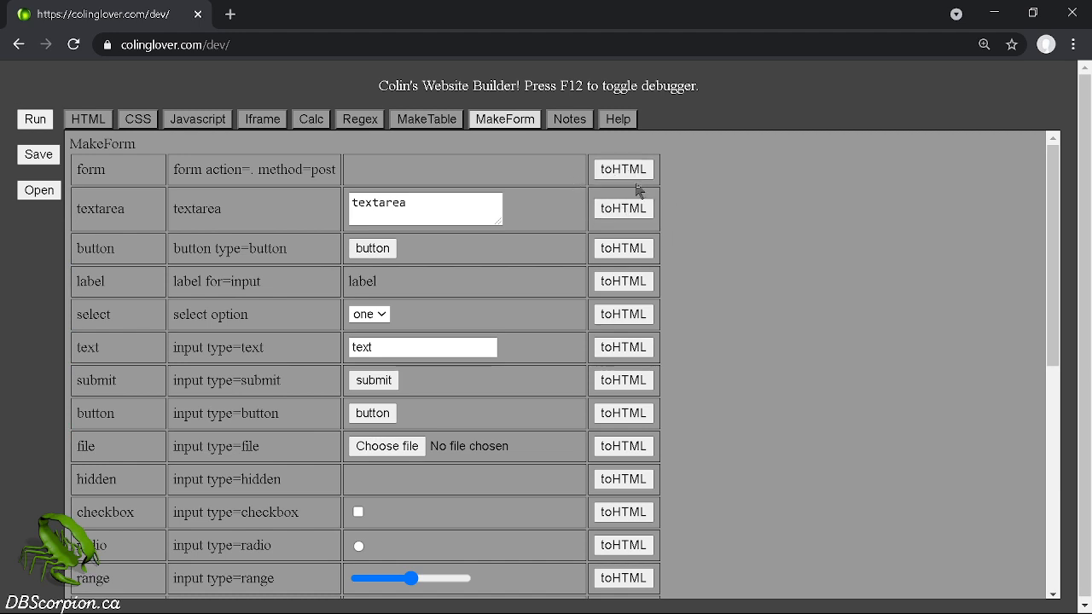
mouse_move(524, 167)
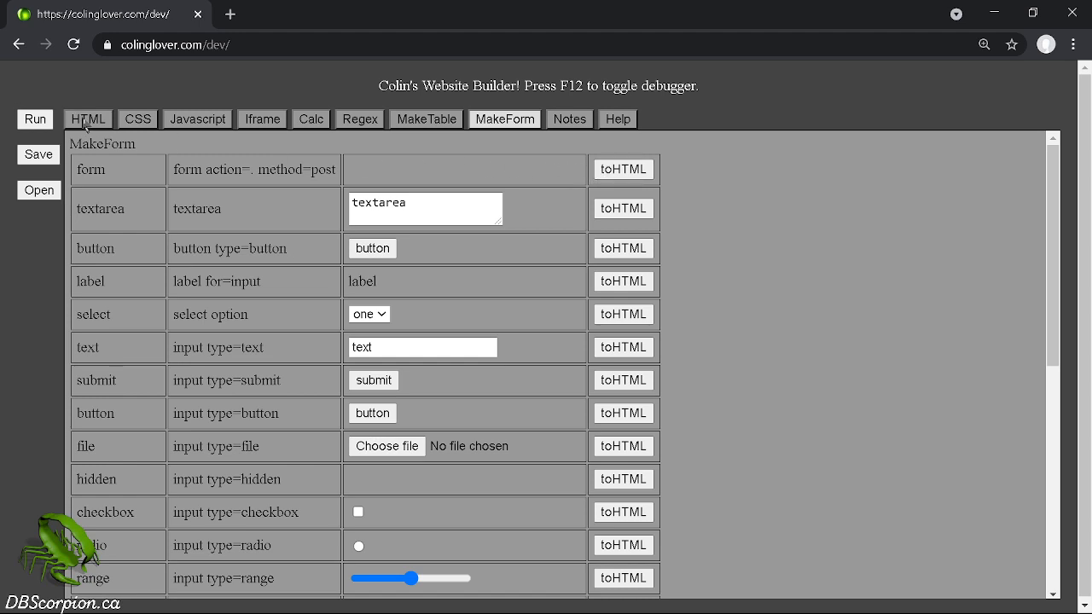
left_click(88, 118)
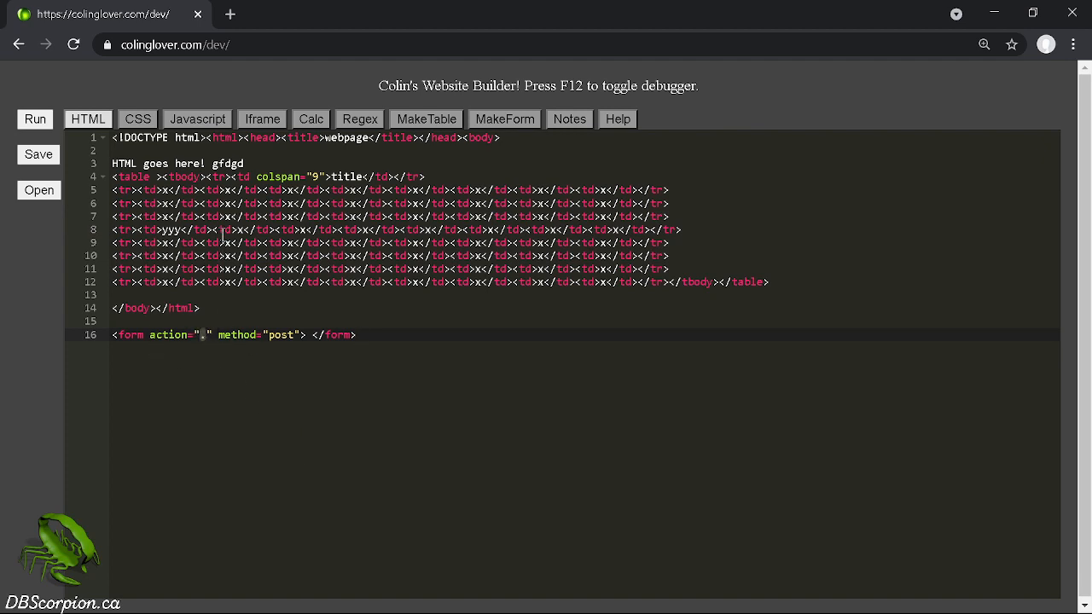
mouse_move(184, 105)
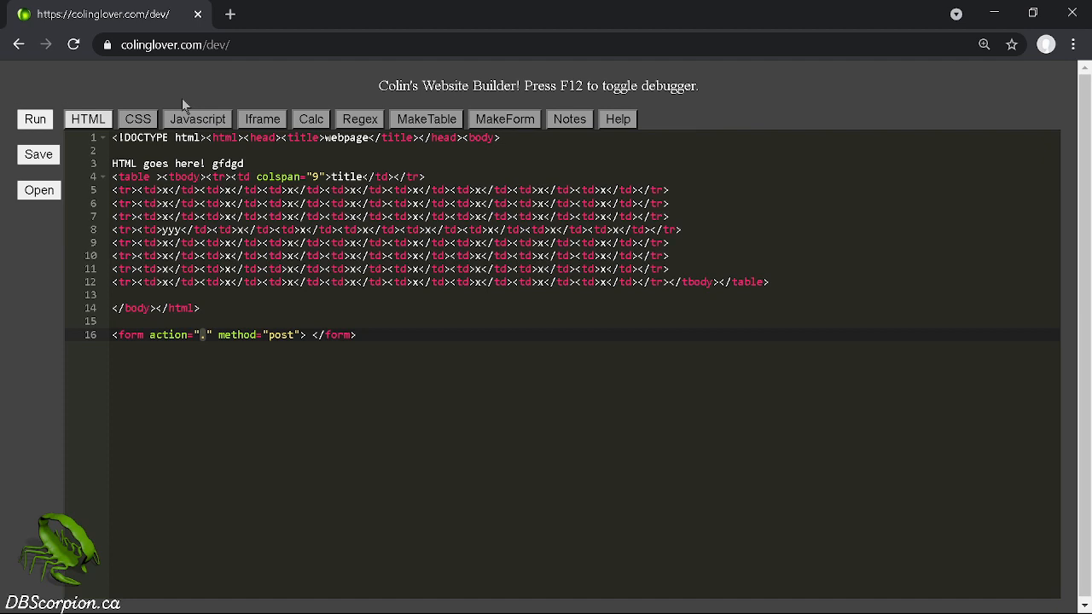
mouse_move(454, 119)
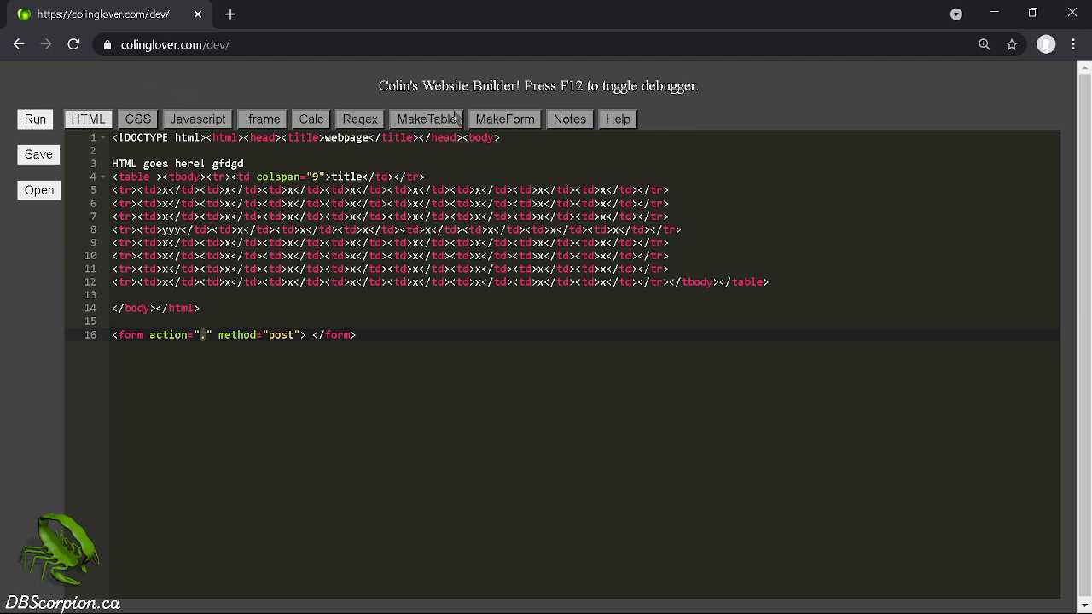
left_click(505, 119)
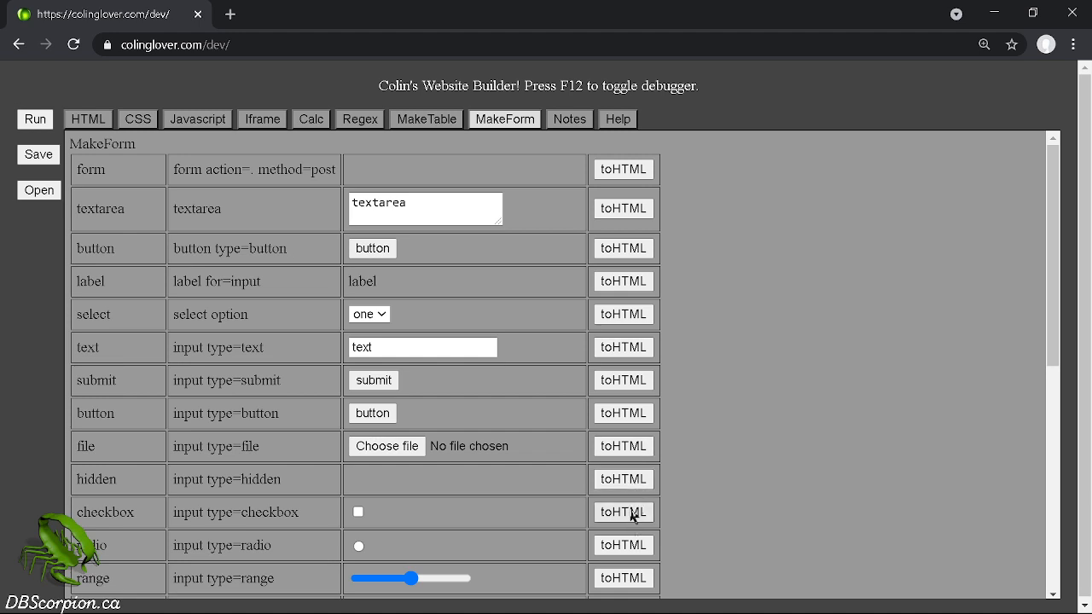
mouse_move(623, 248)
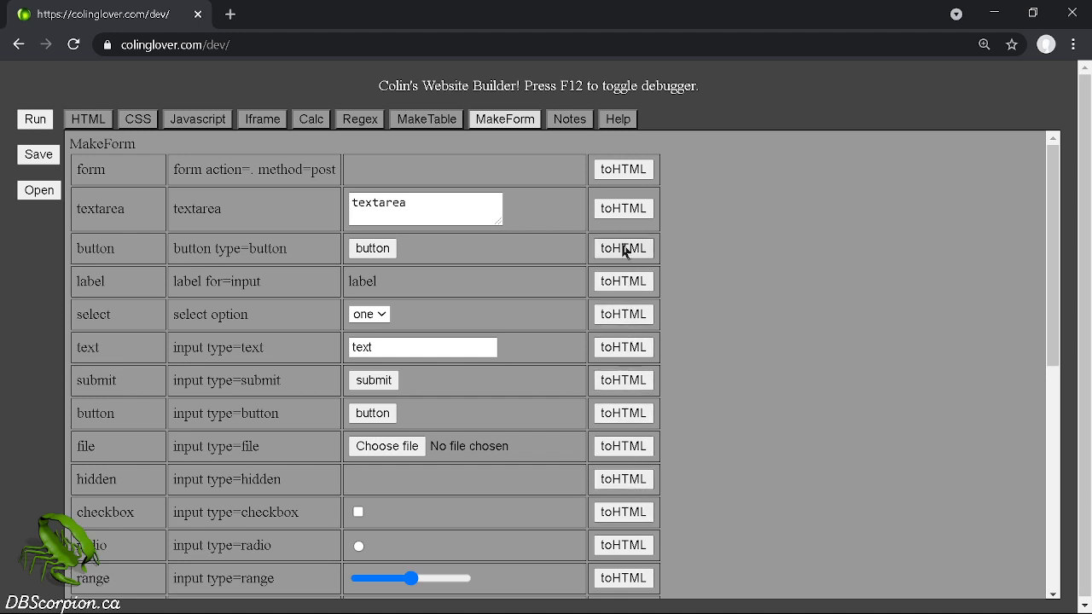
mouse_move(626, 446)
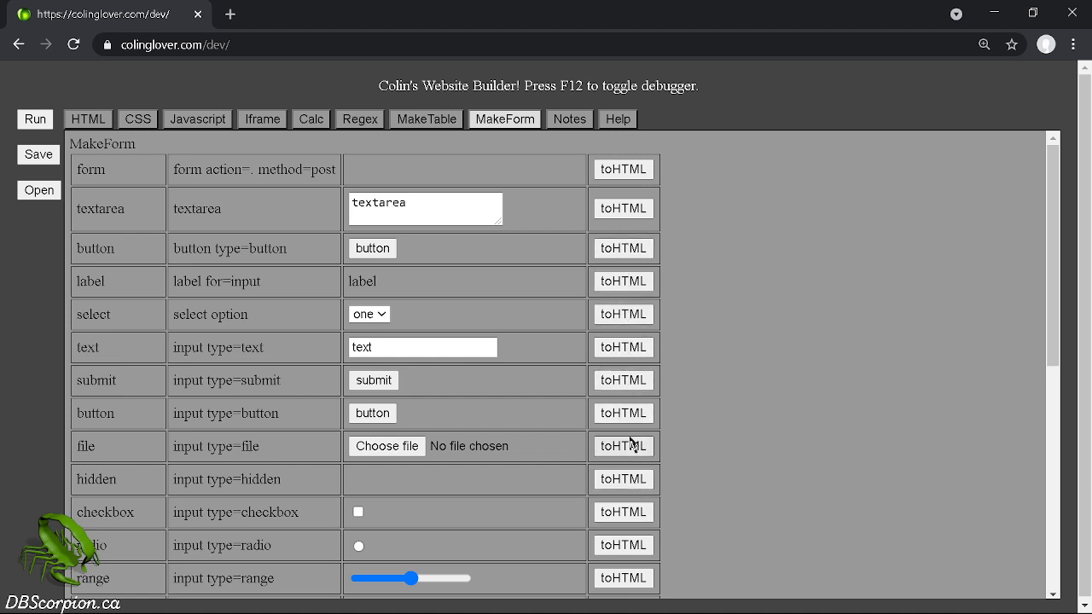
mouse_move(624, 419)
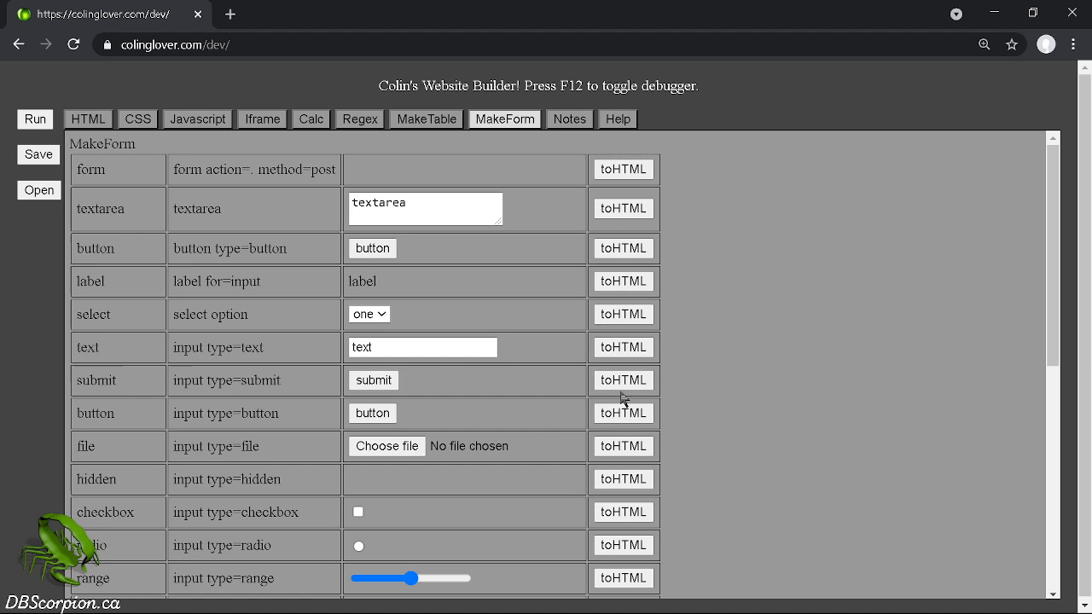
mouse_move(622, 418)
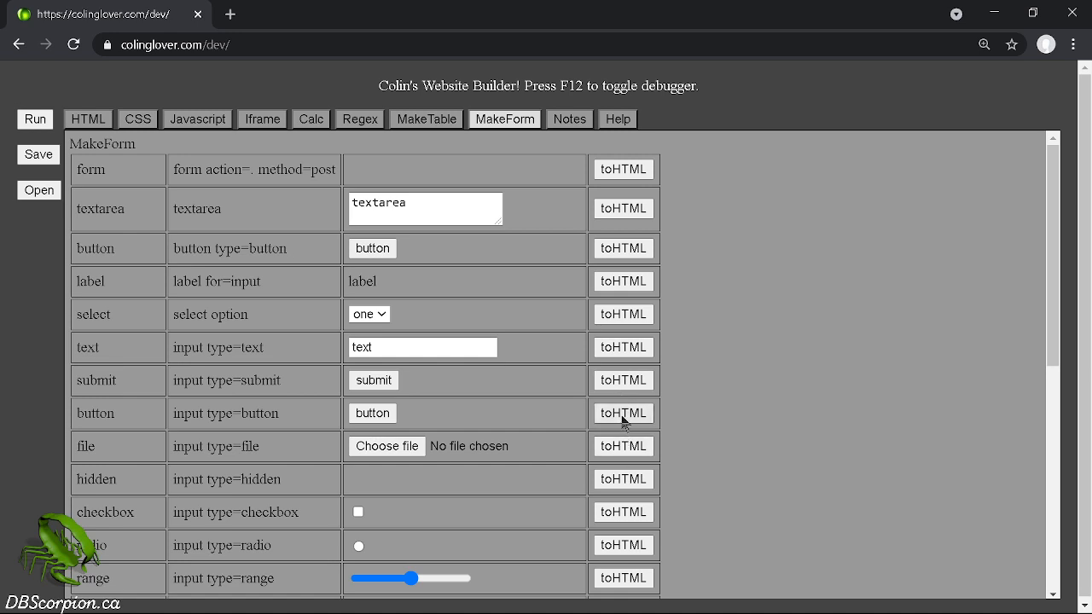
mouse_move(82, 113)
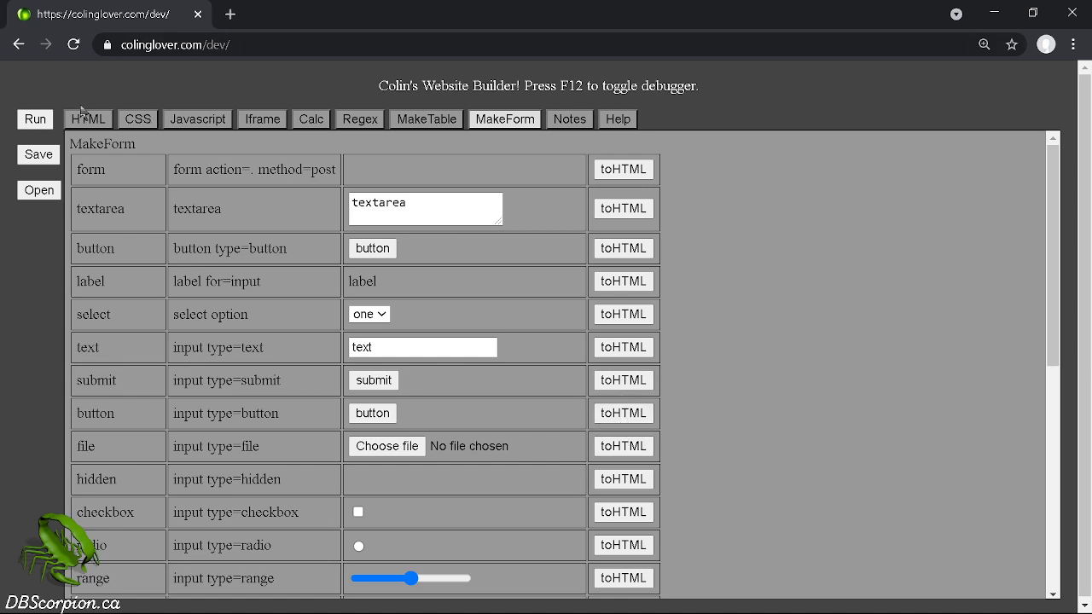
Verify the button input inside the form in HTML and preview it beneath the yyy table.
left_click(88, 118)
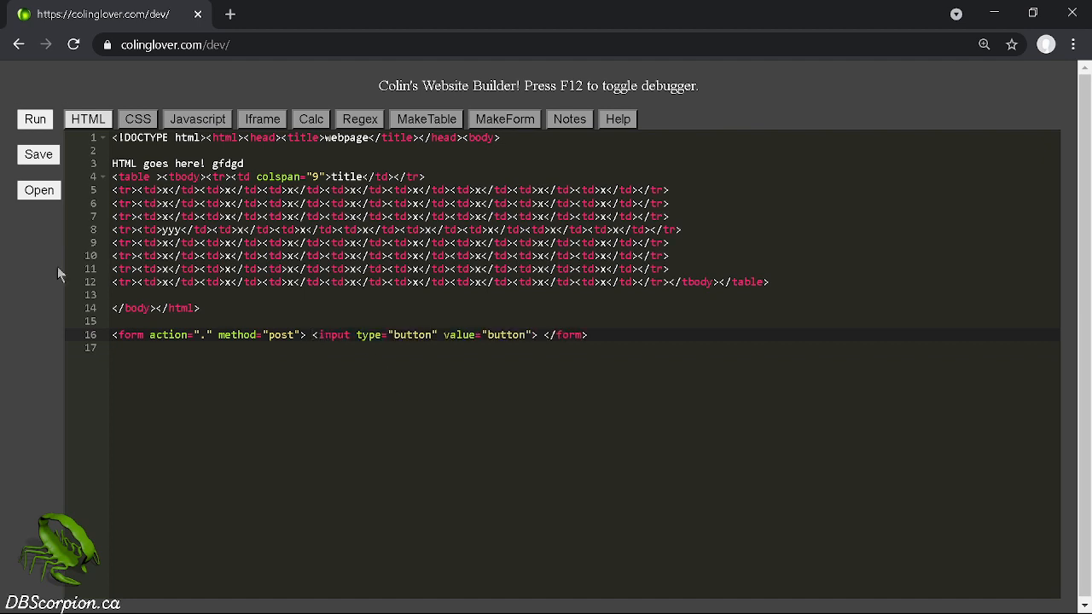
left_click(262, 119)
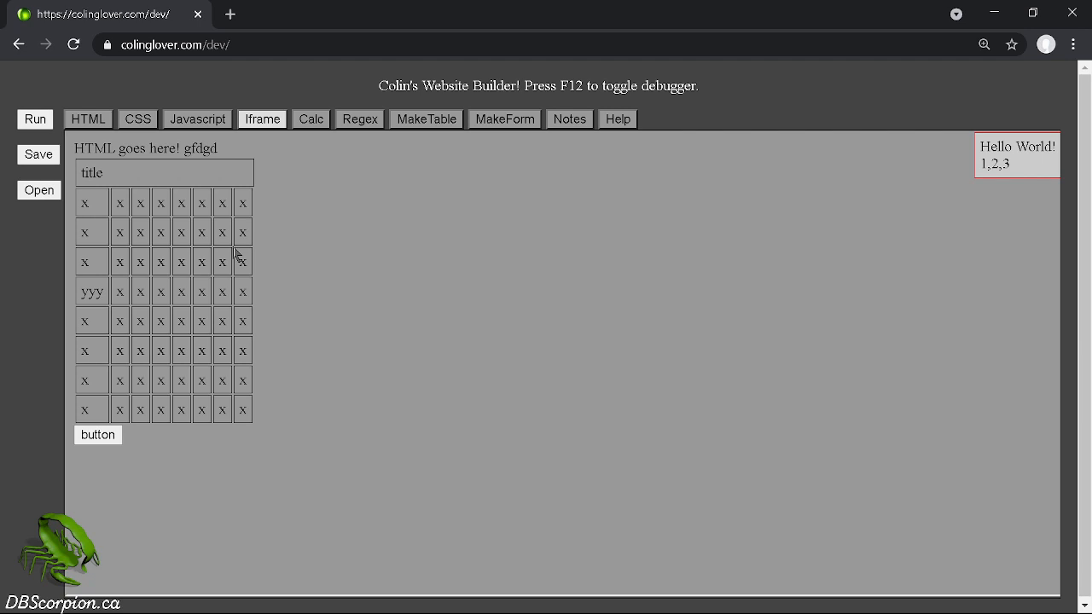
mouse_move(309, 371)
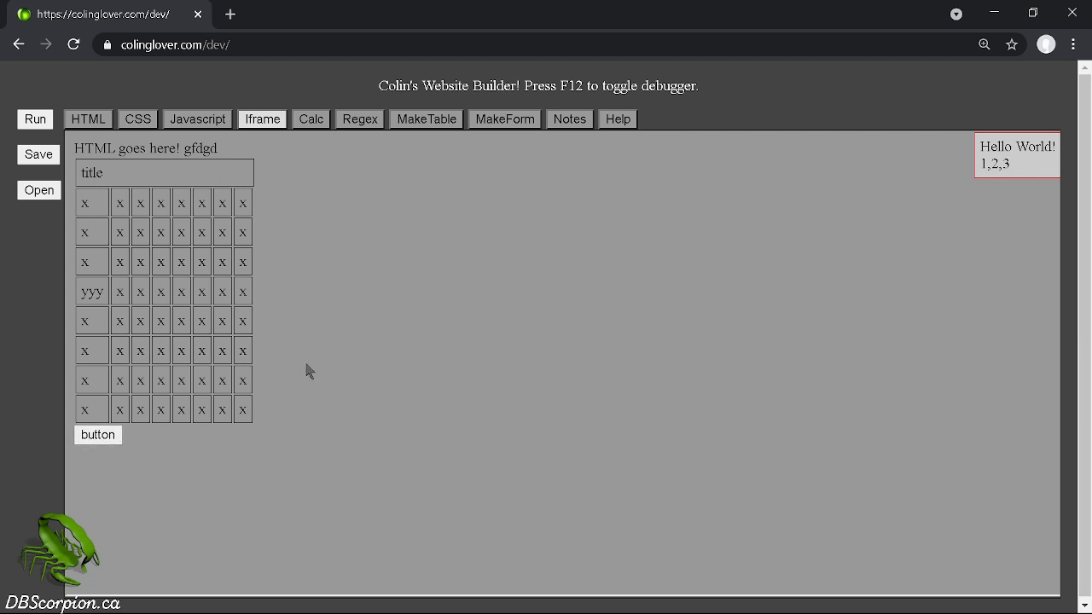
mouse_move(186, 185)
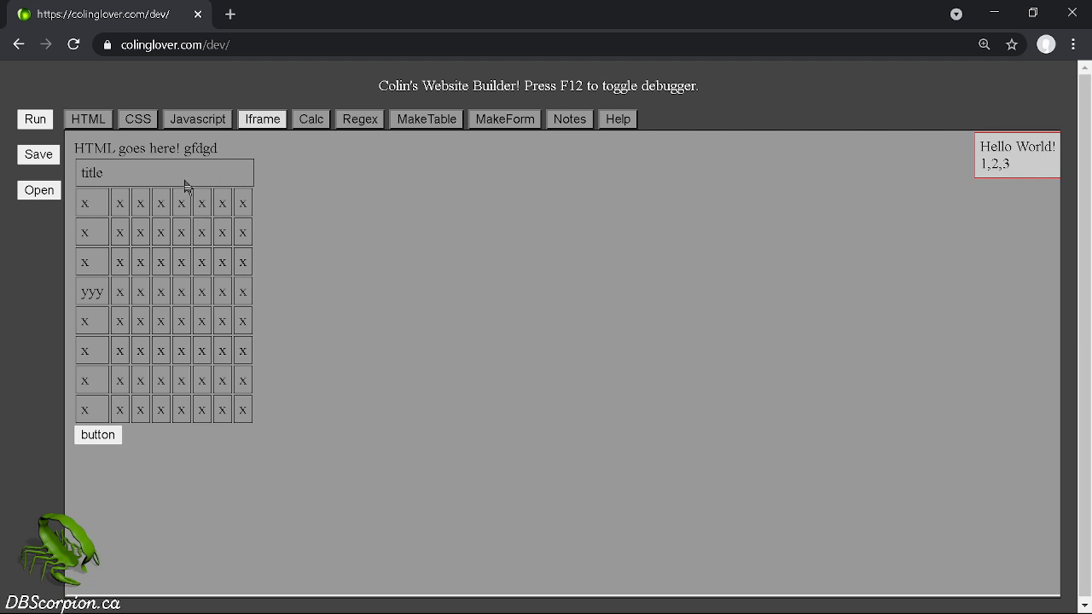
mouse_move(177, 145)
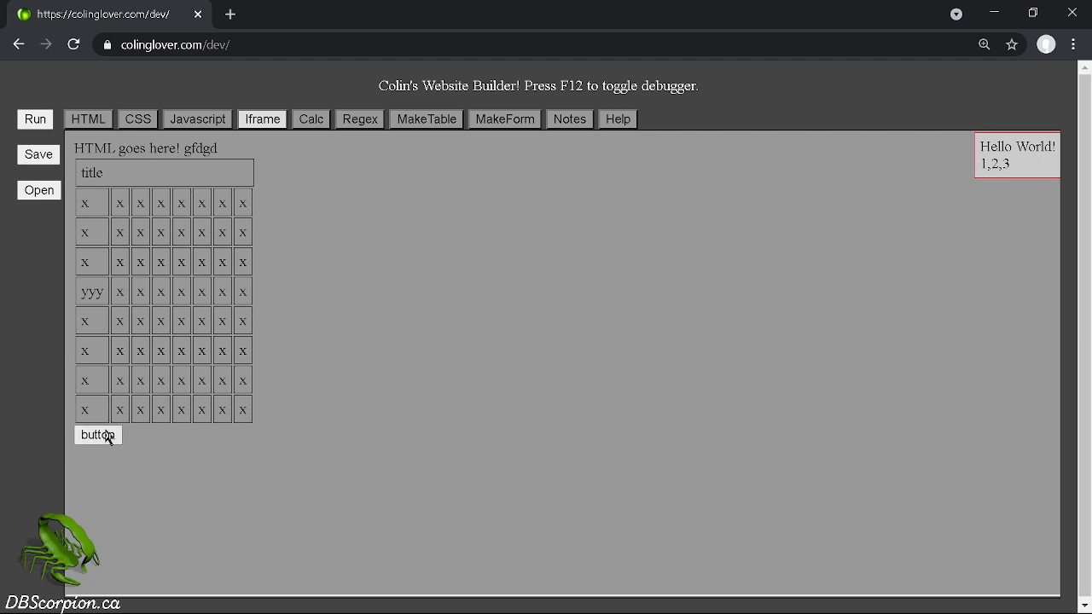
mouse_move(38, 154)
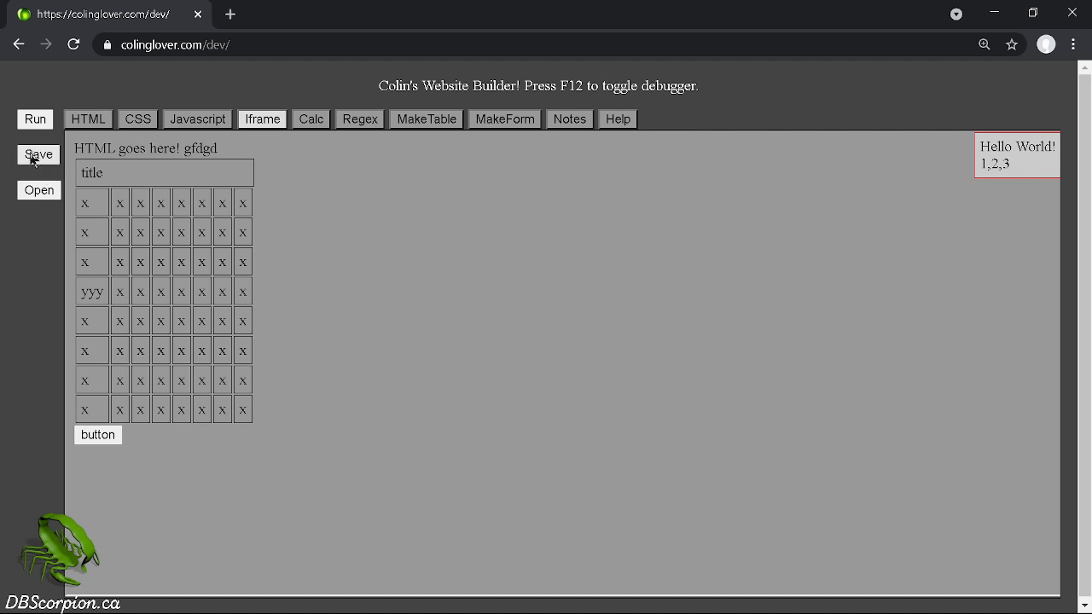
mouse_move(499, 135)
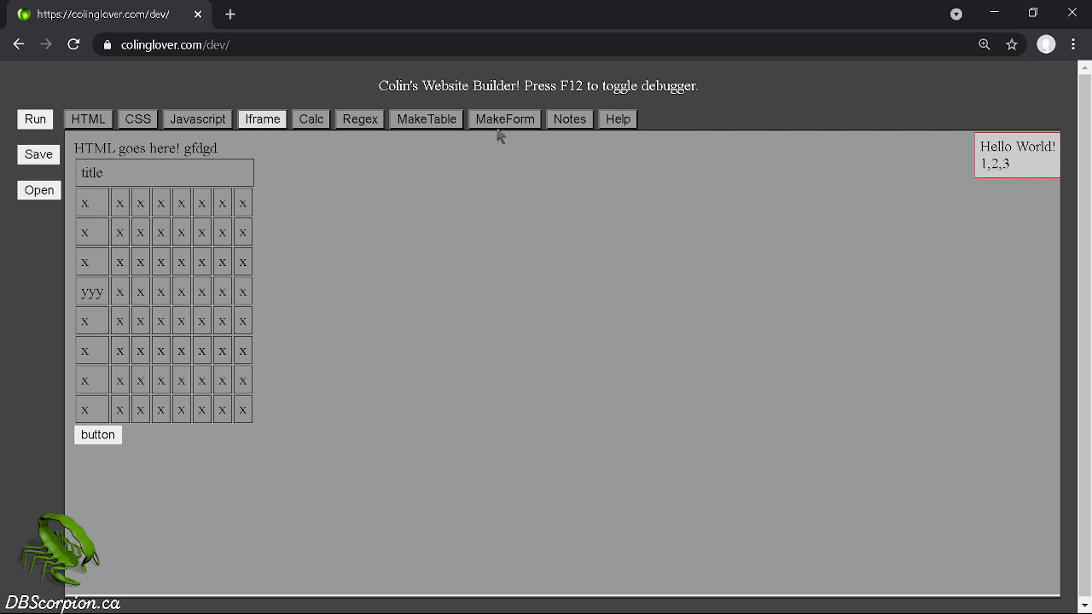
View the Notes area stating notes aren't saved, then move on to the Help reference.
left_click(569, 119)
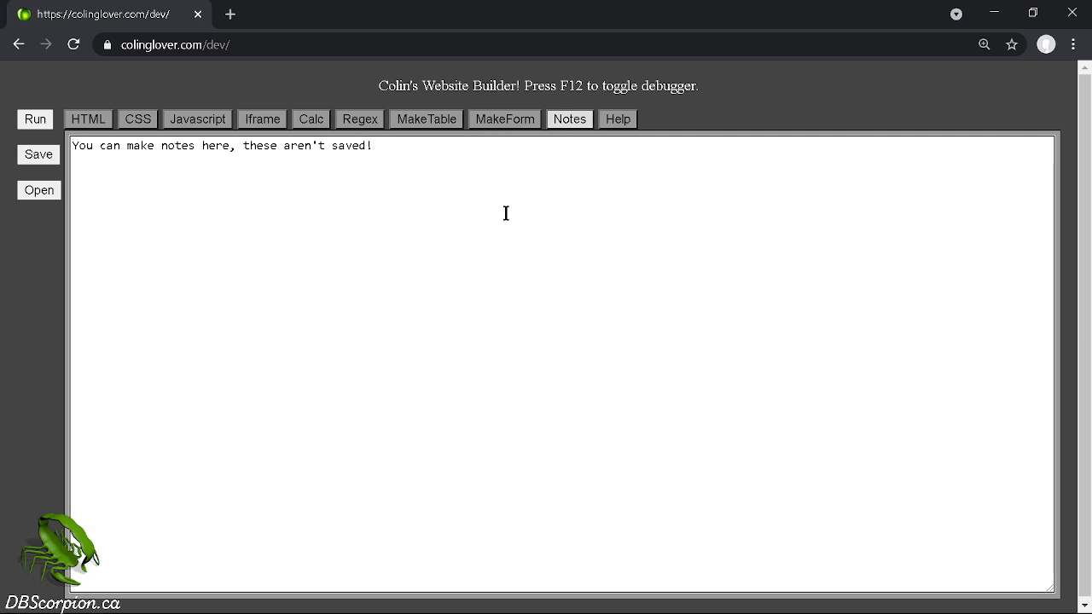
mouse_move(461, 183)
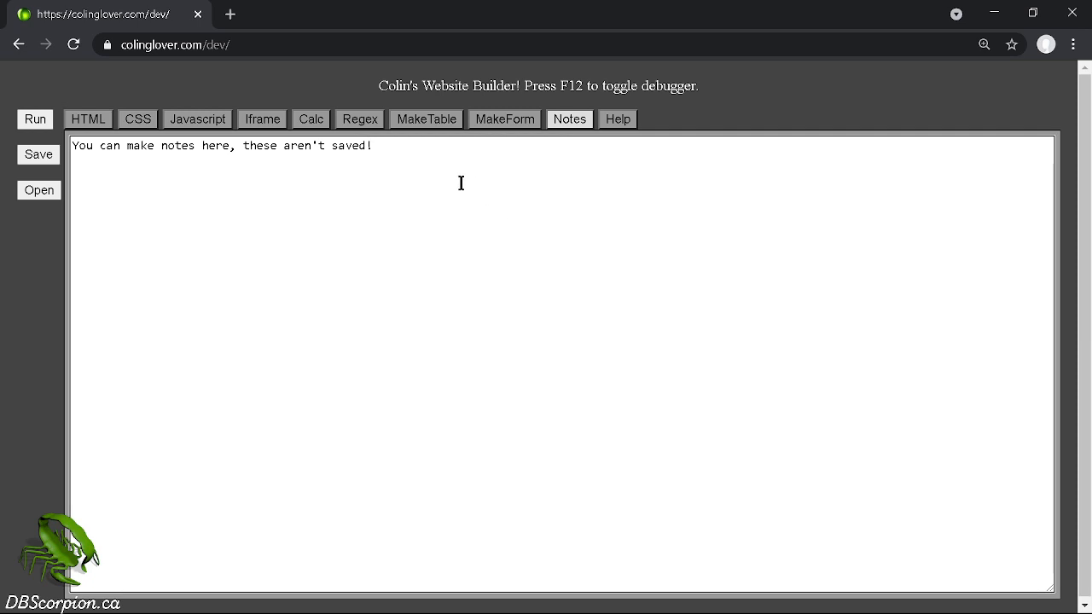
mouse_move(403, 168)
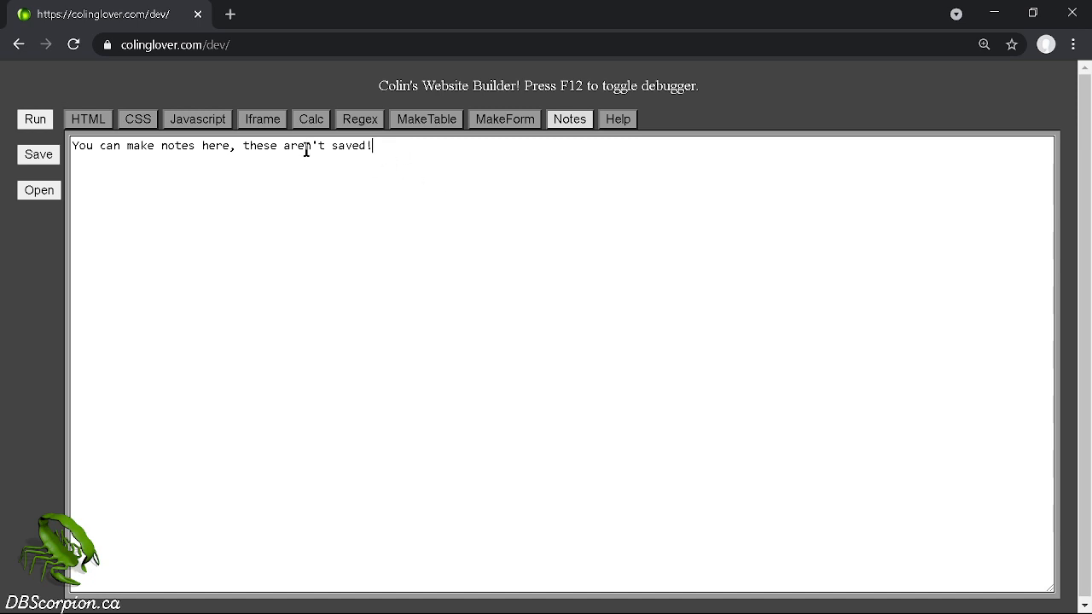
double_click(253, 145)
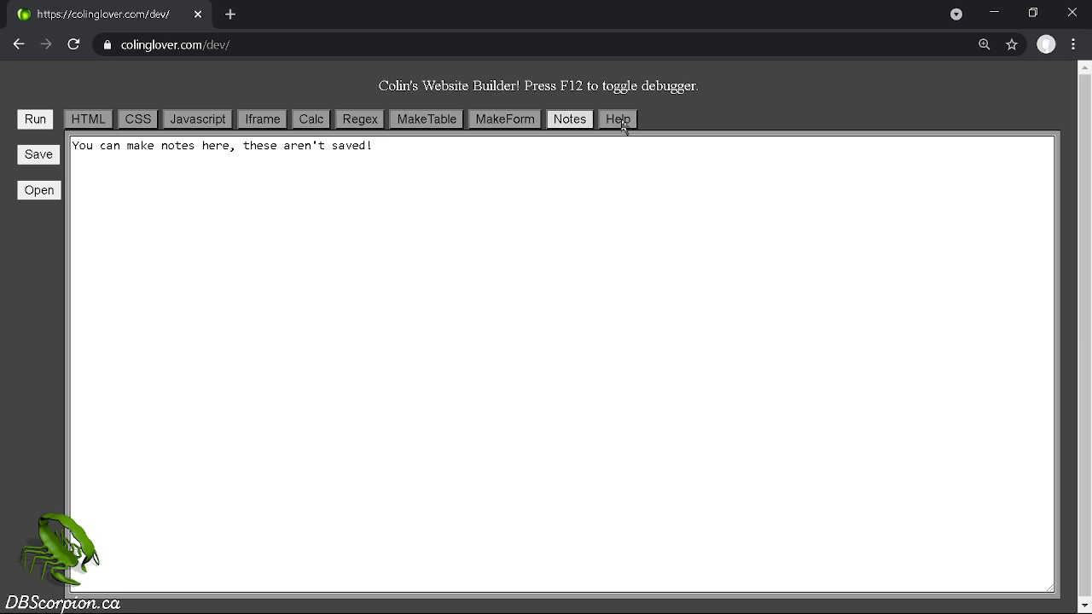
left_click(617, 118)
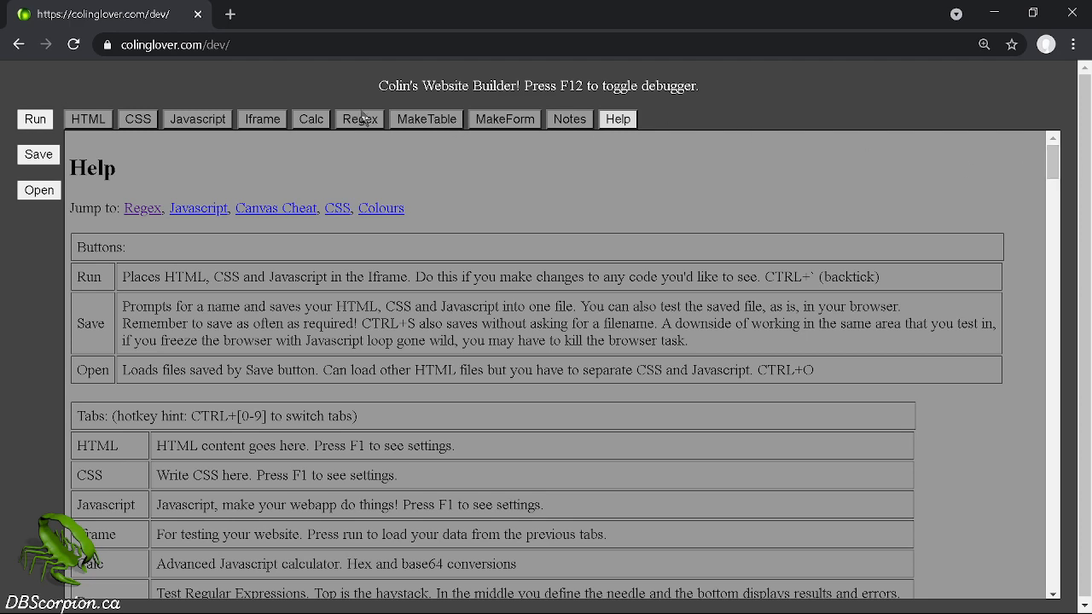
mouse_move(210, 256)
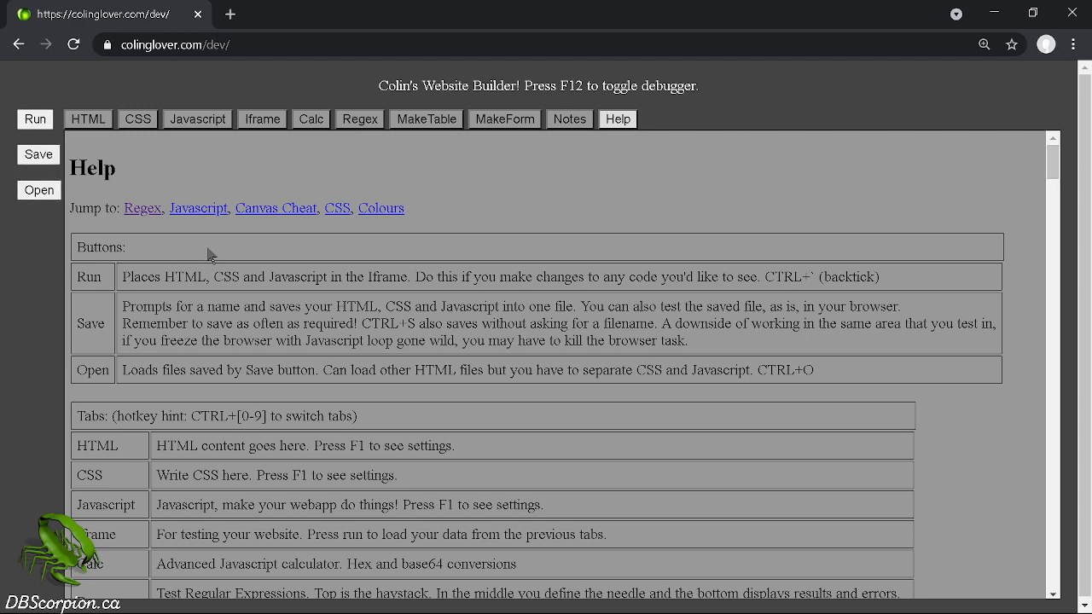
mouse_move(1060, 167)
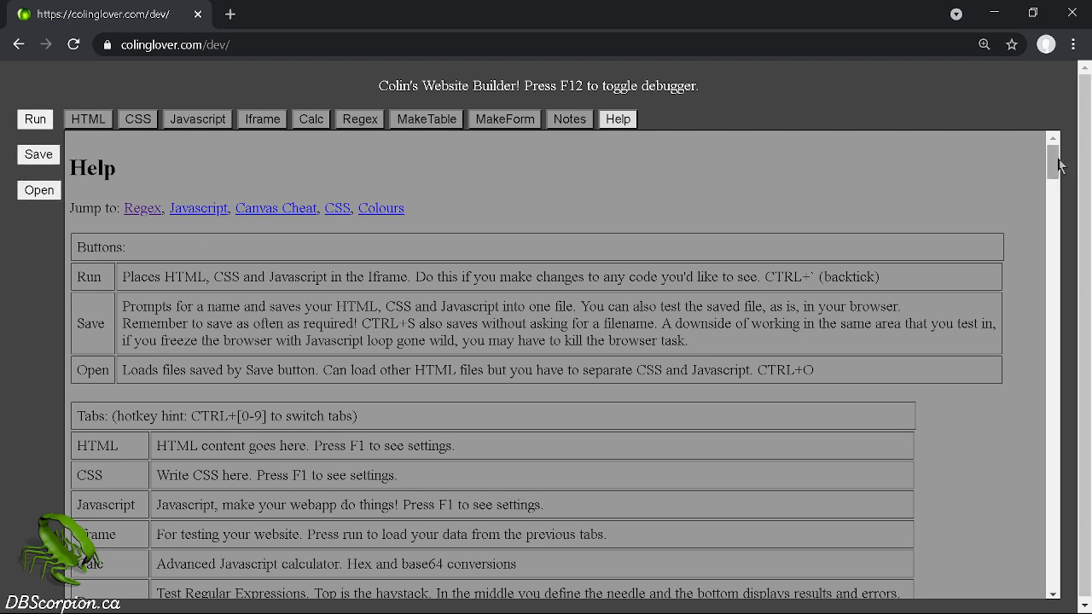
scroll("down", 3)
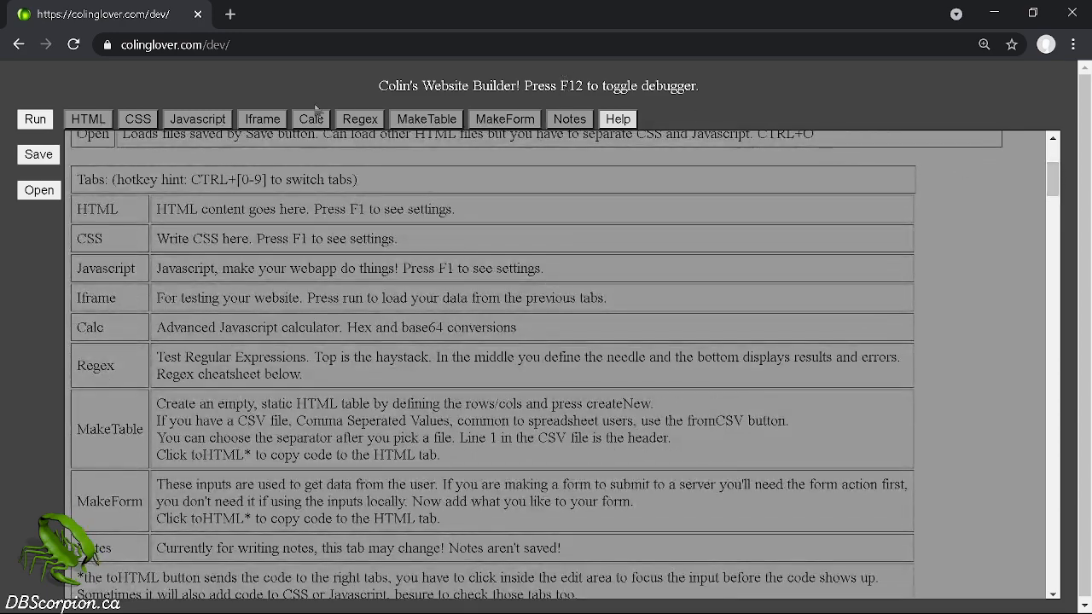
mouse_move(975, 152)
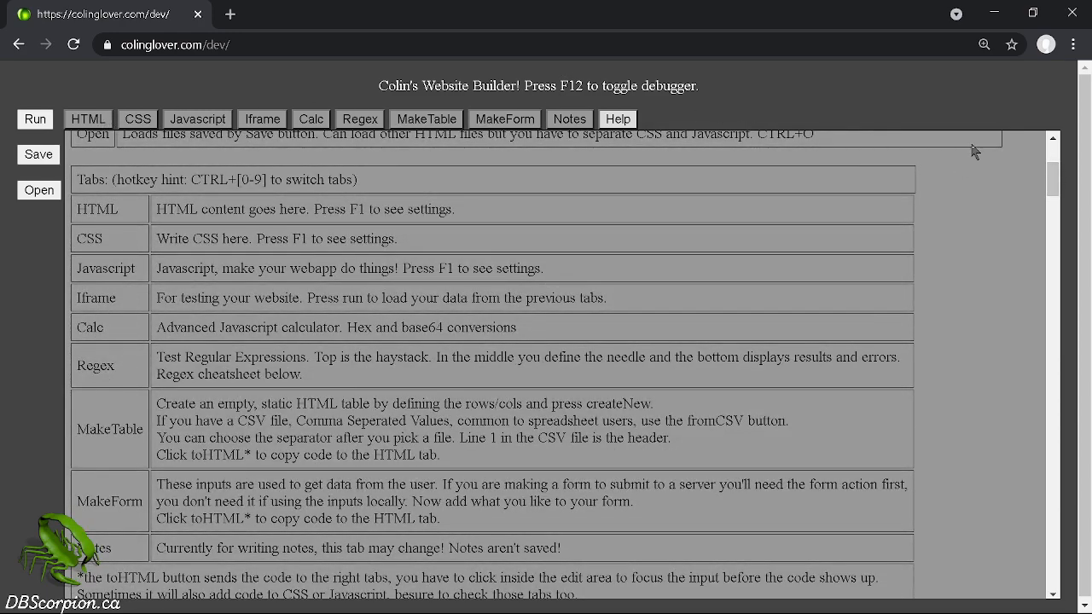
scroll("down", 3)
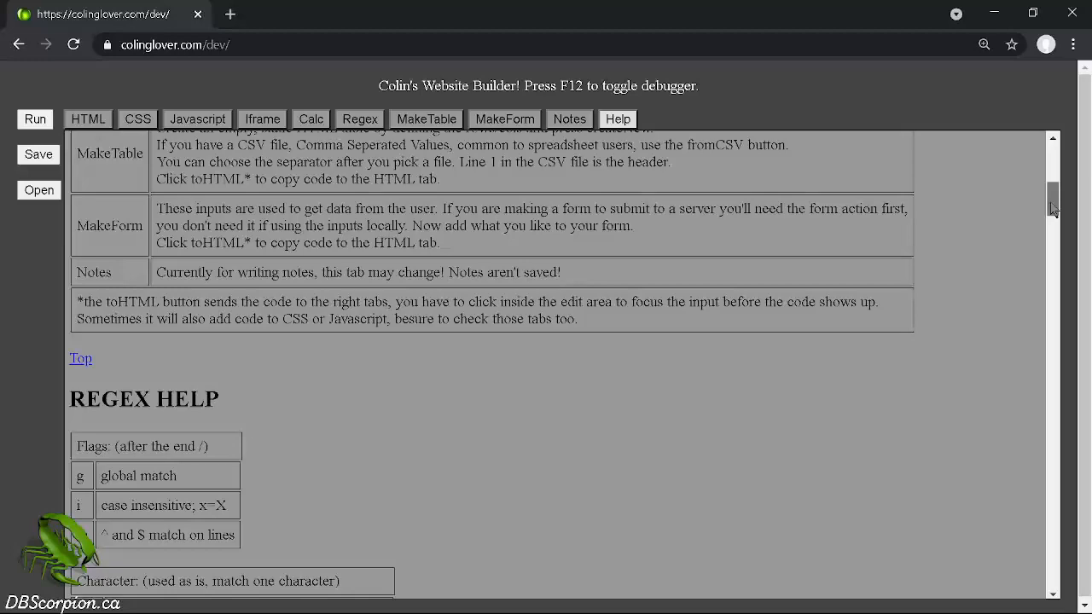
scroll("down", 3)
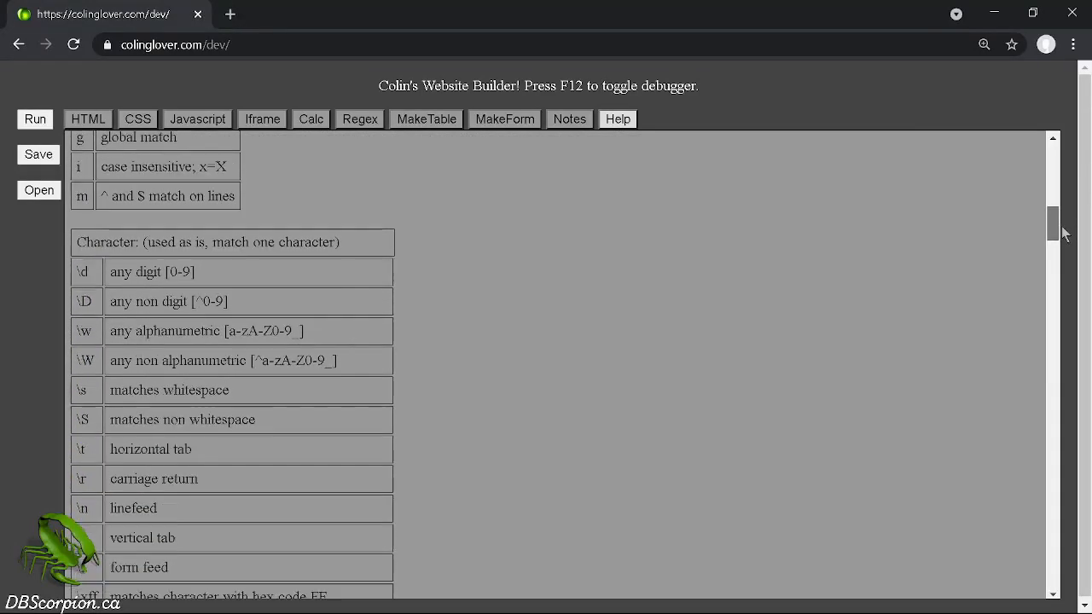
scroll("down", 3)
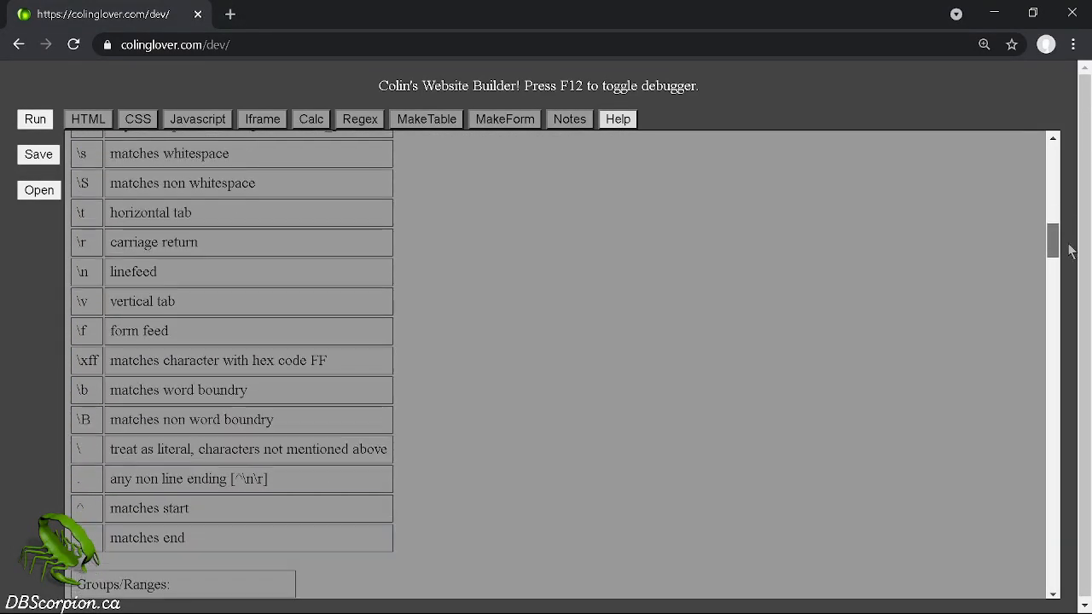
scroll("down", 3)
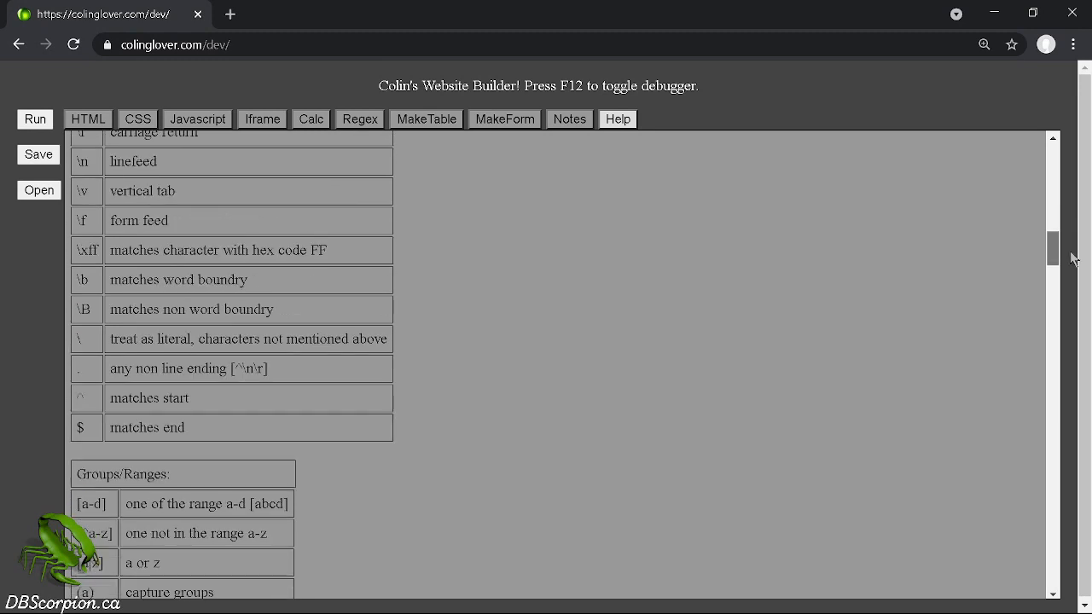
scroll("down", 3)
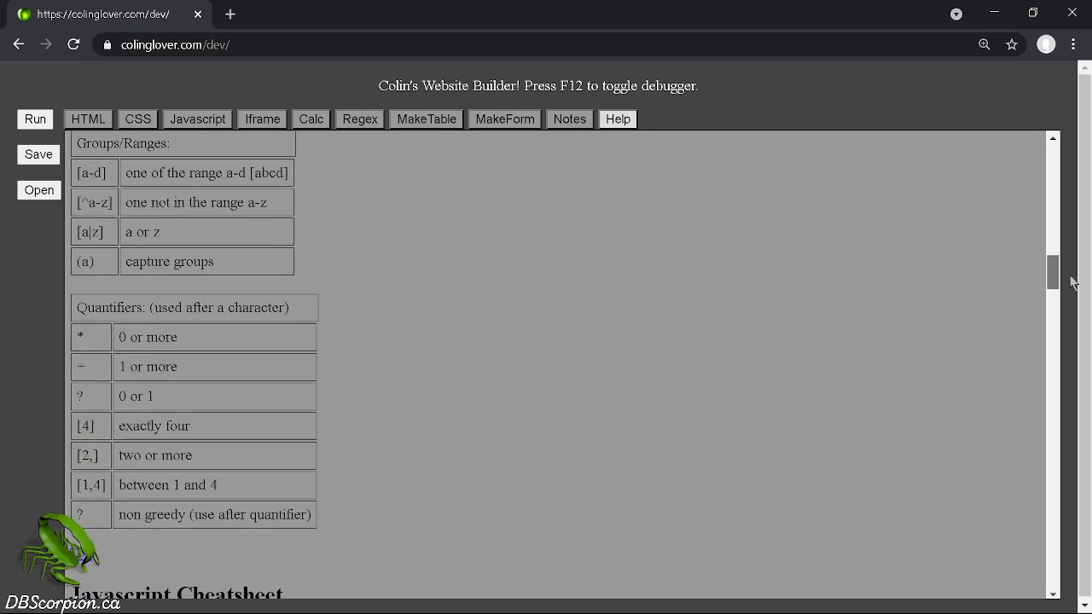
scroll("down", 3)
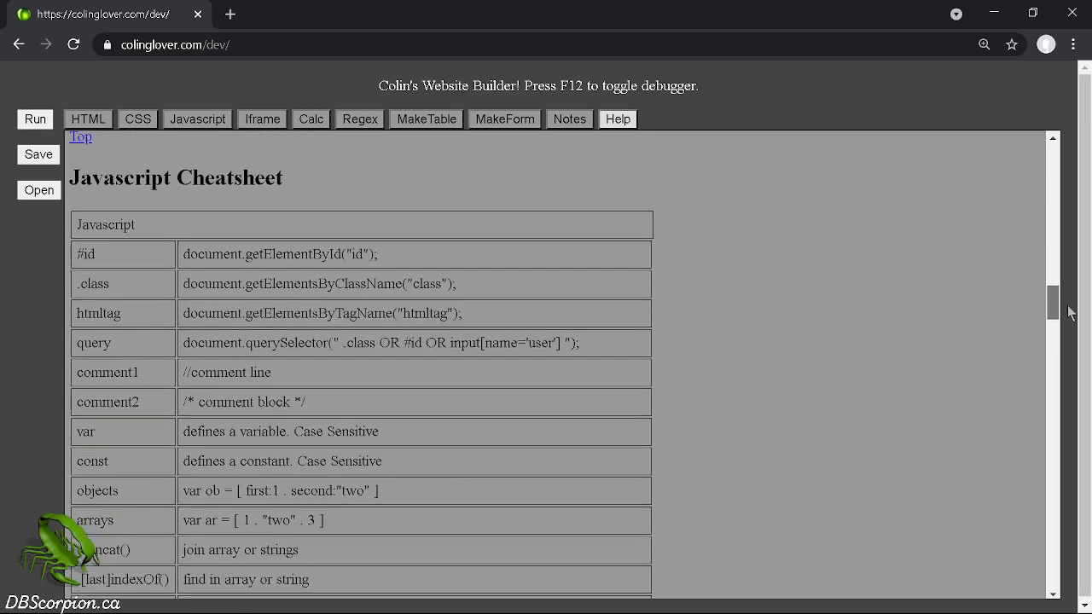
scroll("down", 3)
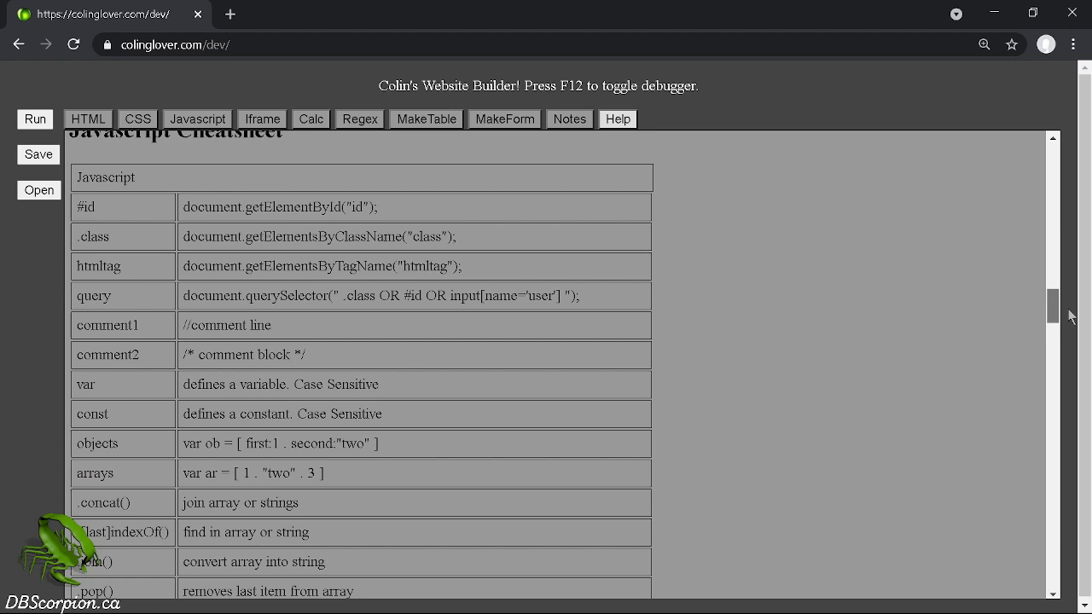
mouse_move(180, 200)
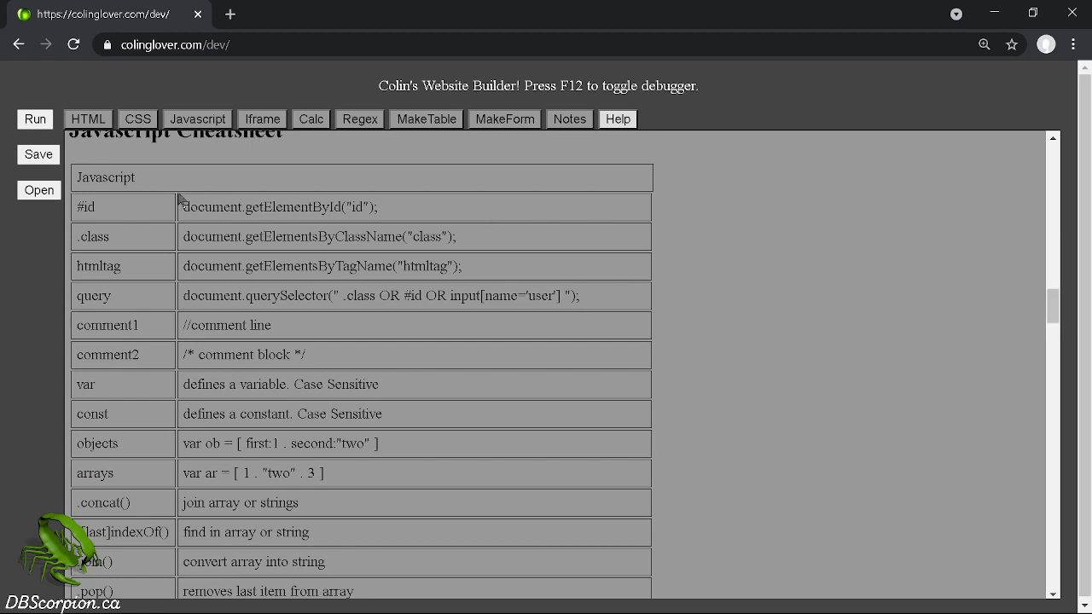
double_click(273, 206)
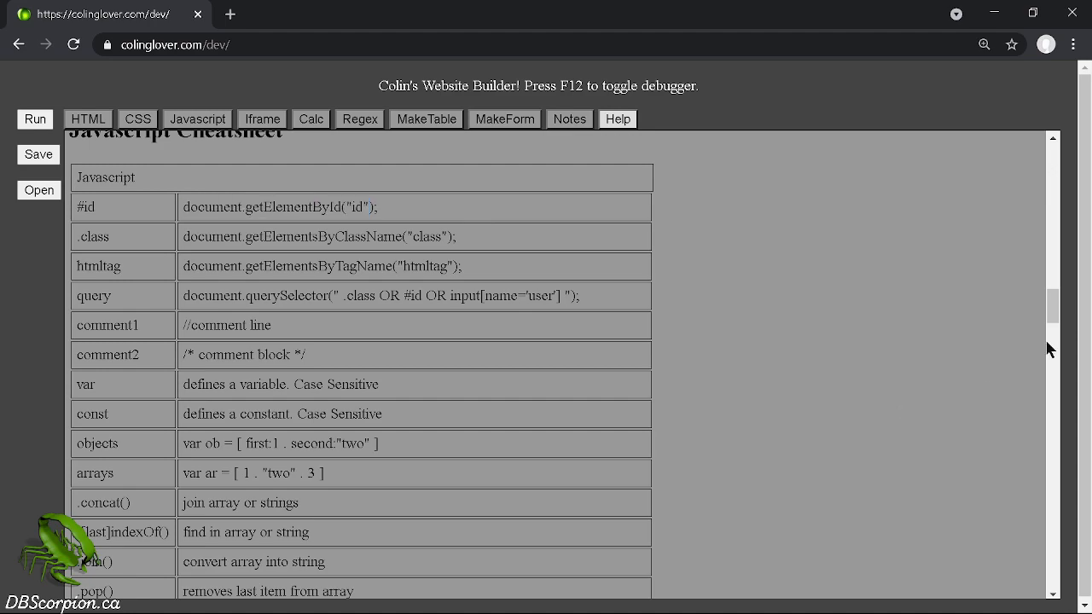
scroll("down", 3)
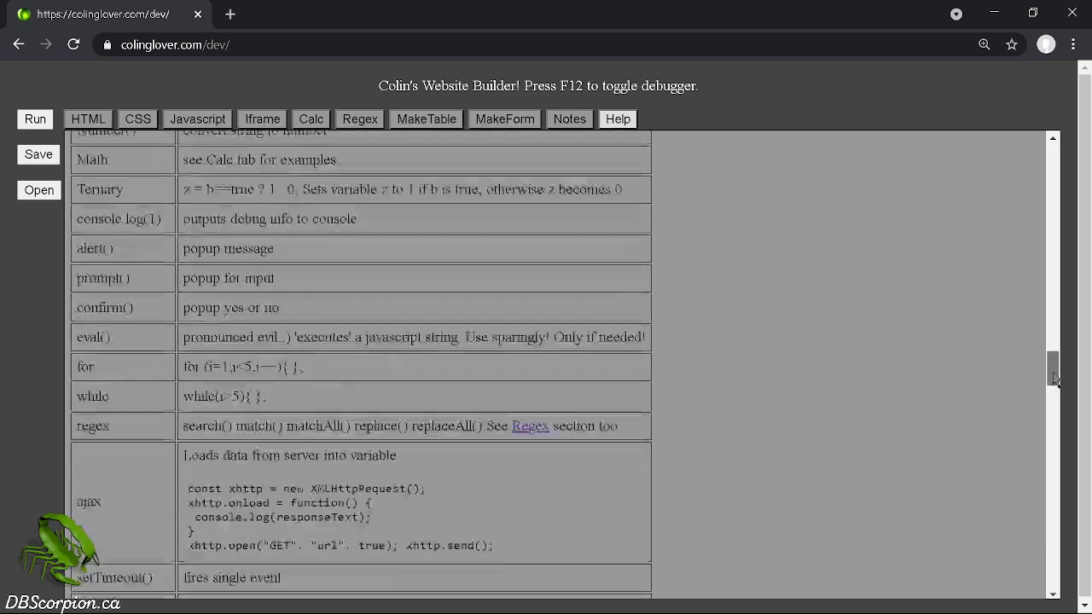
scroll("down", 3)
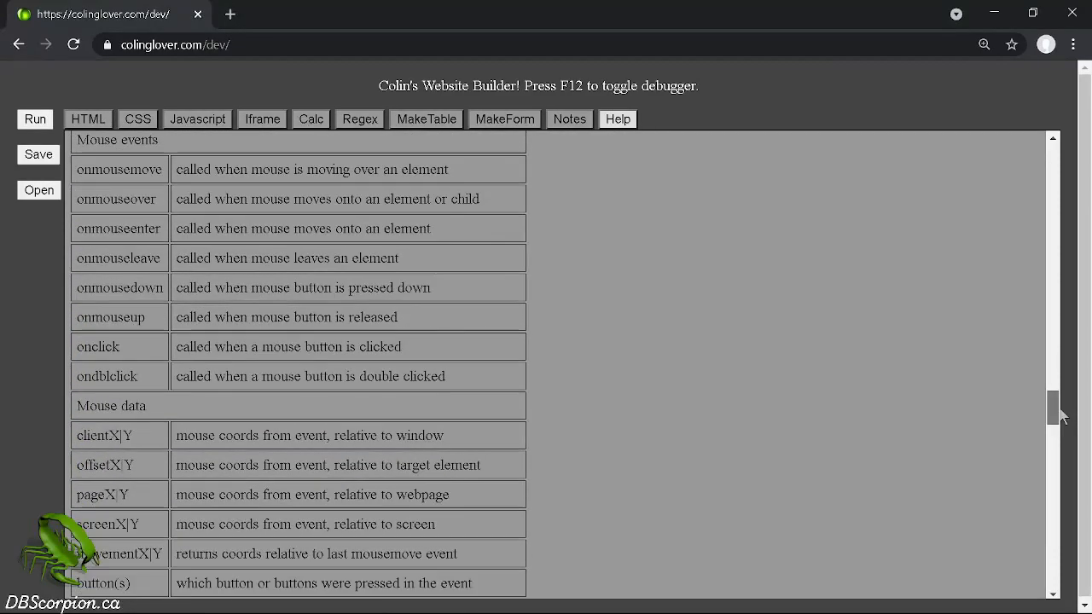
scroll("down", 3)
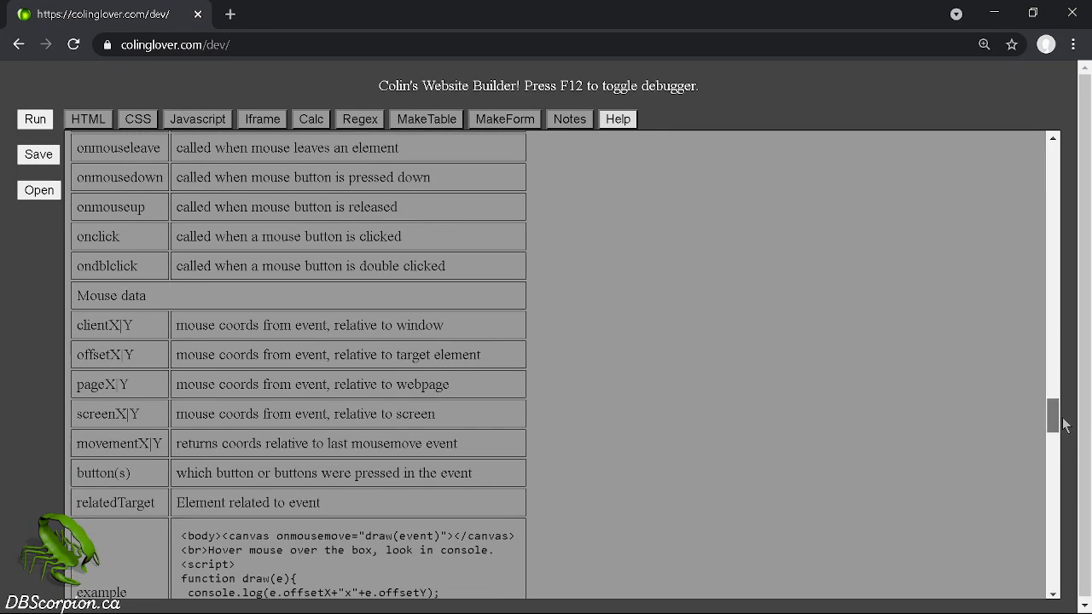
scroll("up", 3)
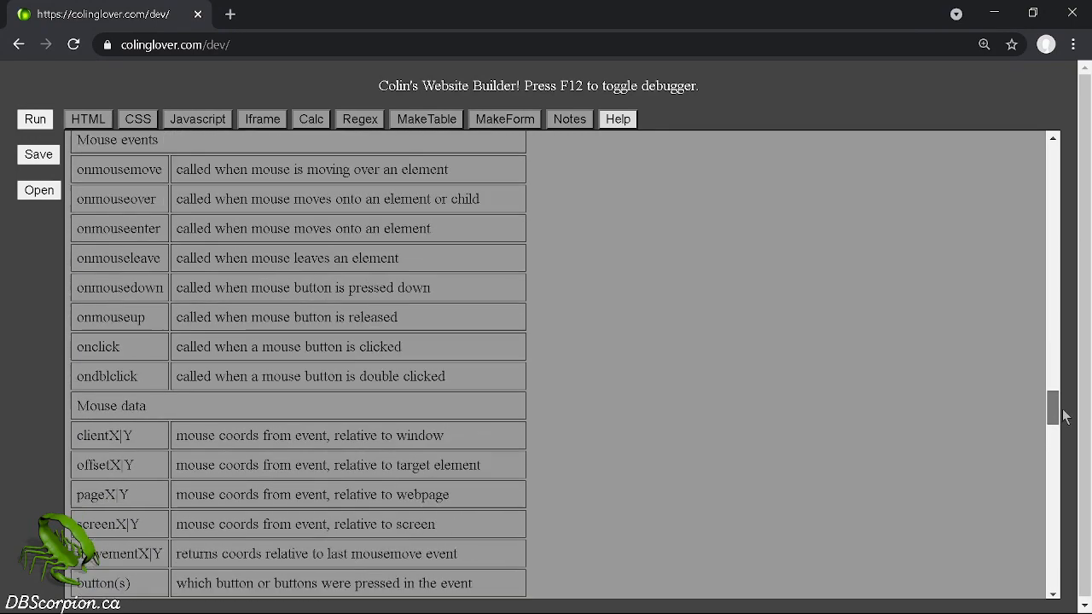
scroll("up", 3)
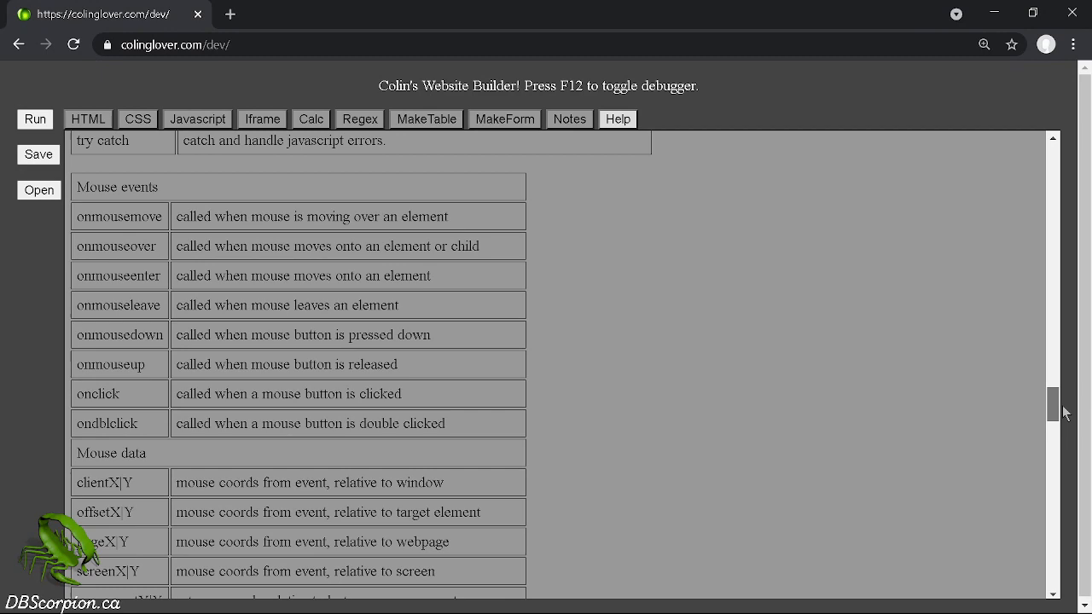
scroll("up", 3)
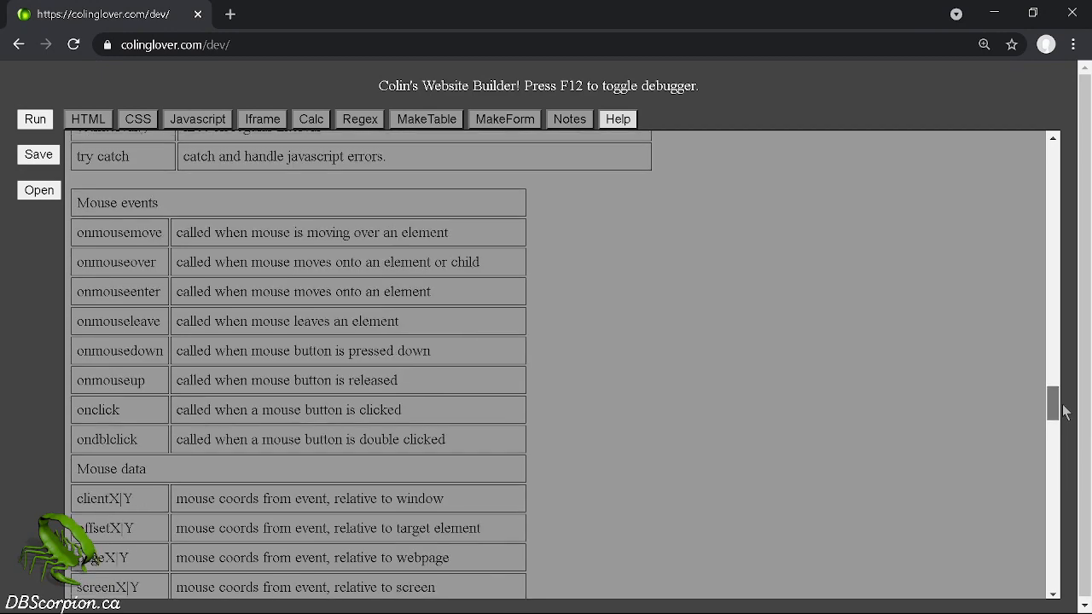
scroll("down", 3)
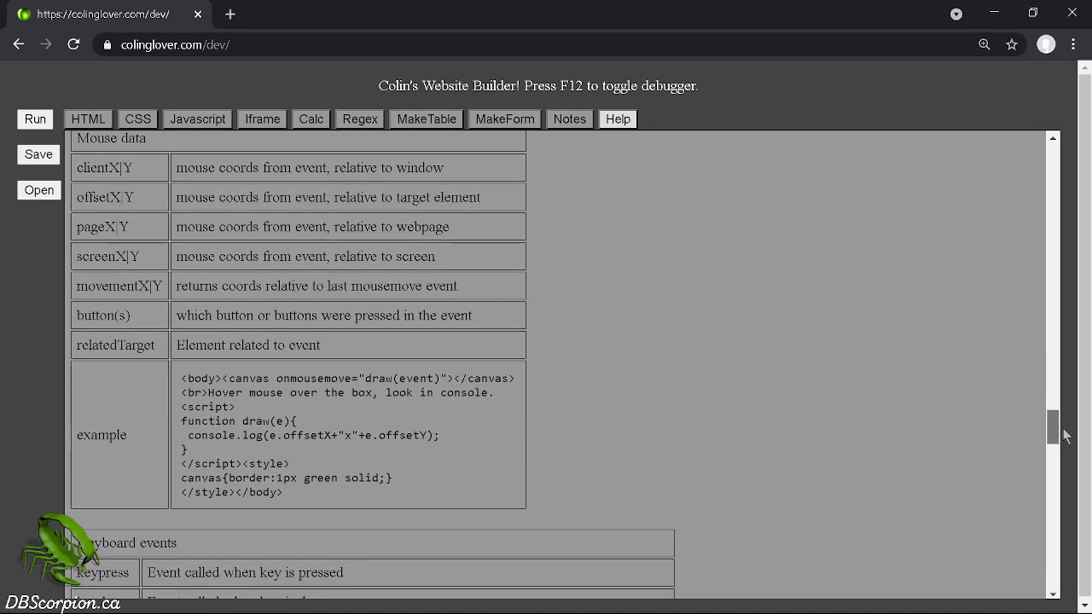
scroll("down", 3)
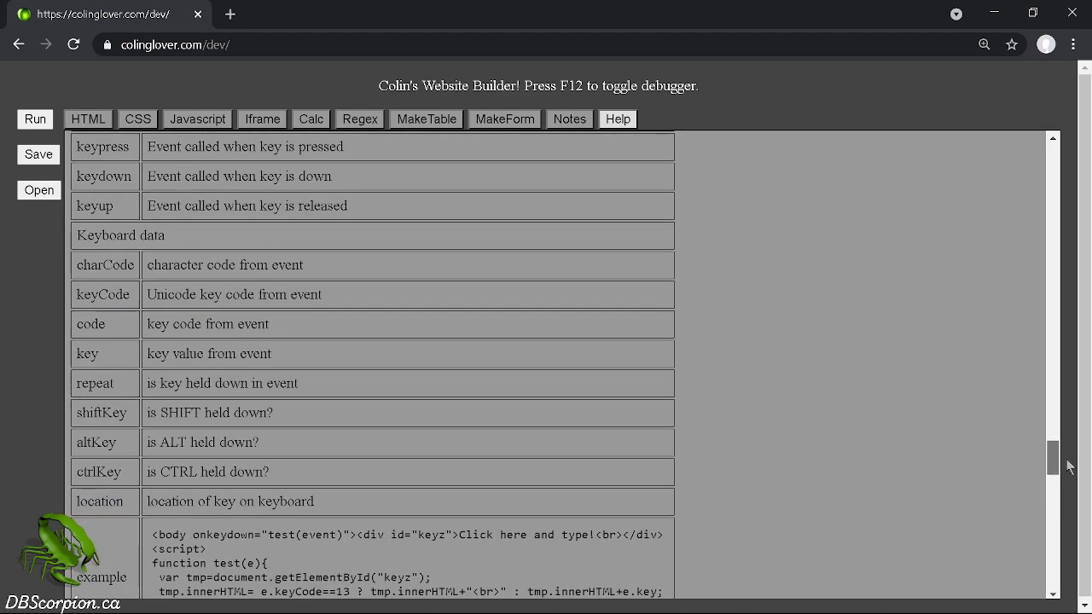
scroll("down", 3)
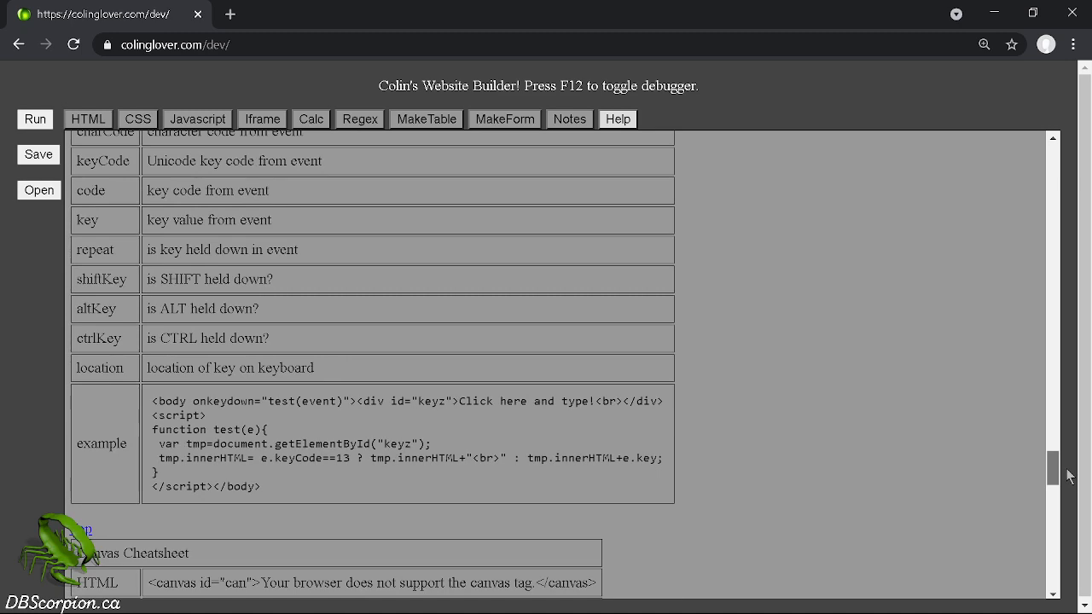
scroll("down", 3)
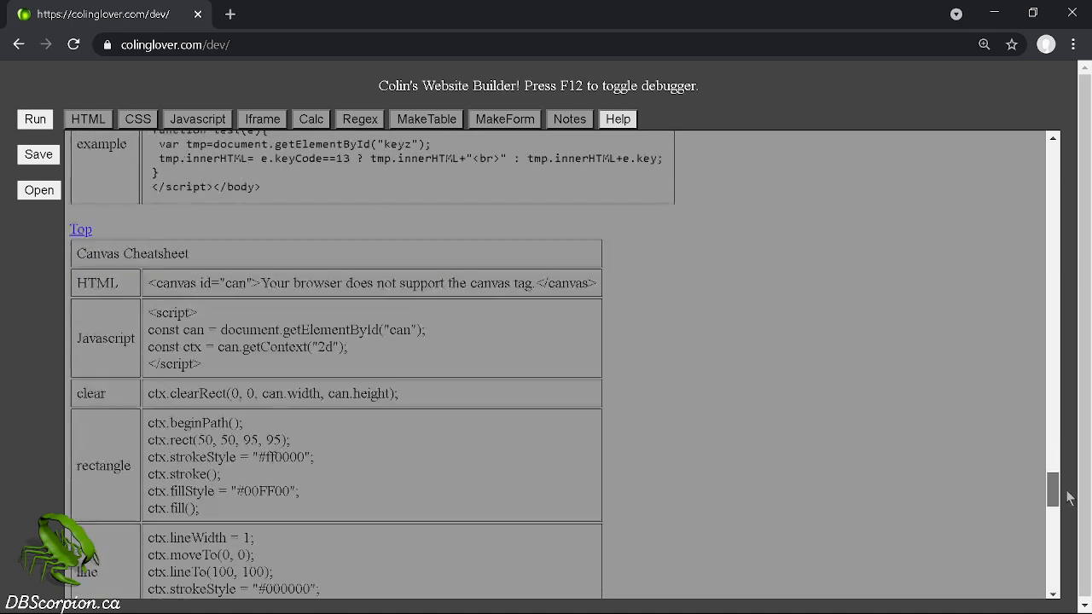
scroll("down", 3)
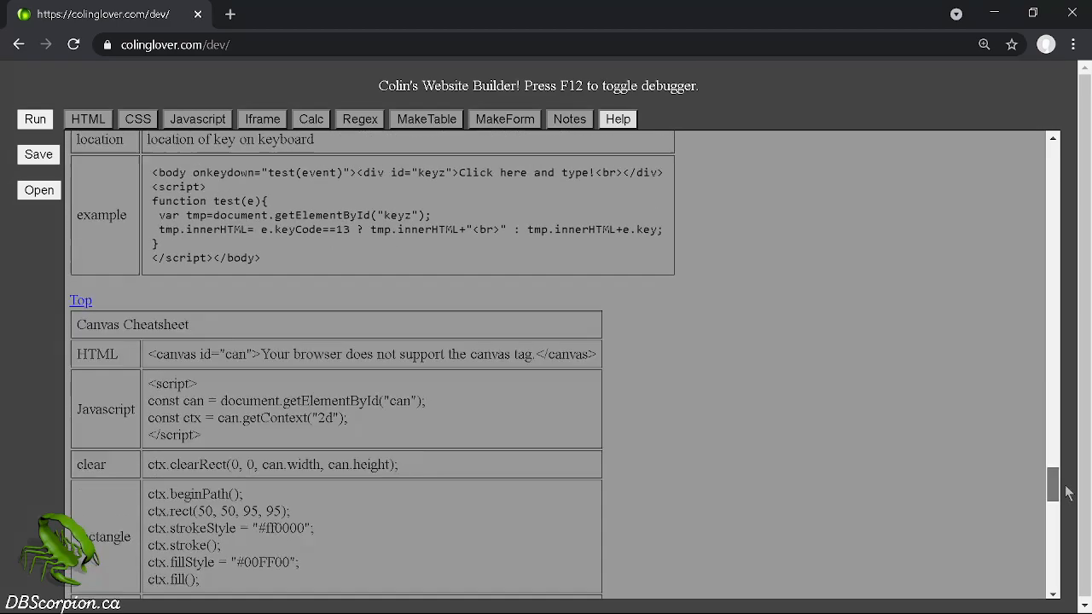
scroll("up", 3)
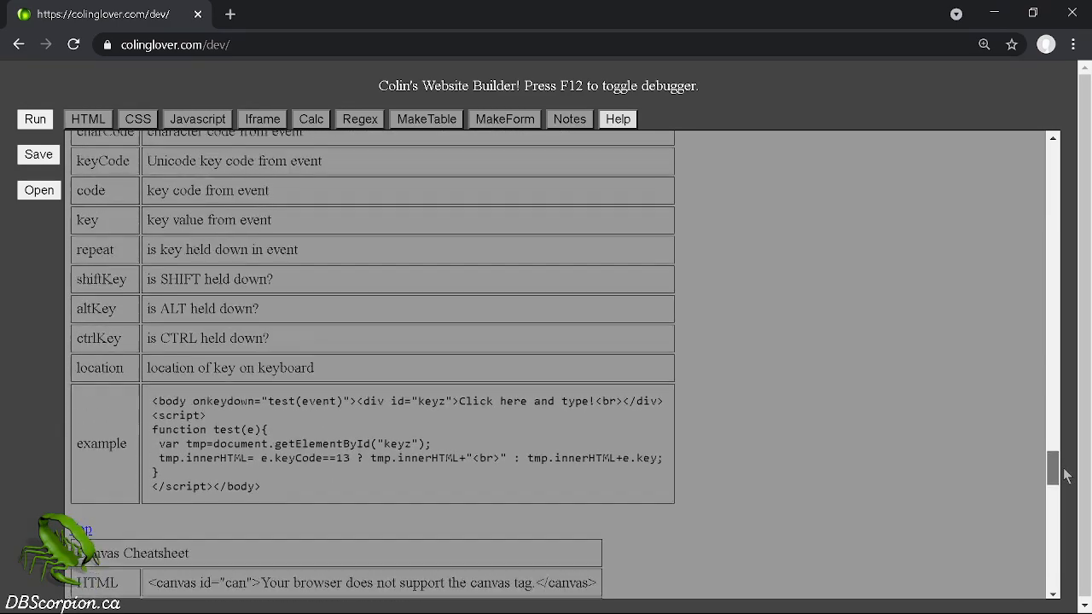
scroll("up", 3)
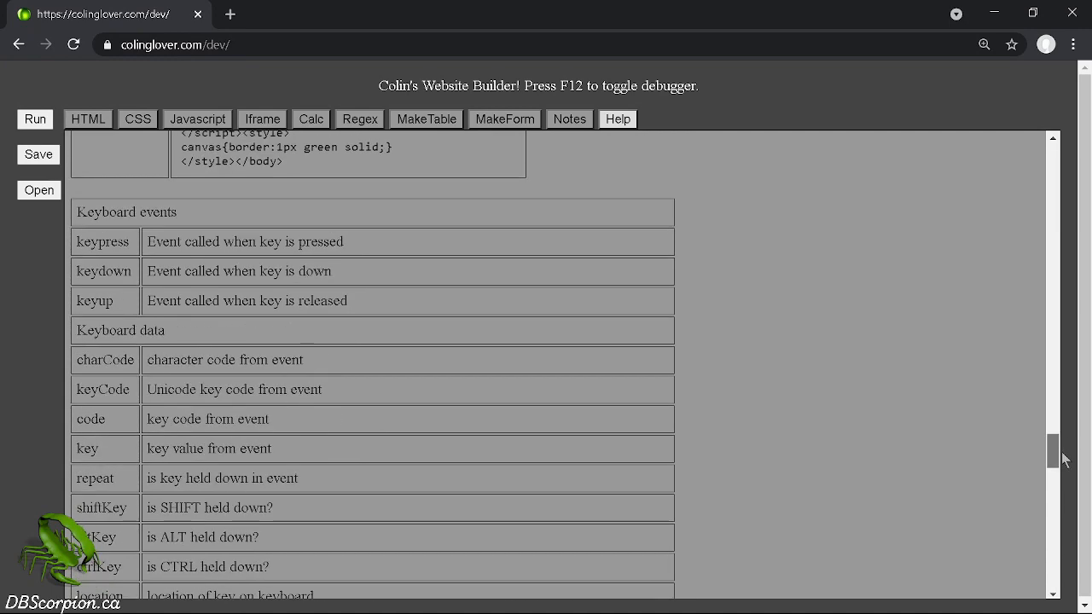
scroll("up", 3)
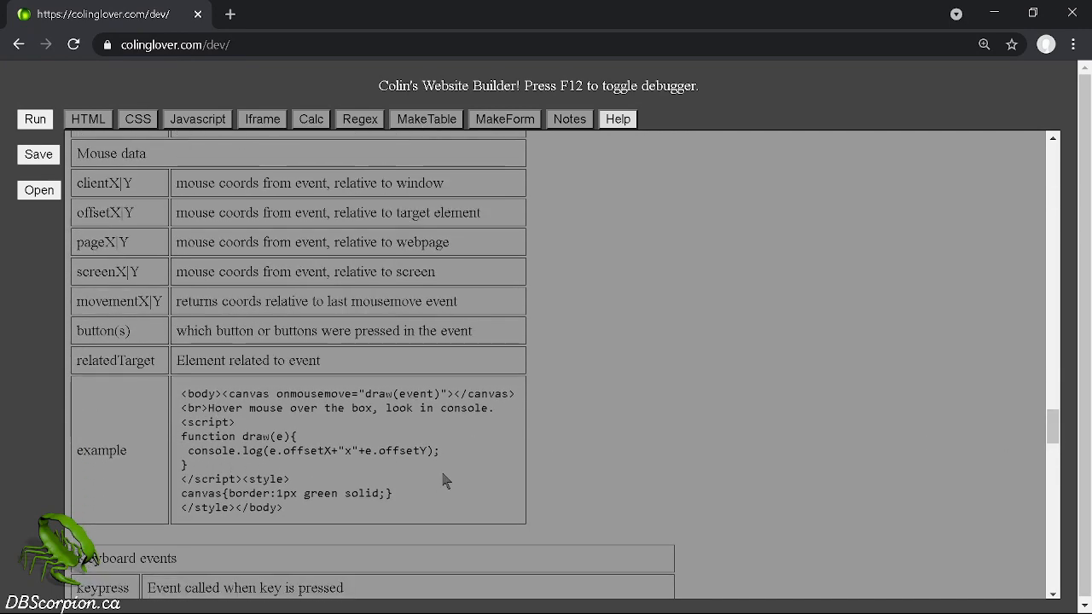
scroll("down", 3)
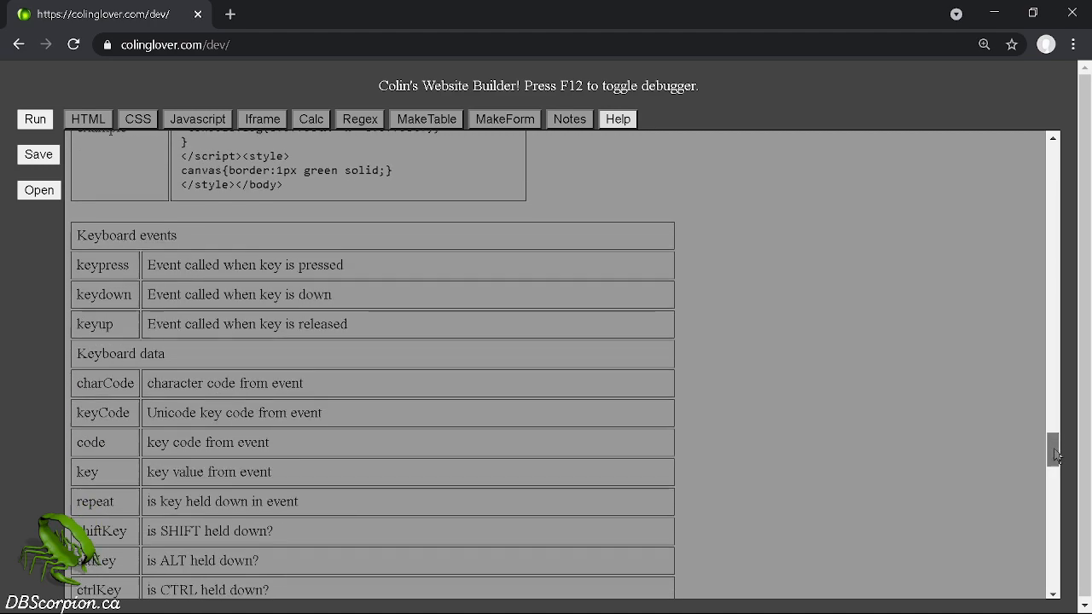
scroll("down", 3)
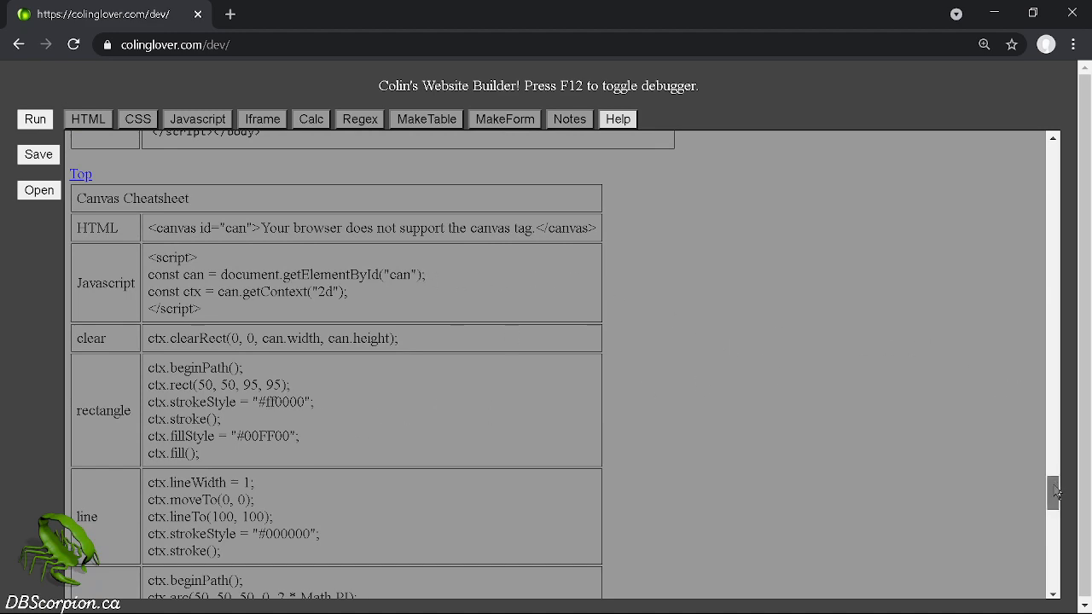
Scroll the Help page past the CSS cheatsheet down to the Colour section with sliders.
scroll("down", 3)
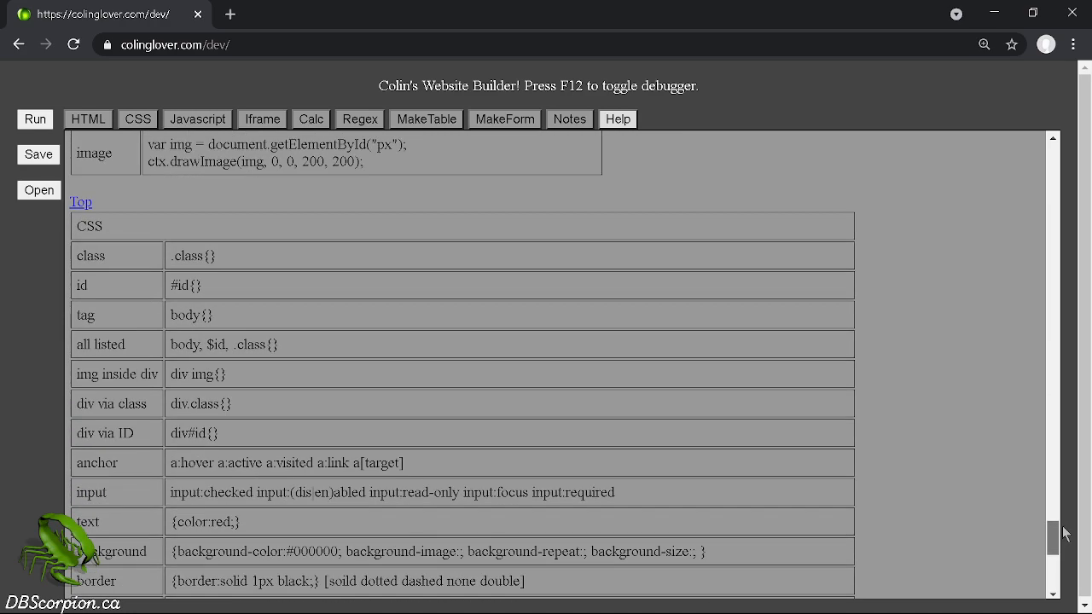
scroll("down", 3)
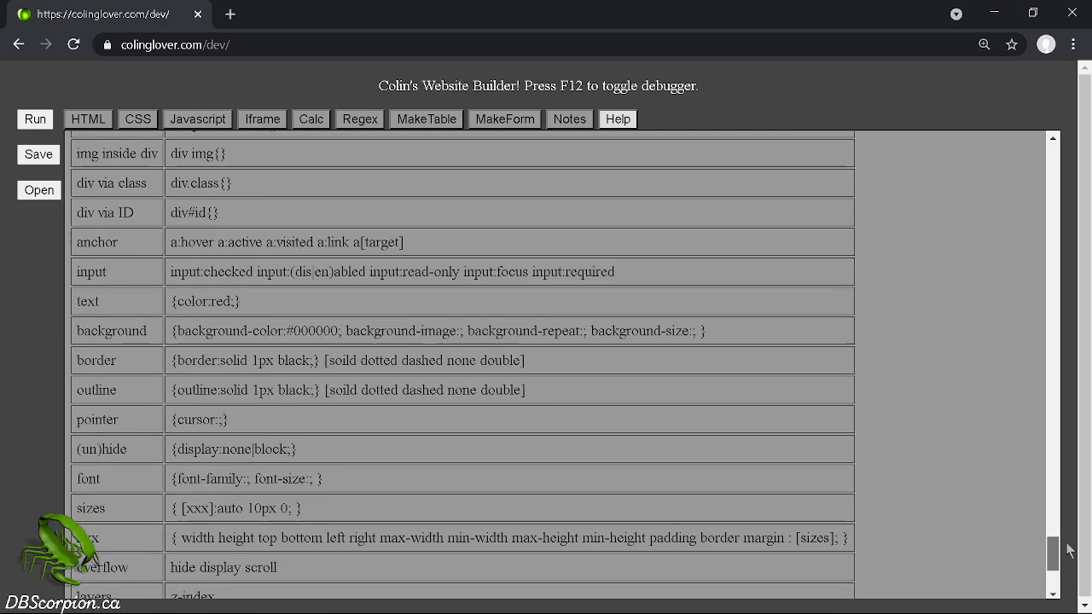
scroll("down", 3)
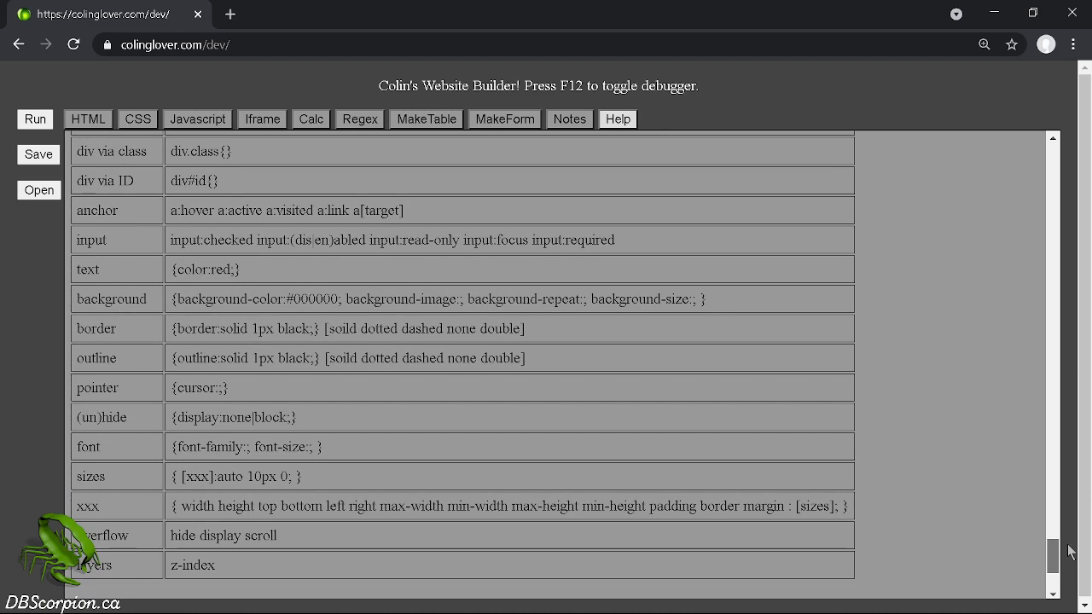
scroll("up", 3)
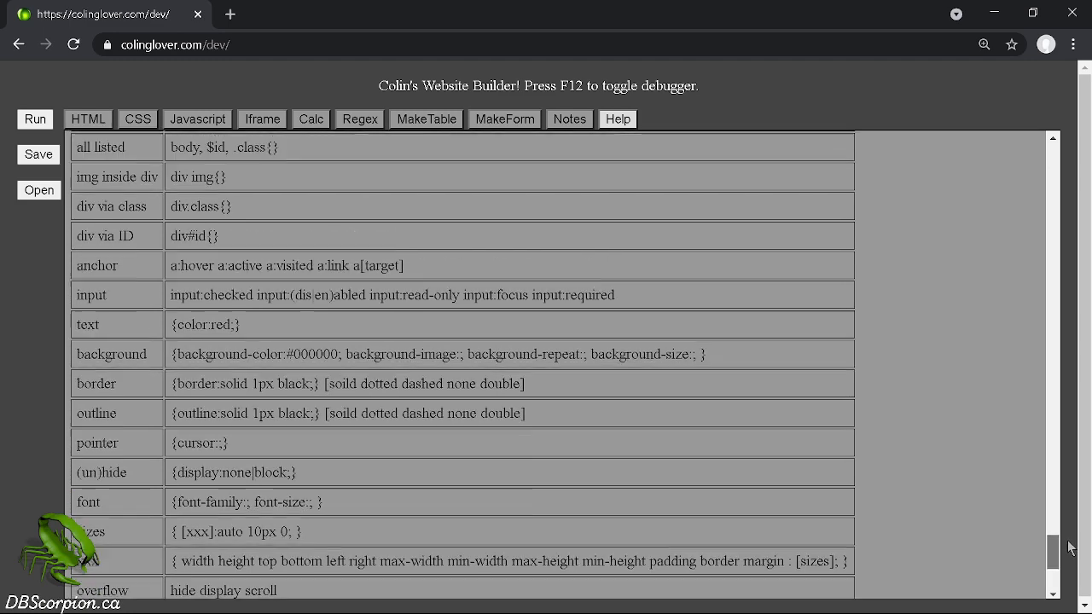
scroll("down", 3)
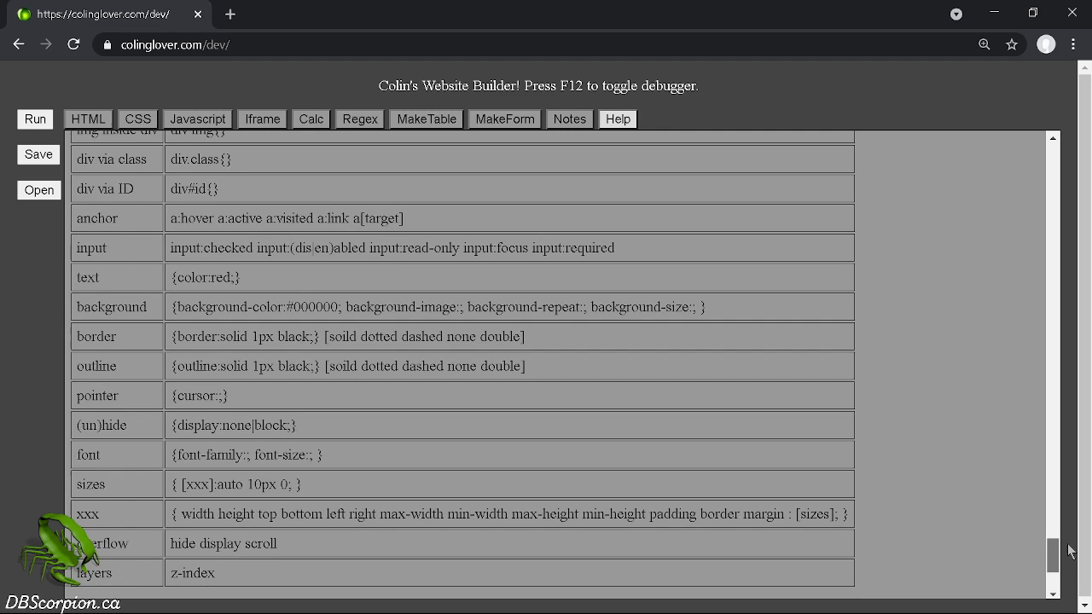
scroll("down", 3)
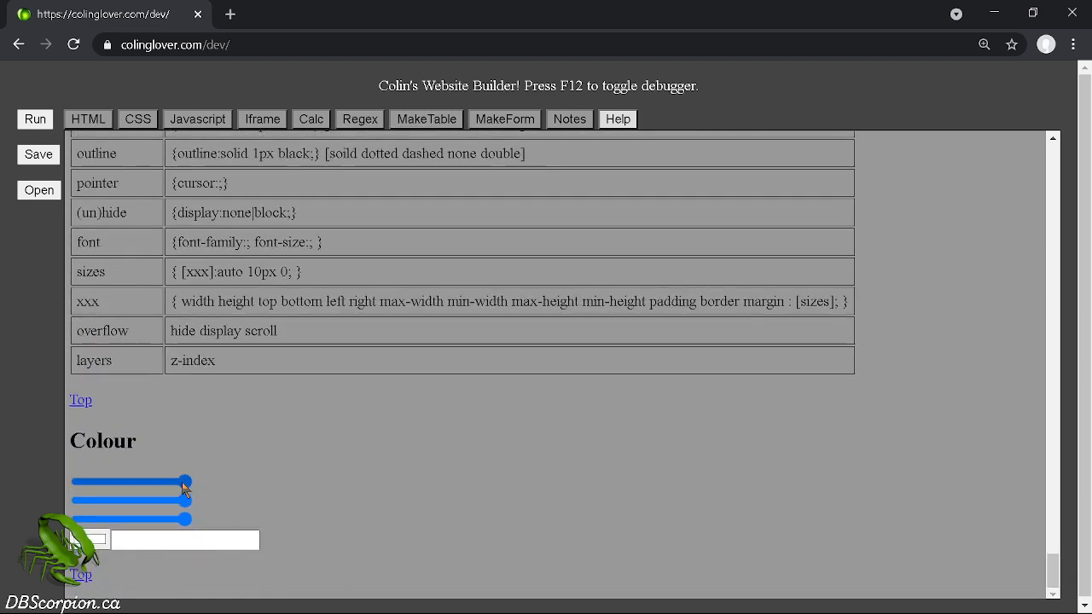
Adjust the red, green and blue sliders to produce #7fb96a and select the hex code.
left_click_drag(185, 482, 103, 482)
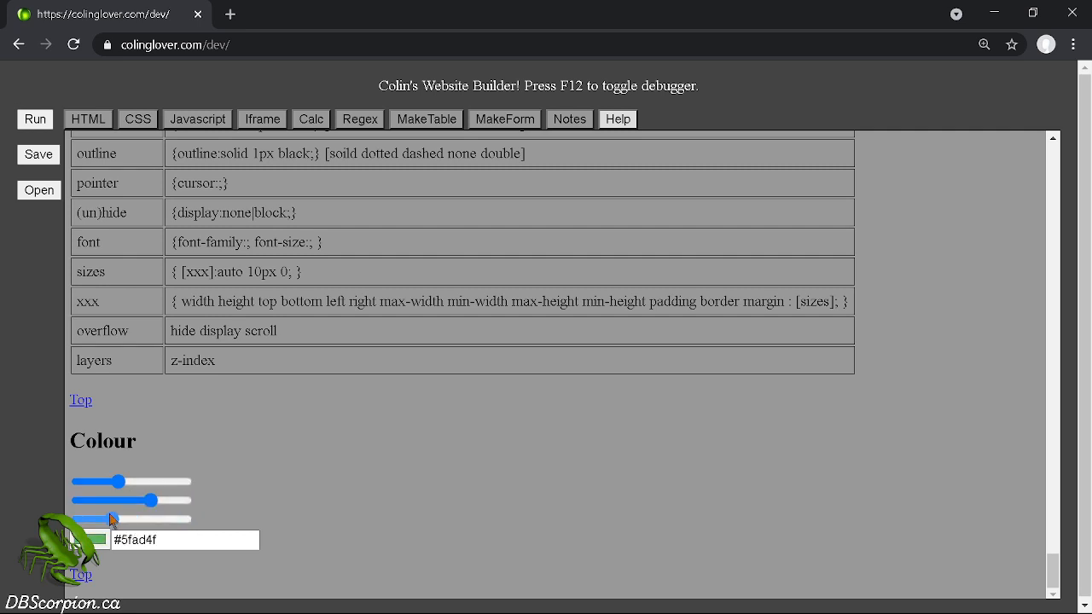
left_click_drag(115, 519, 79, 519)
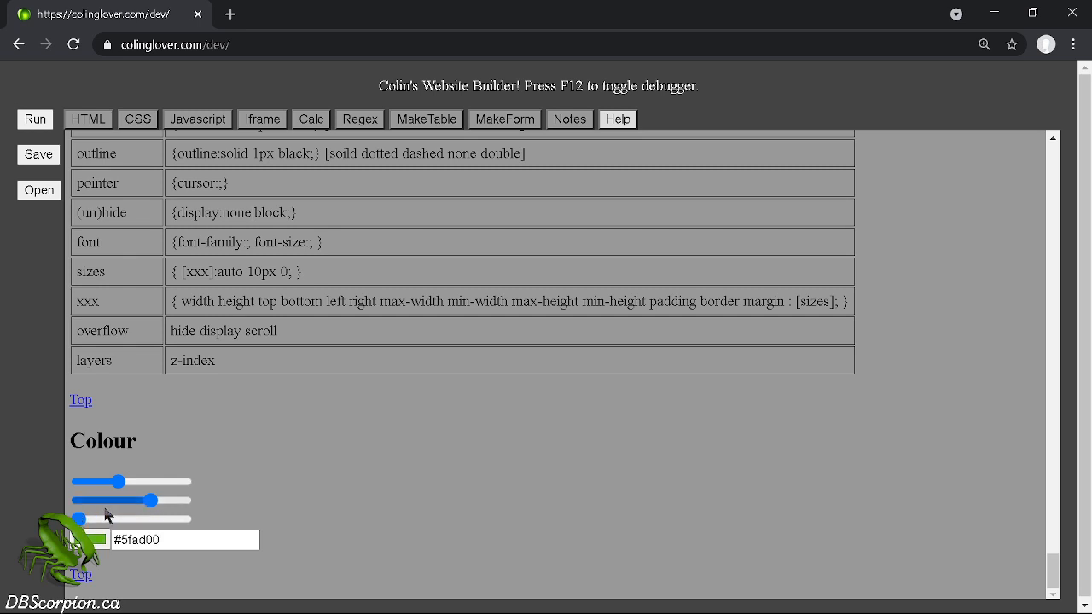
left_click_drag(139, 501, 186, 501)
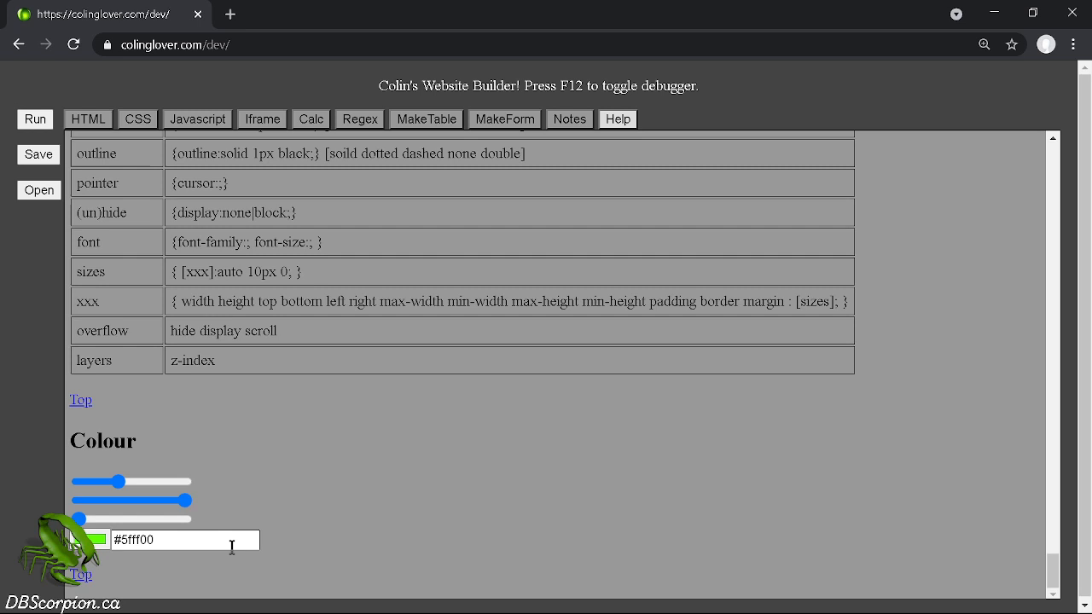
mouse_move(192, 391)
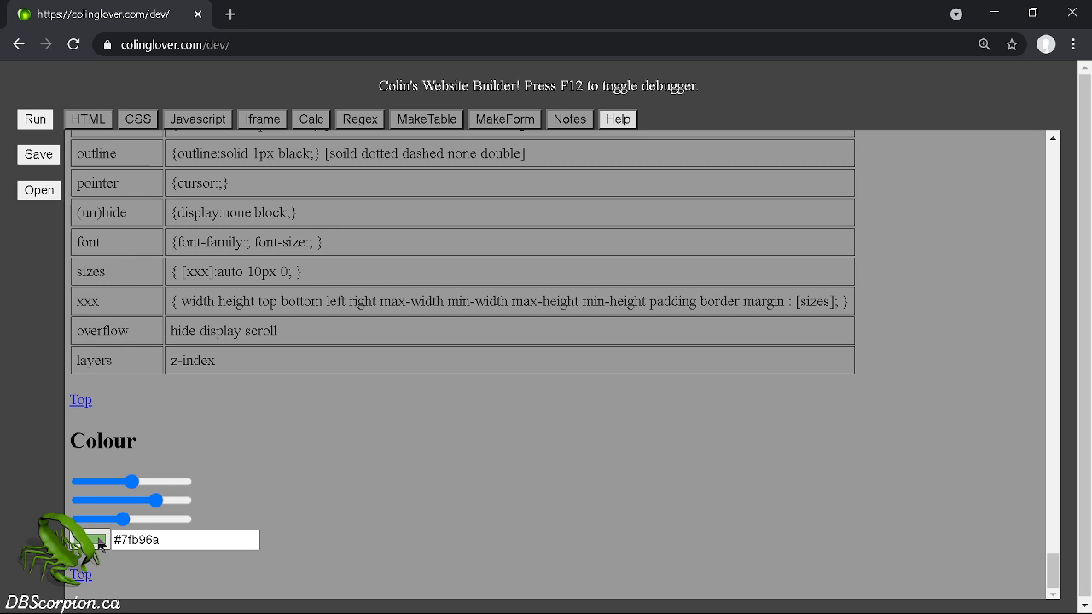
triple_click(184, 539)
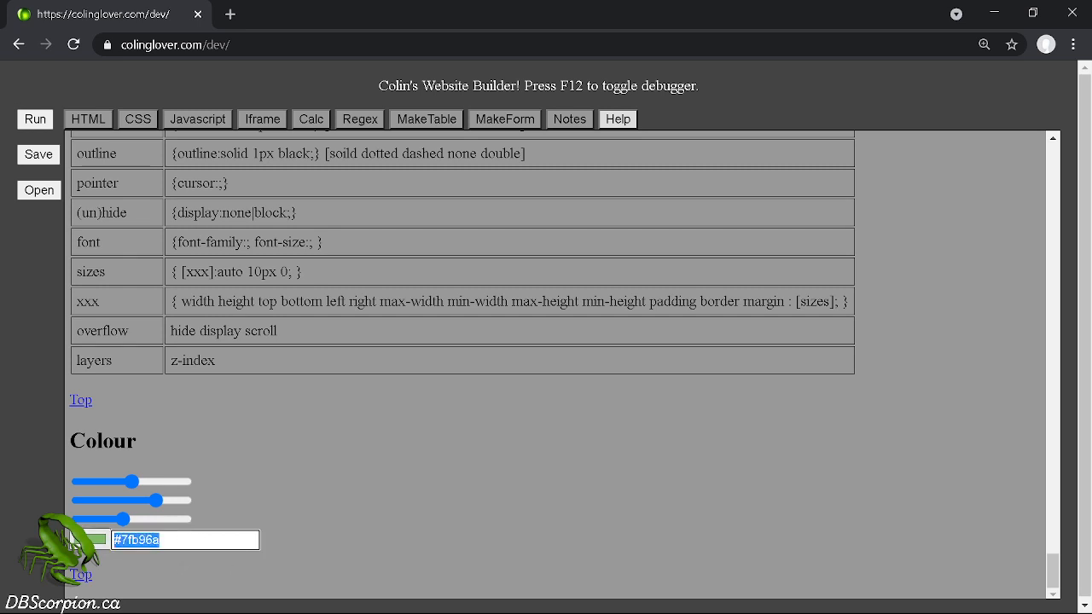
mouse_move(88, 119)
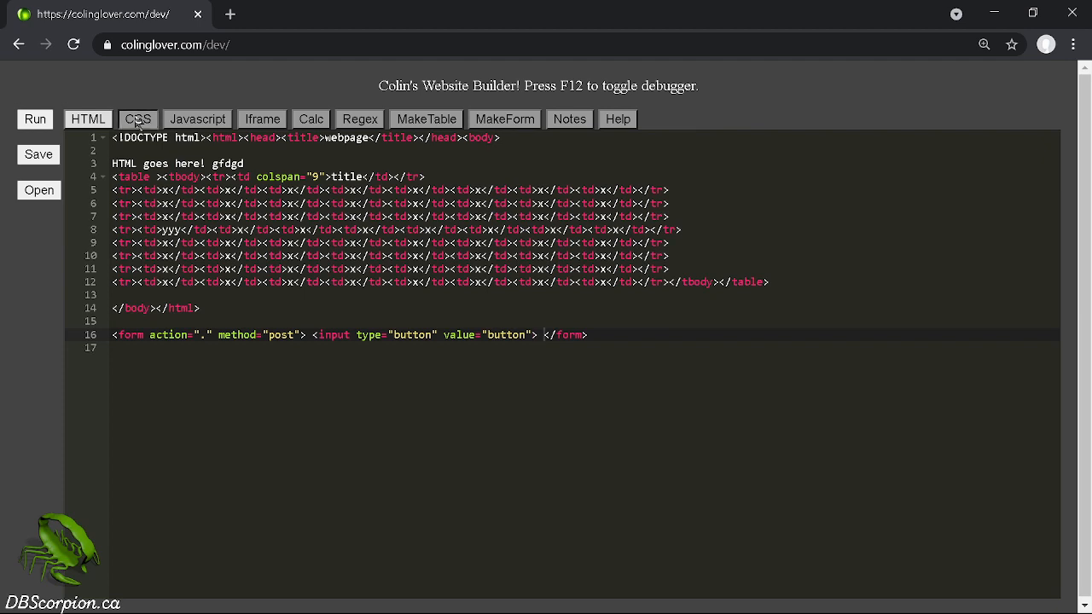
Replace 'black' in the CSS td border rule with #7fb96a.
left_click(137, 118)
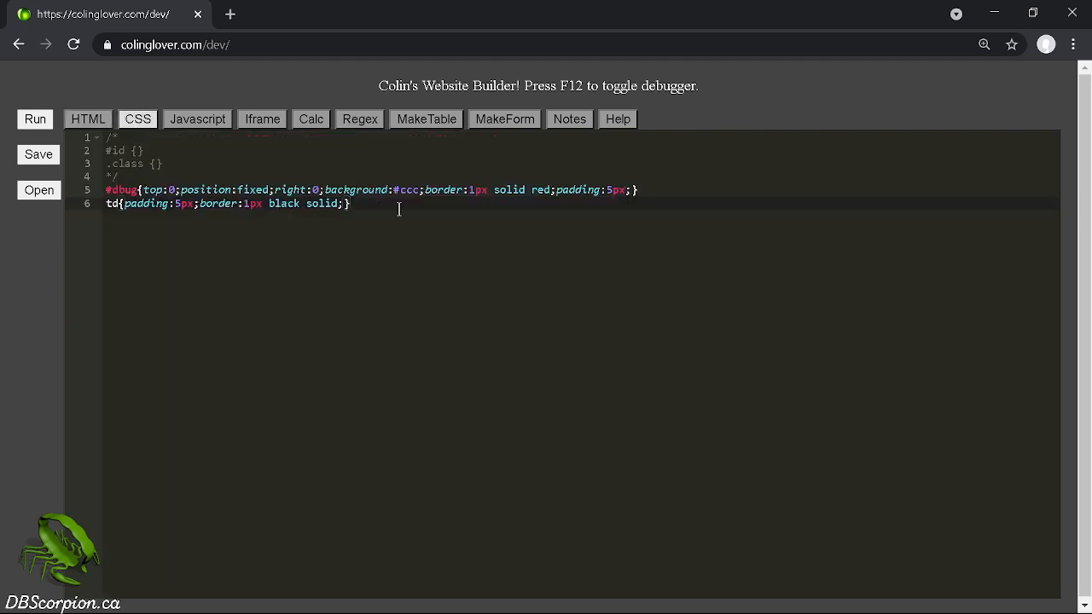
left_click(286, 203)
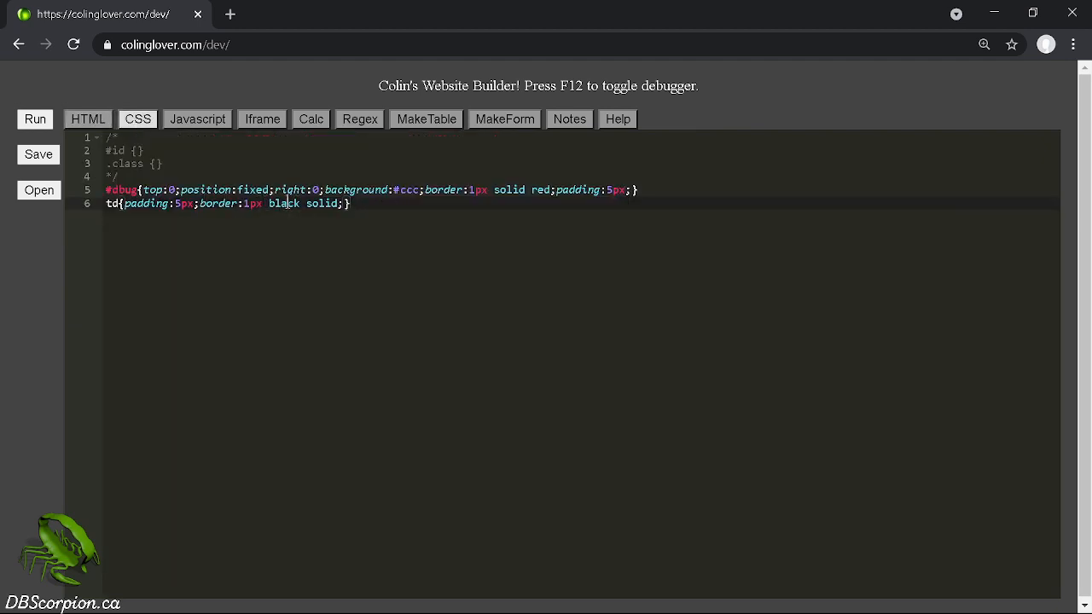
left_click(145, 150)
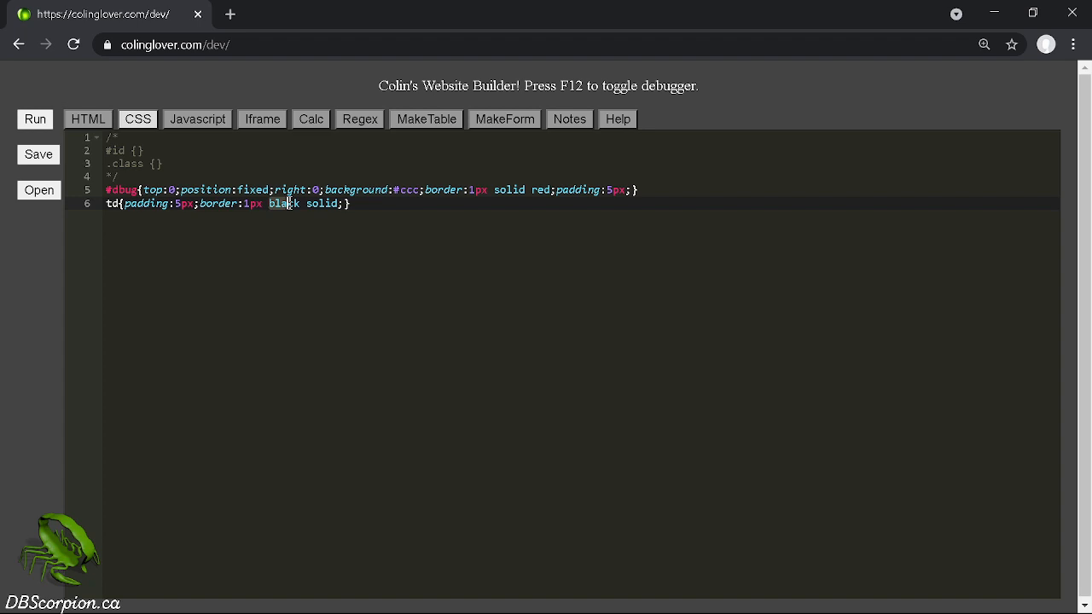
type("#7fb96a")
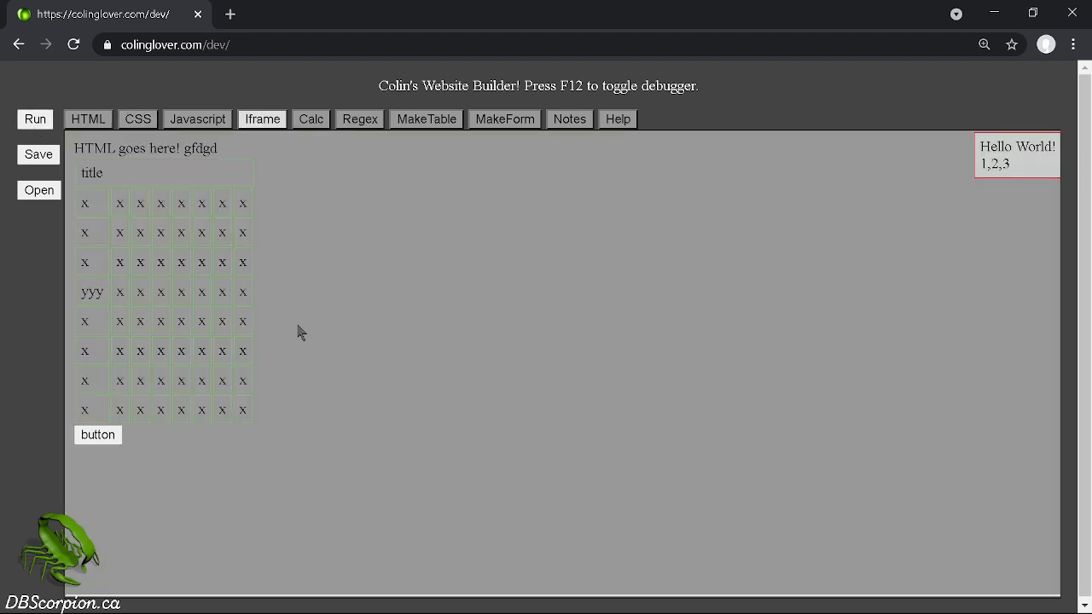
mouse_move(436, 277)
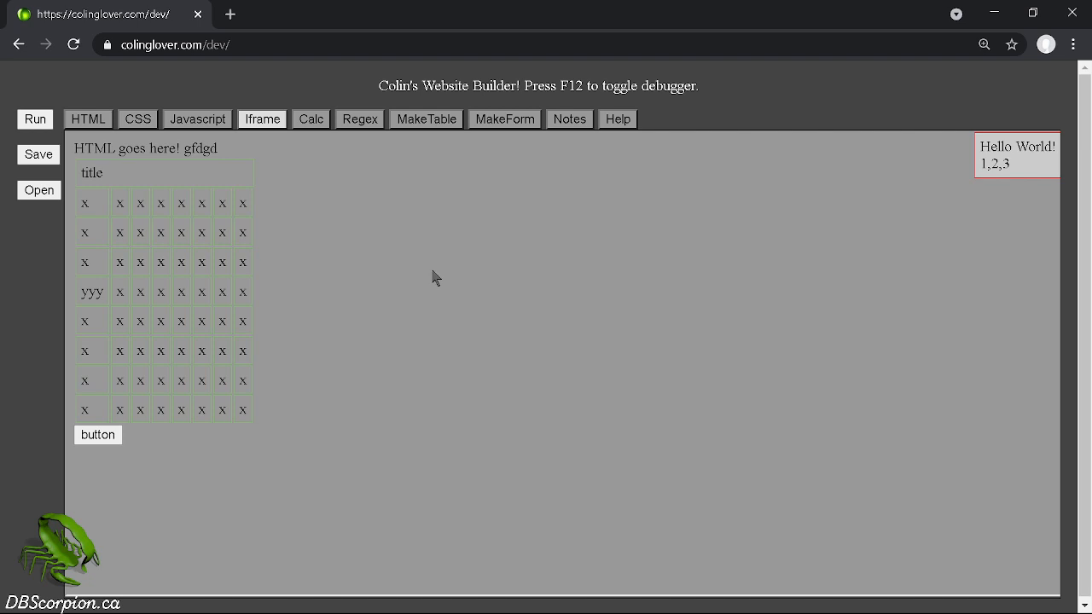
mouse_move(333, 151)
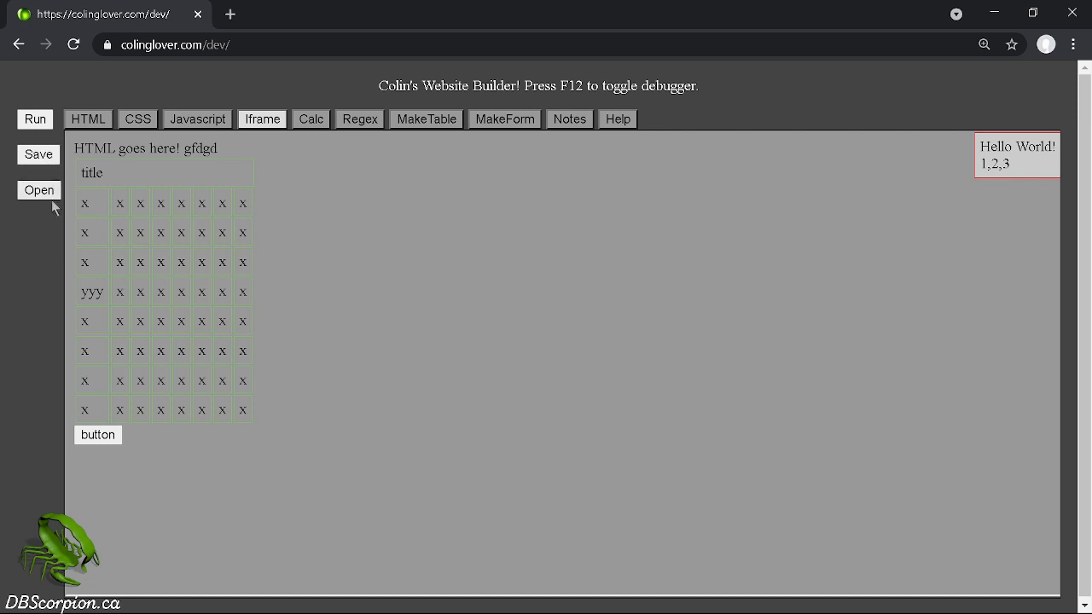
mouse_move(38, 154)
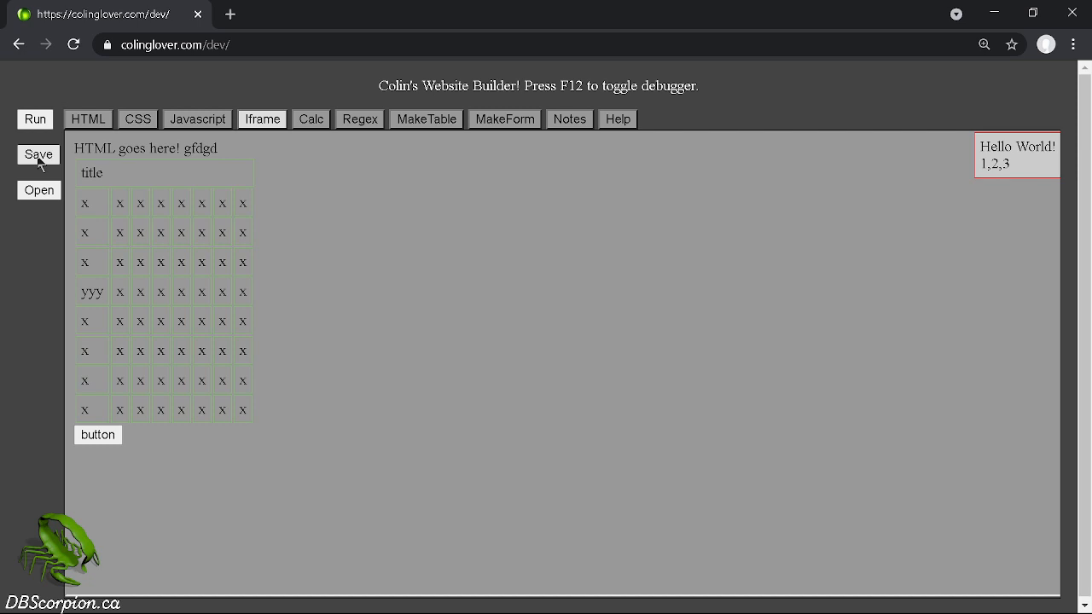
Start saving the project, cancel the filename prompt, and show the JavaScript code.
left_click(38, 154)
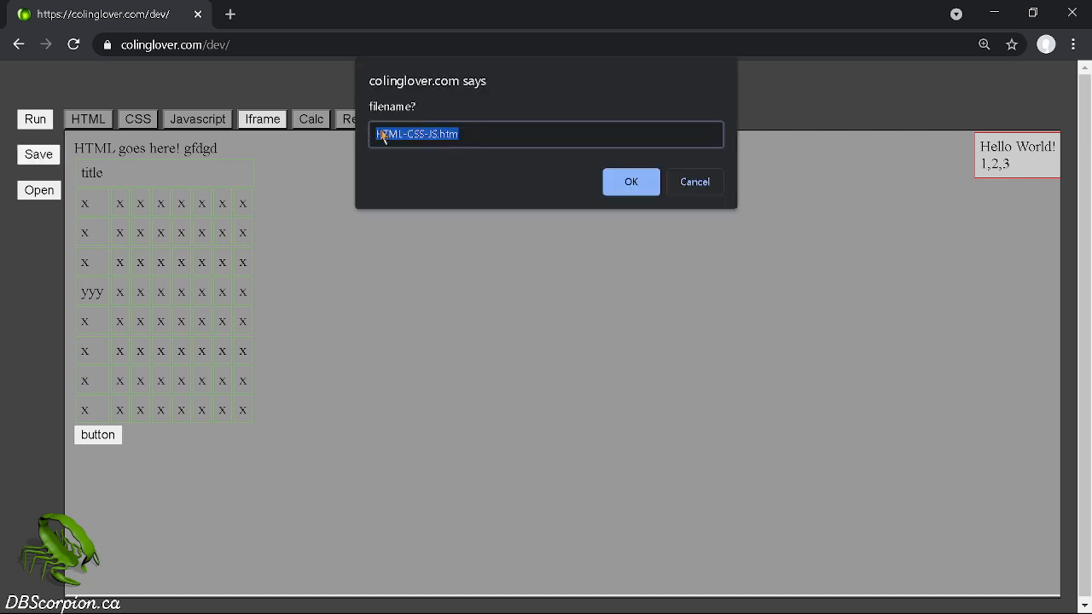
mouse_move(547, 165)
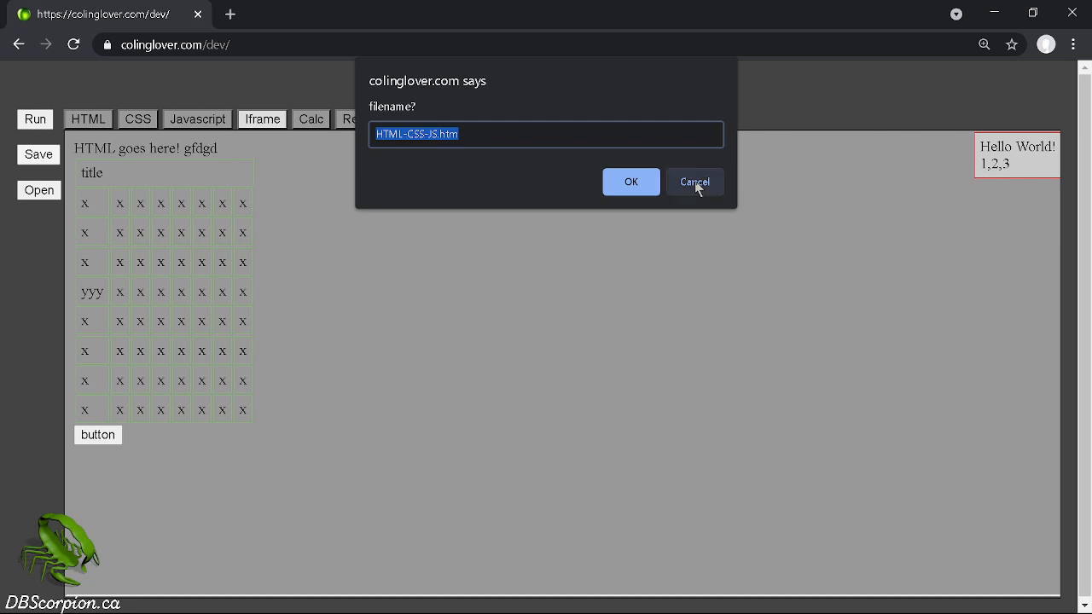
left_click(694, 181)
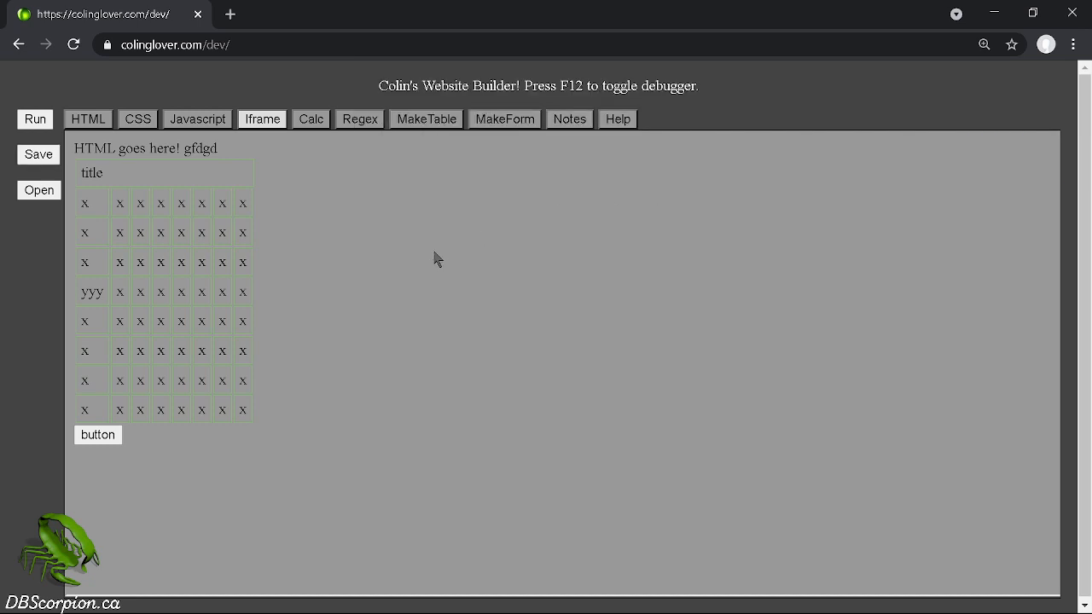
left_click(197, 118)
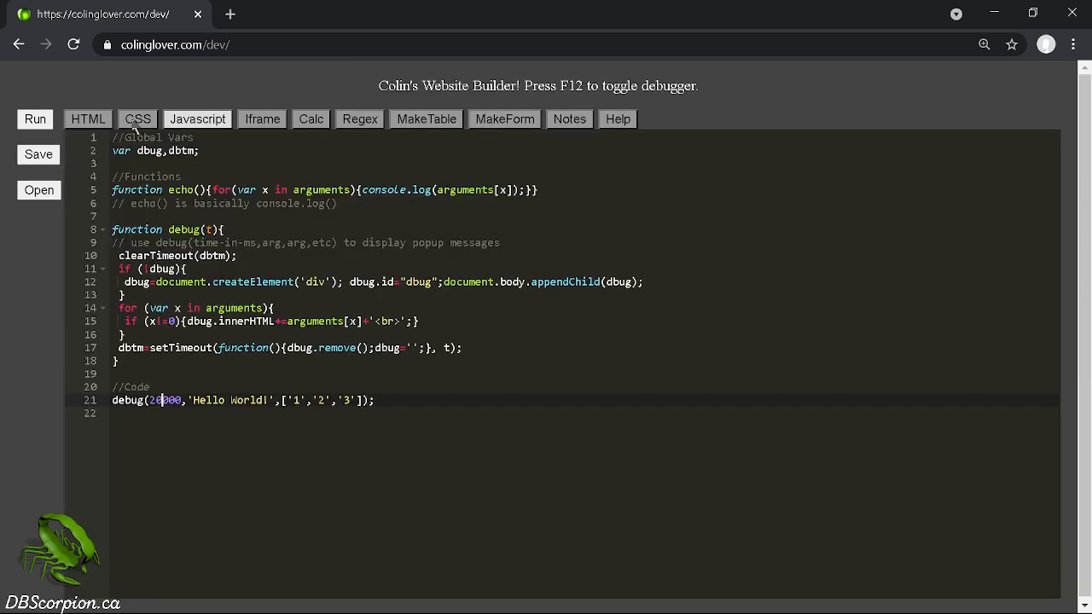
Review the HTML markup, then return to the Help page's Colour section.
left_click(88, 118)
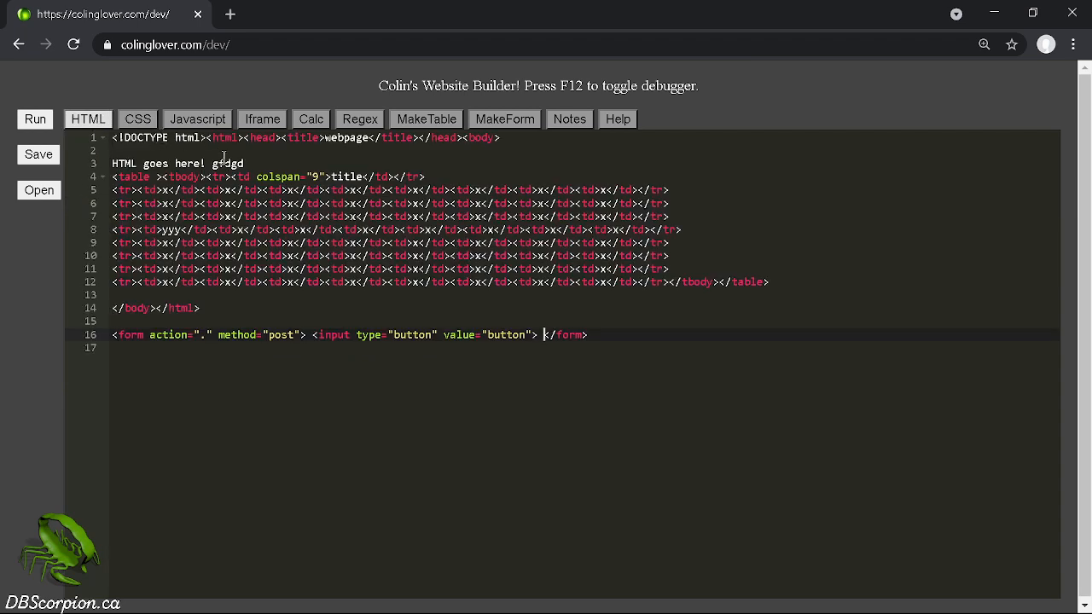
type("f")
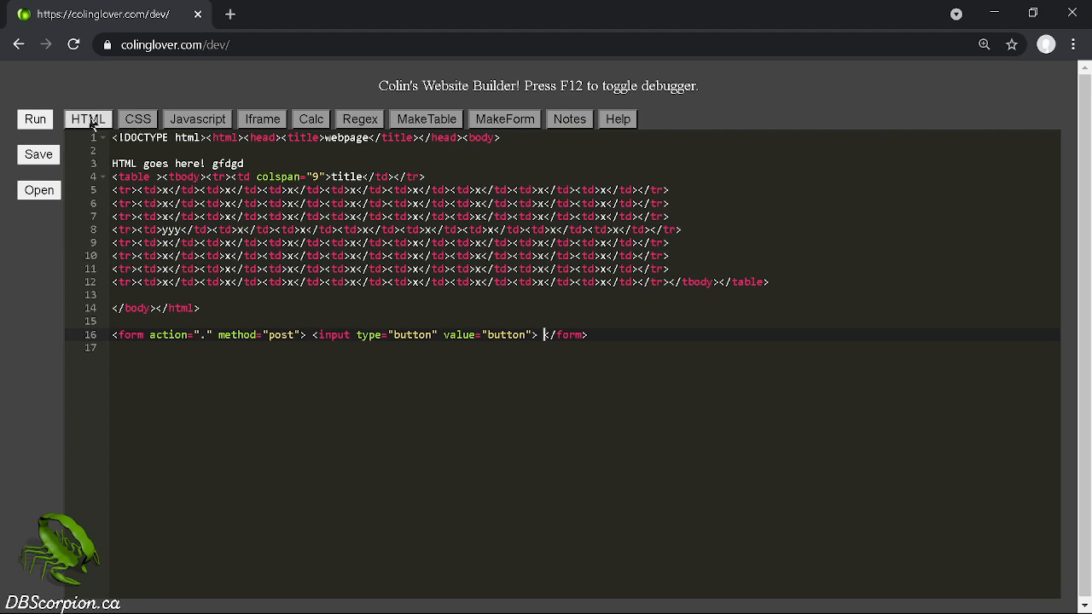
left_click(197, 119)
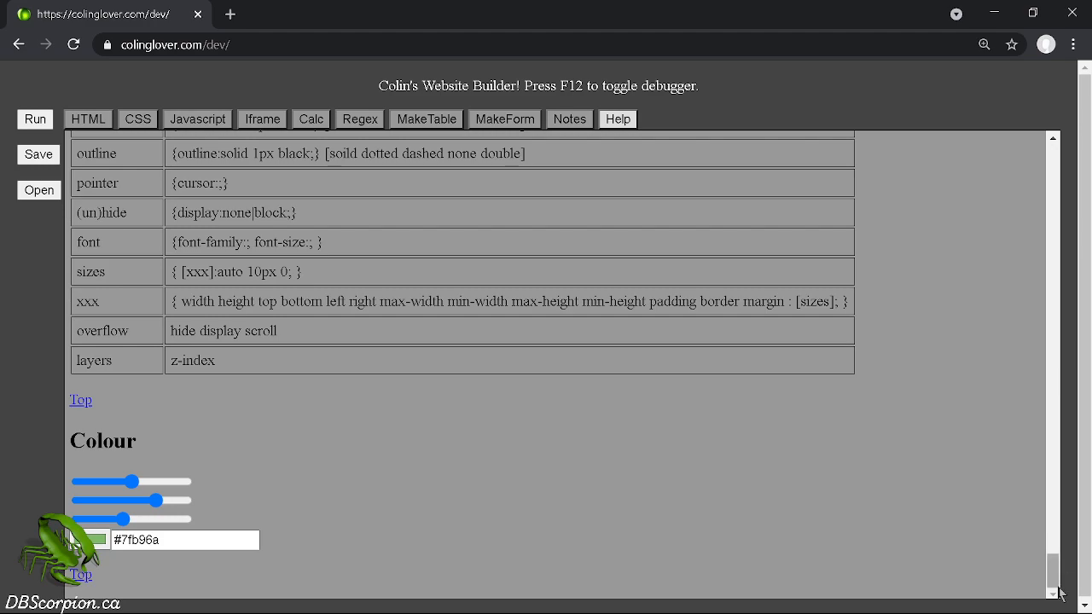
Check the rendered green-bordered table in the Iframe, revisit Help, and return to the HTML code.
scroll("up", 3)
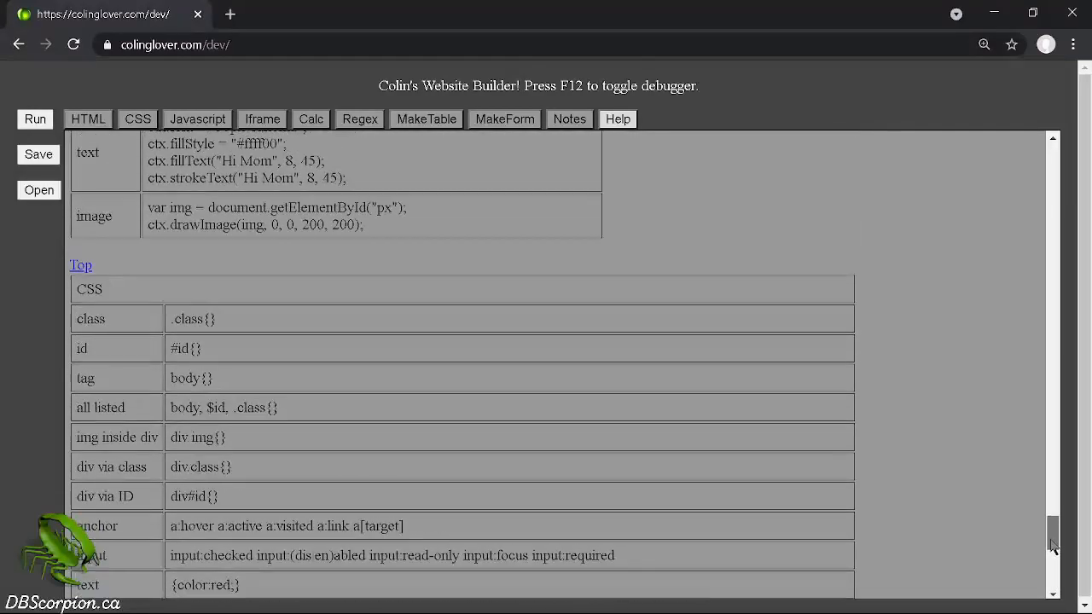
scroll("up", 3)
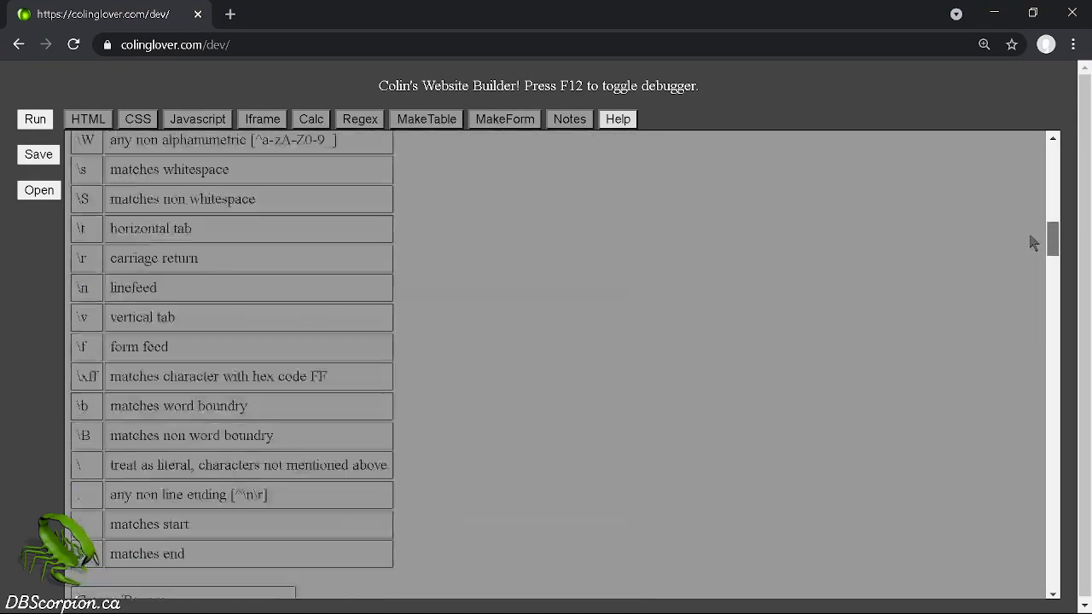
left_click(617, 119)
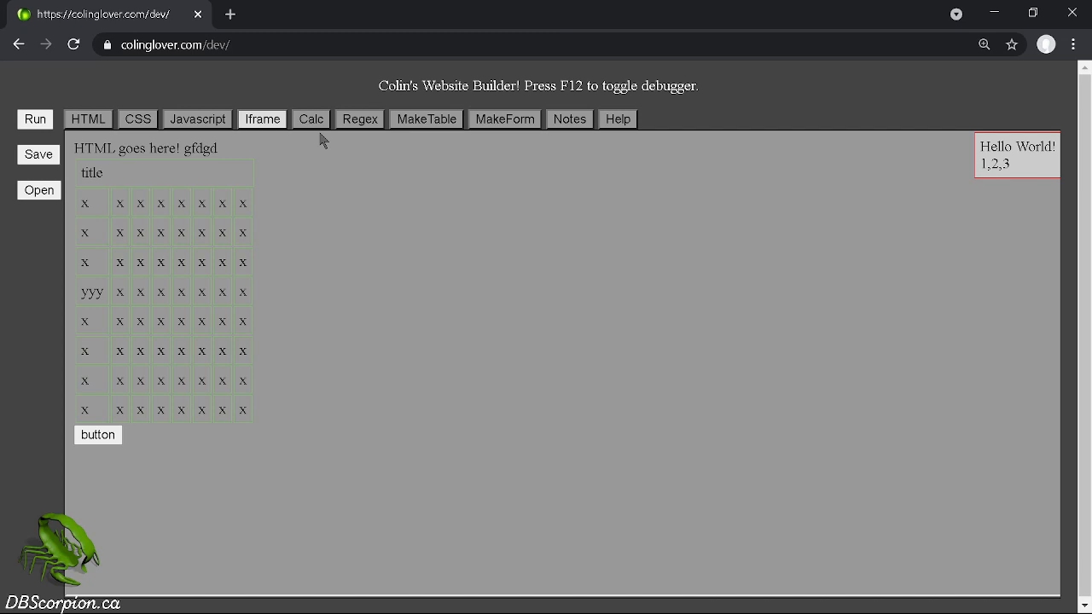
left_click(618, 119)
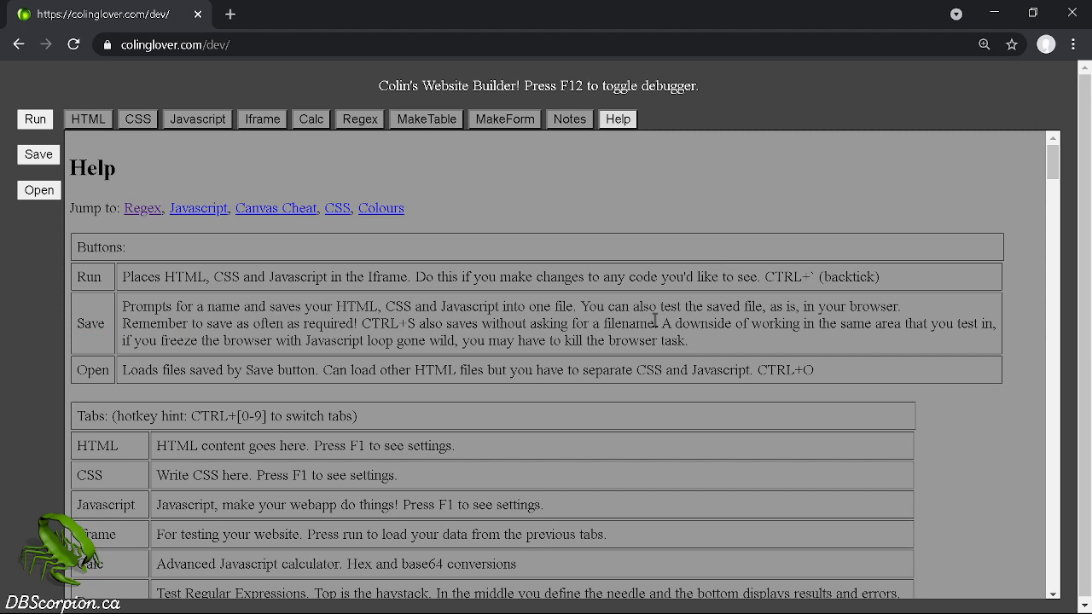
mouse_move(565, 163)
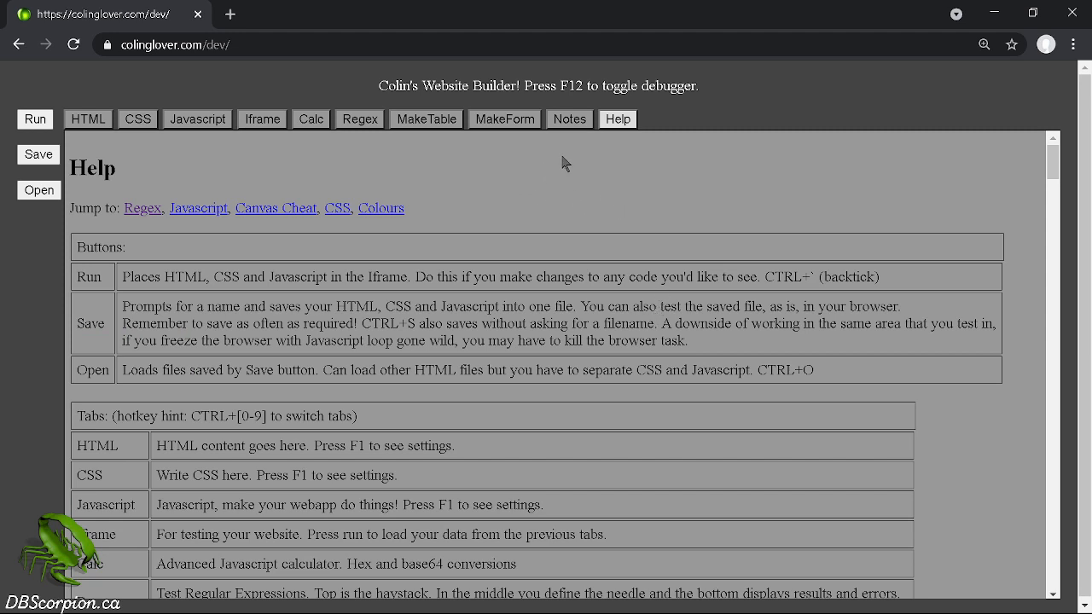
left_click(87, 118)
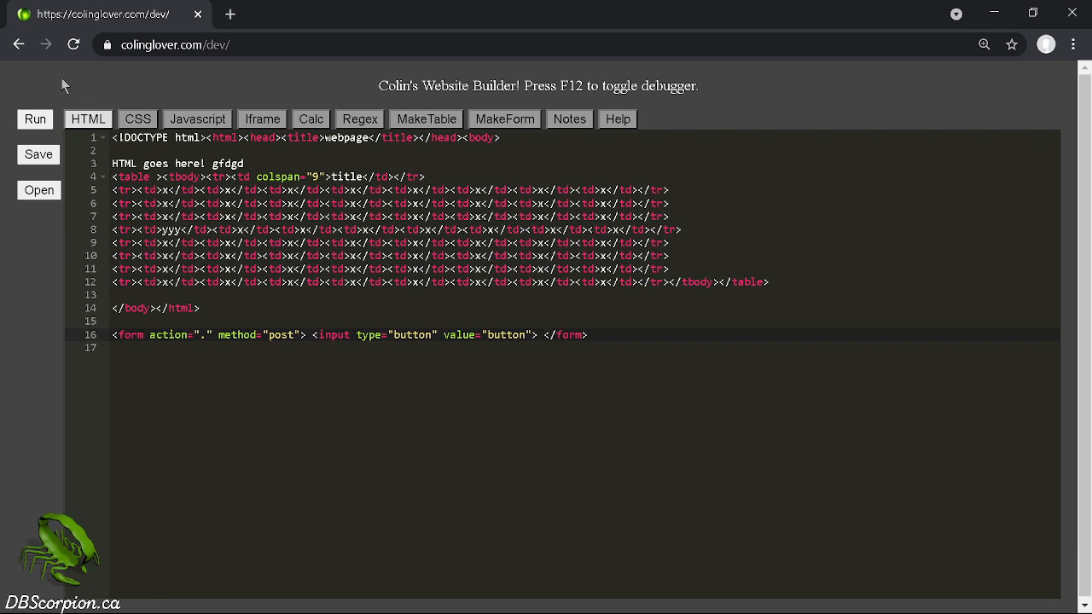
mouse_move(152, 89)
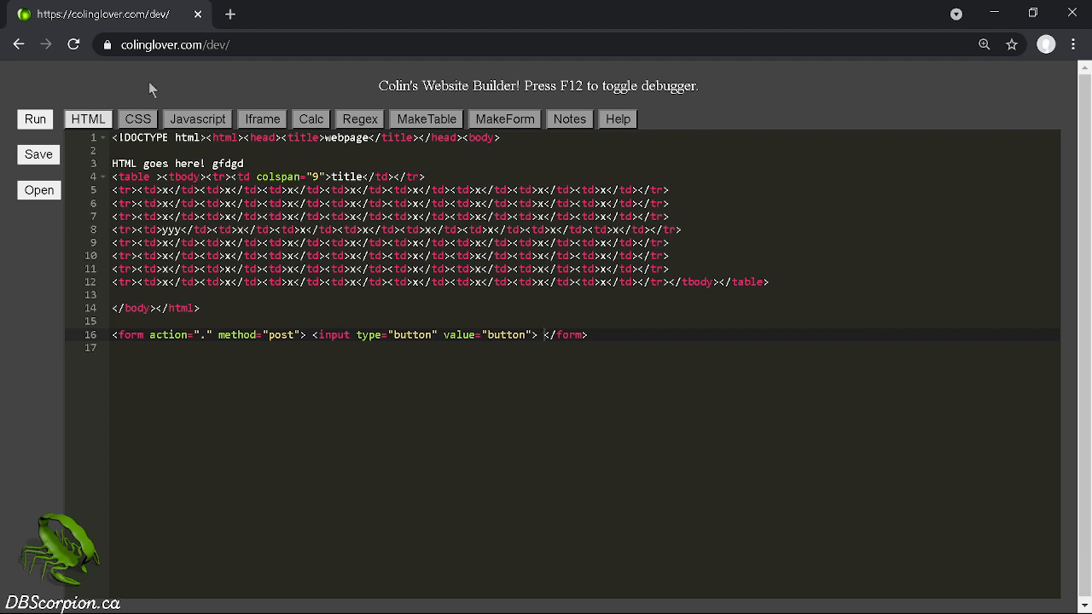
mouse_move(300, 94)
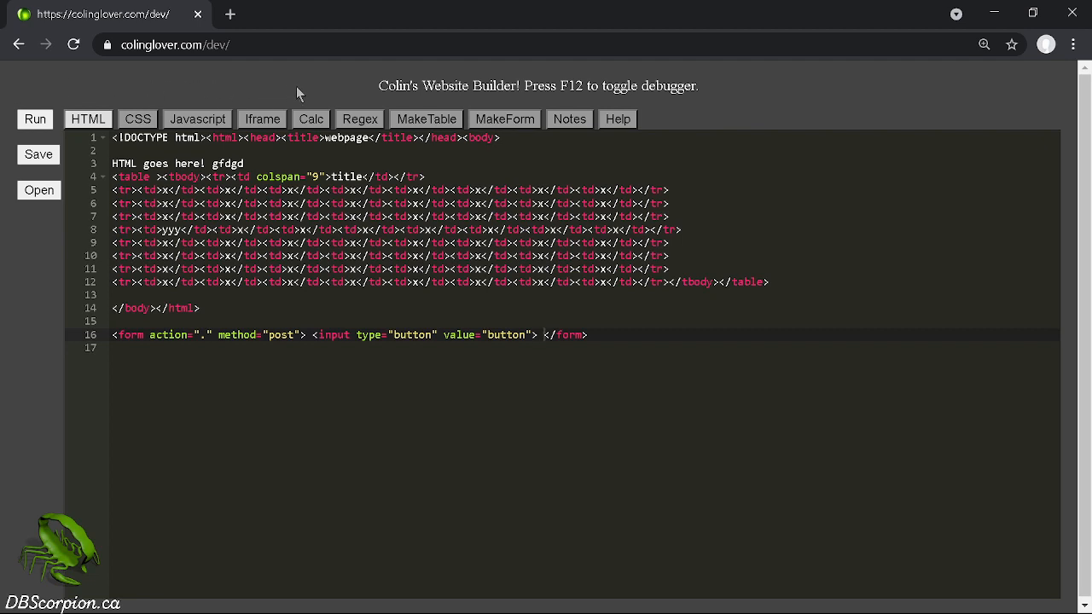
mouse_move(336, 90)
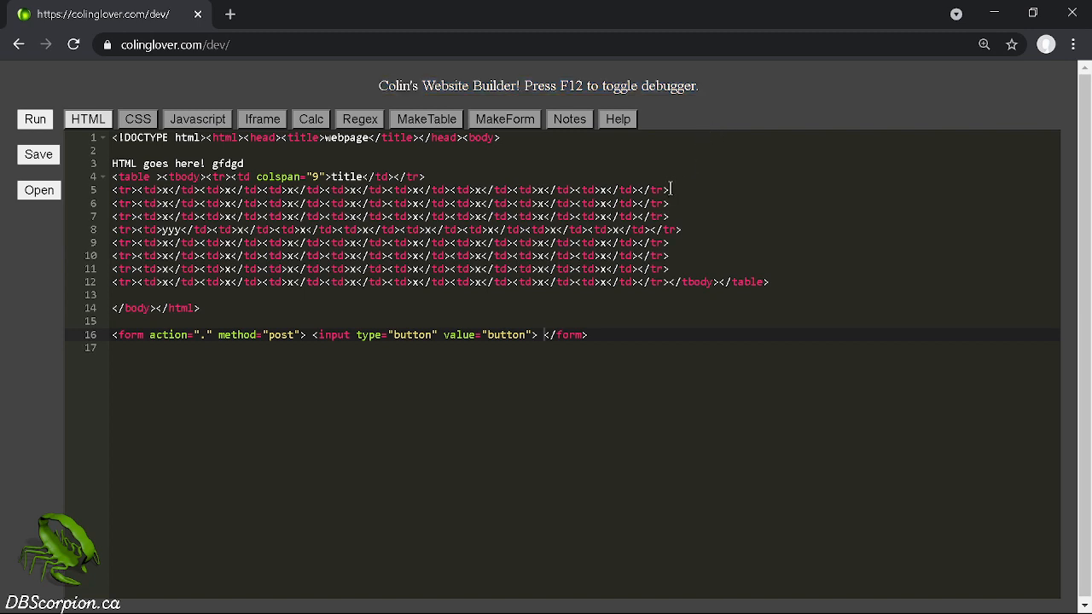
With DevTools open via F12, add echo('hi'); after the debug call and rerun the page.
key("F12")
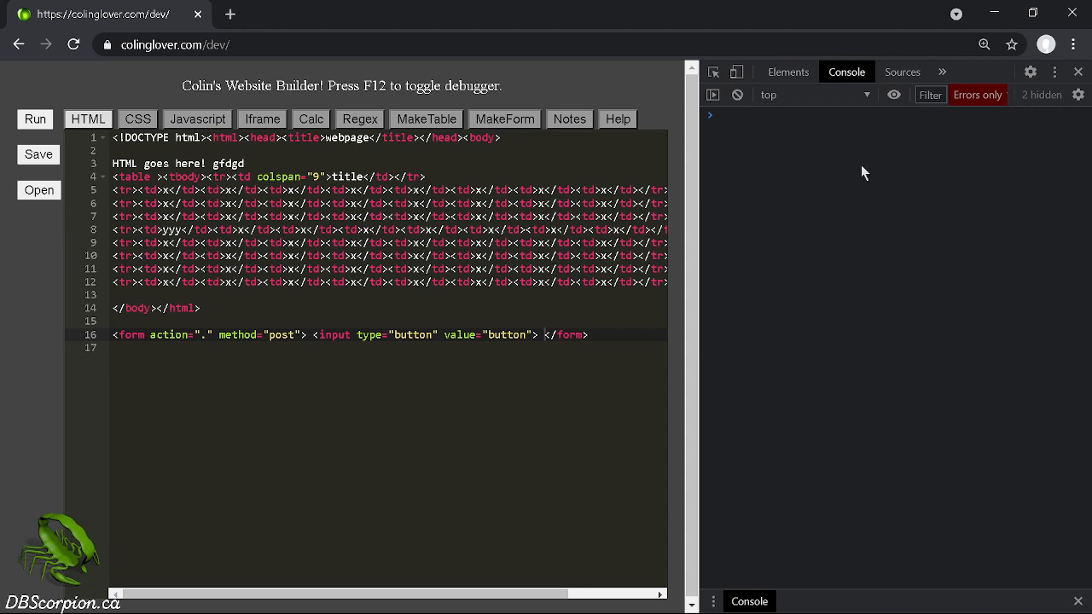
mouse_move(748, 189)
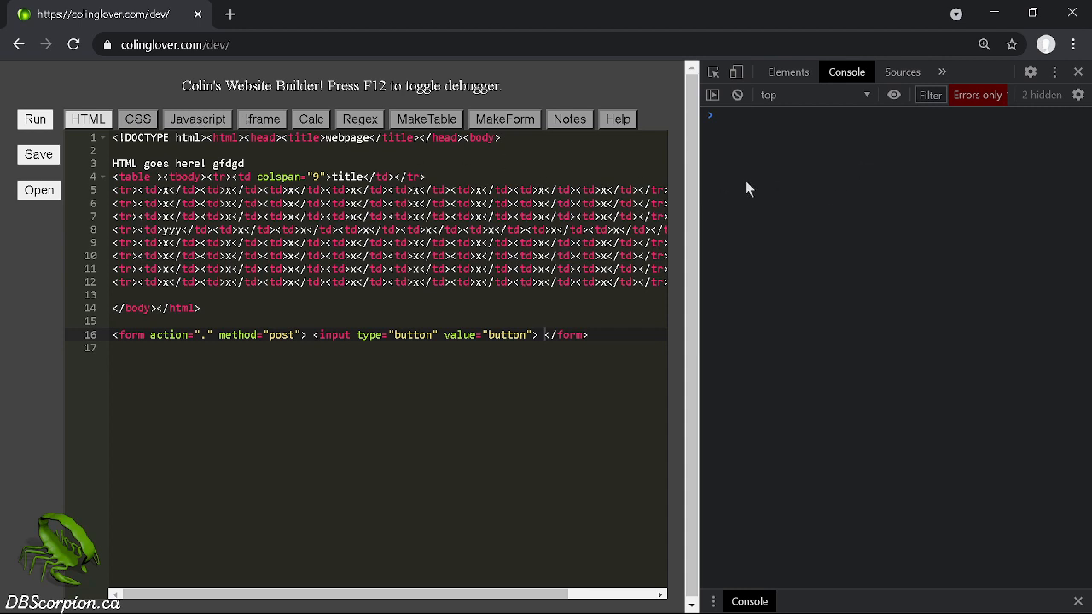
mouse_move(250, 125)
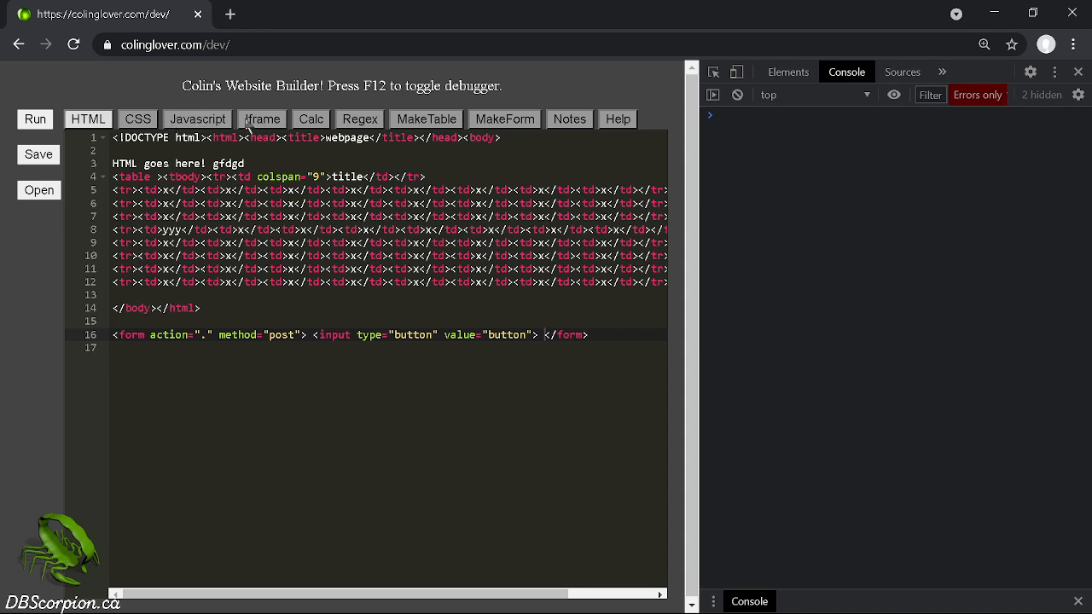
left_click(197, 119)
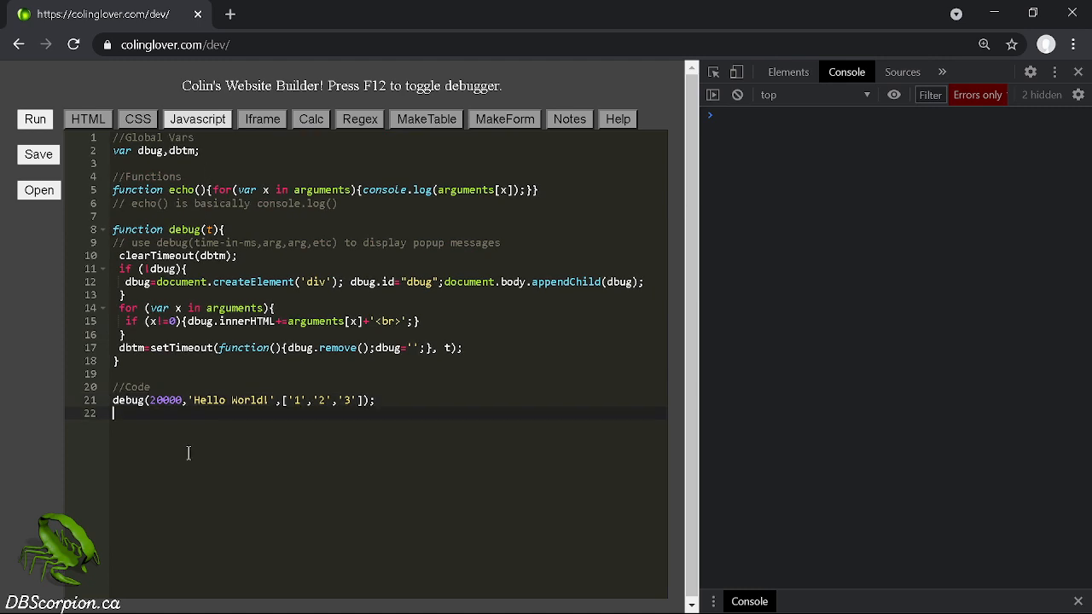
type("ec")
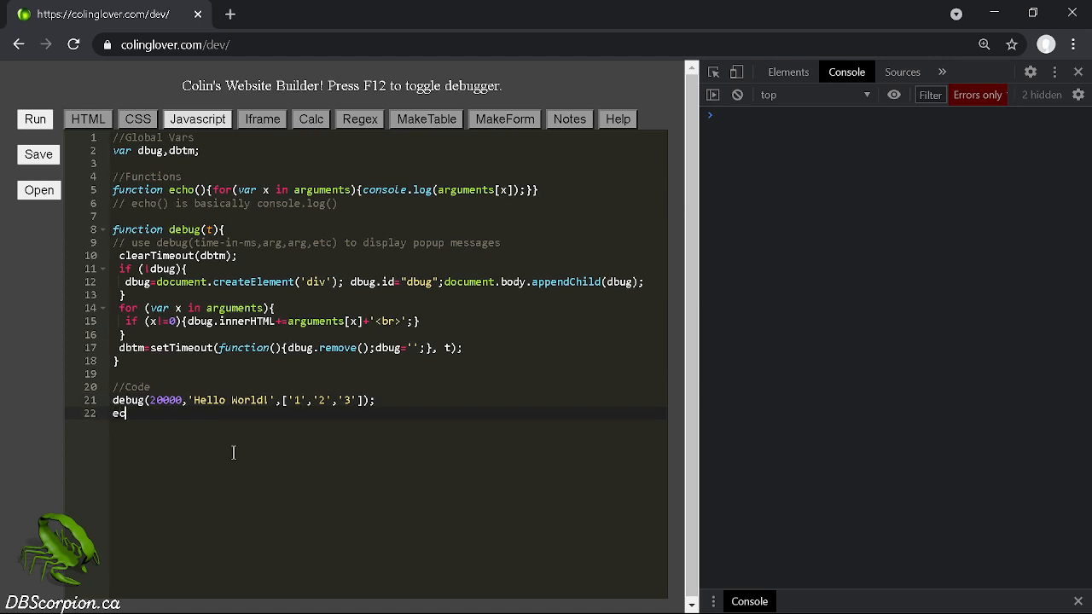
type("ho()")
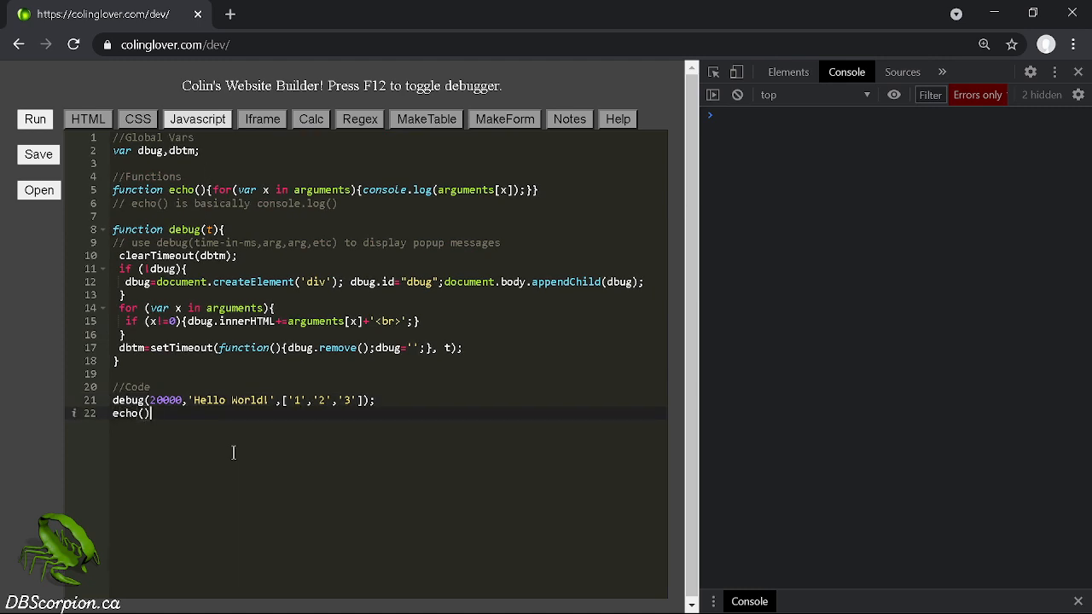
type(";")
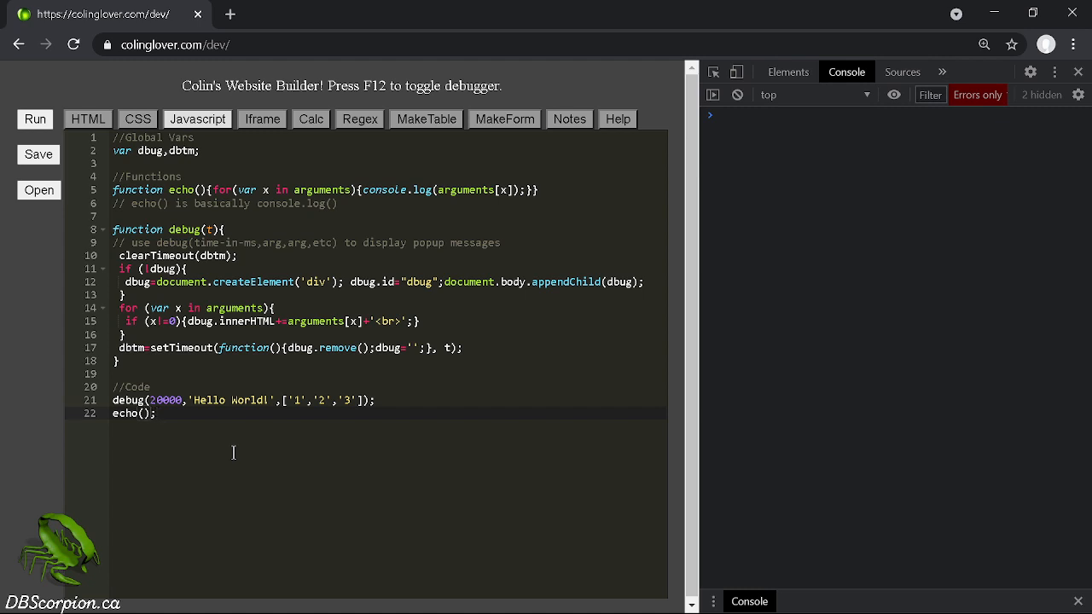
type("'hi'")
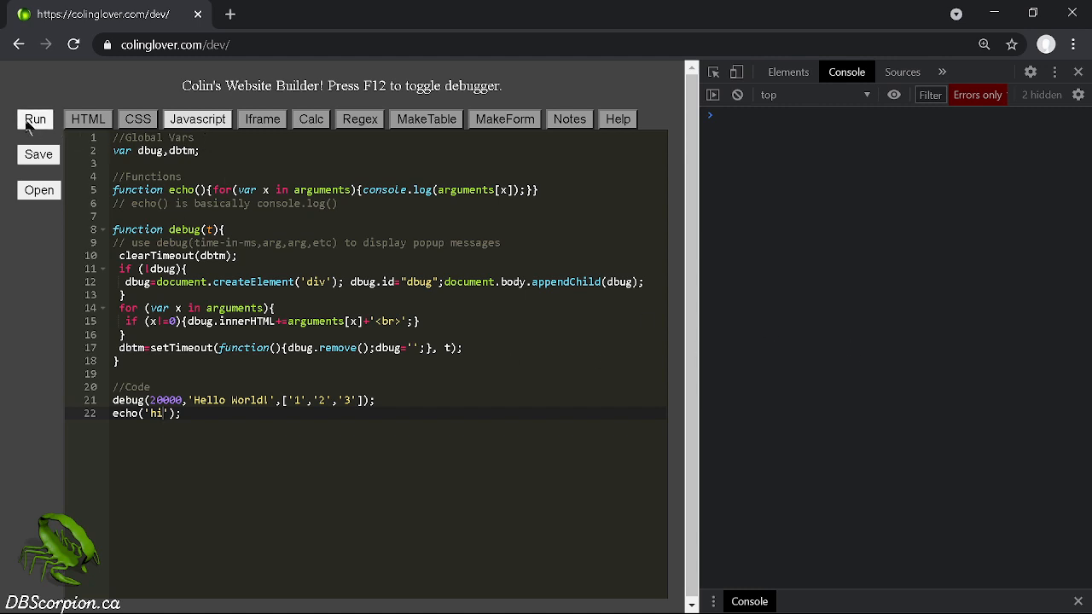
left_click(35, 119)
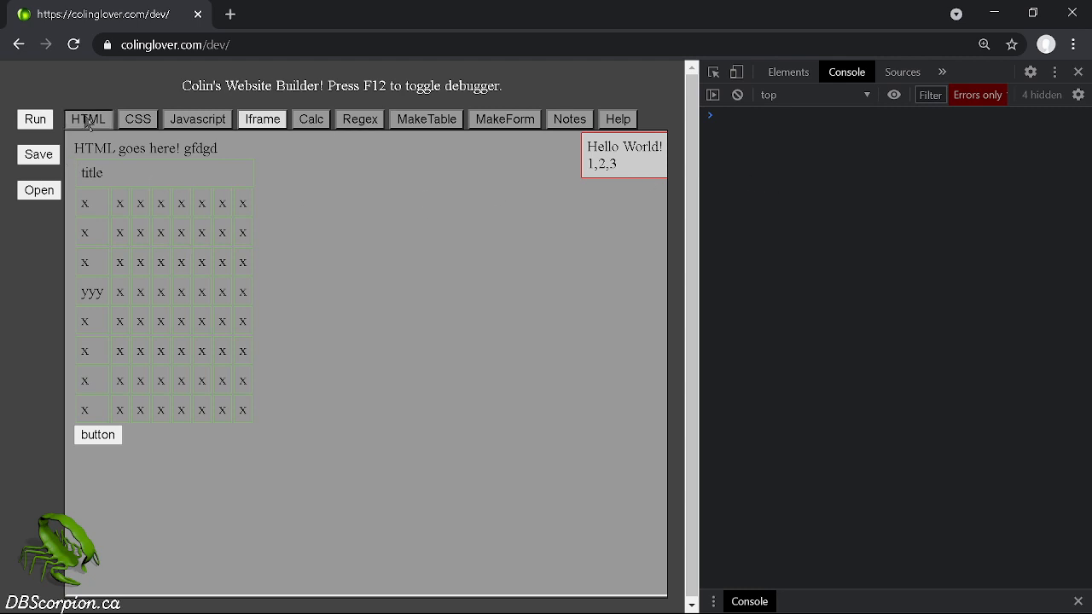
left_click(197, 118)
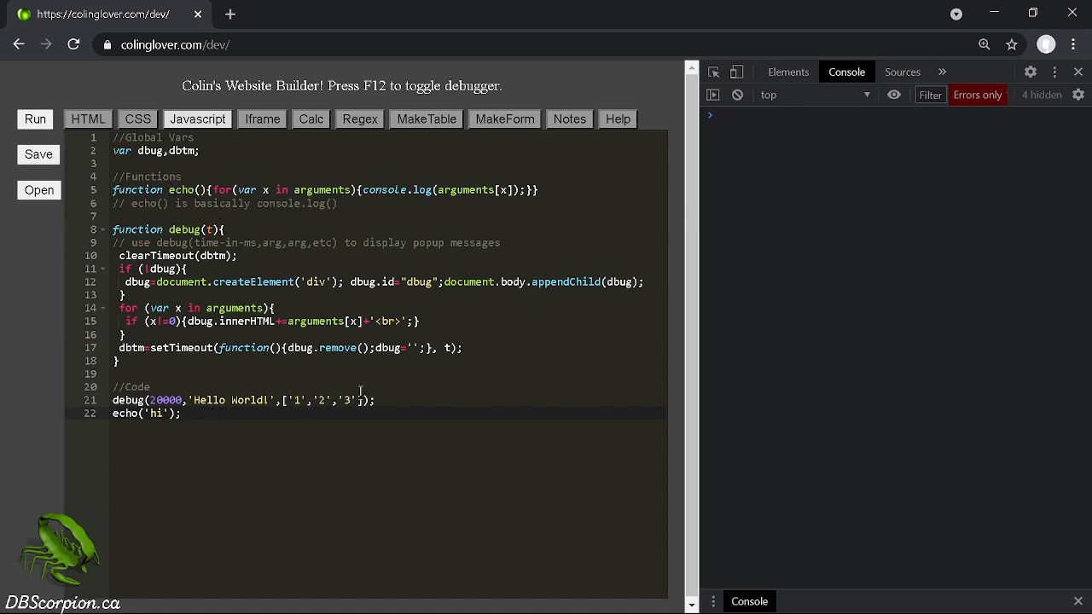
Set the console level to Default to reveal 'hi', and change the echo text to 'hello world'.
left_click(977, 95)
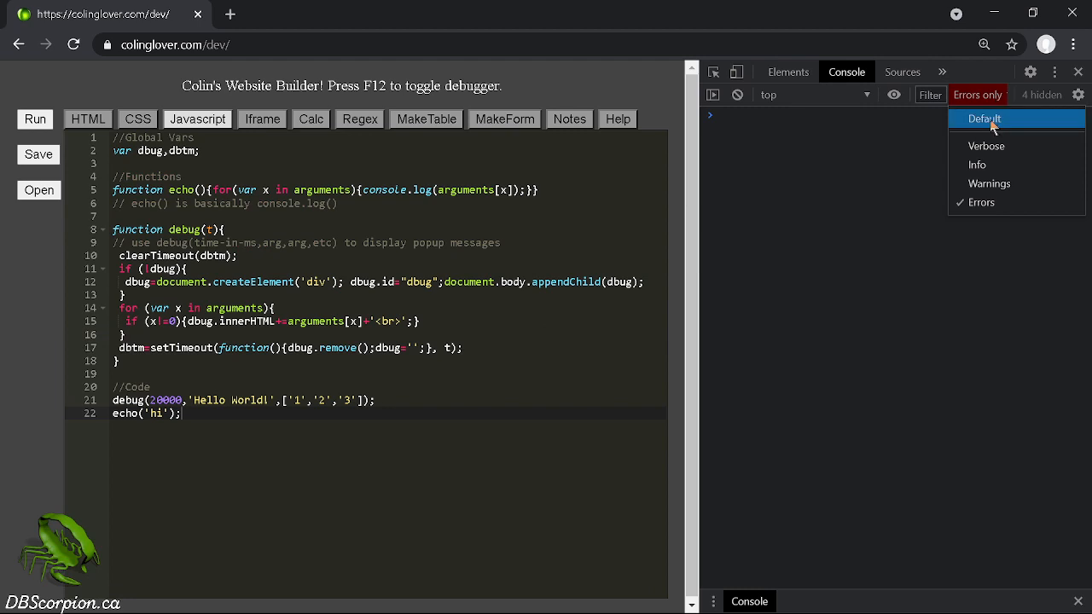
mouse_move(1000, 126)
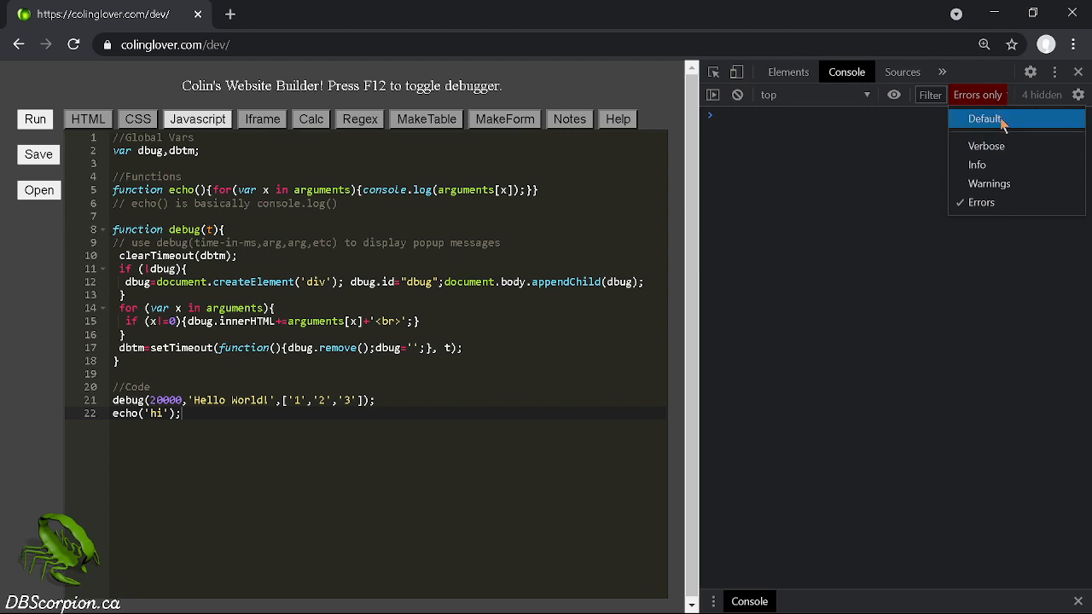
left_click(986, 118)
type("ellop ")
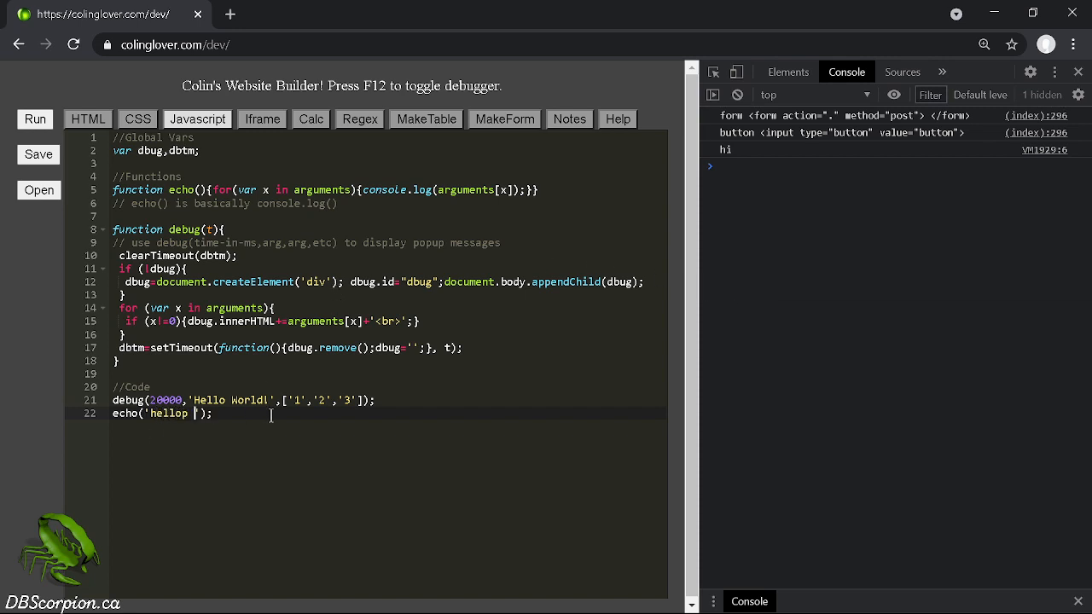
type("wo")
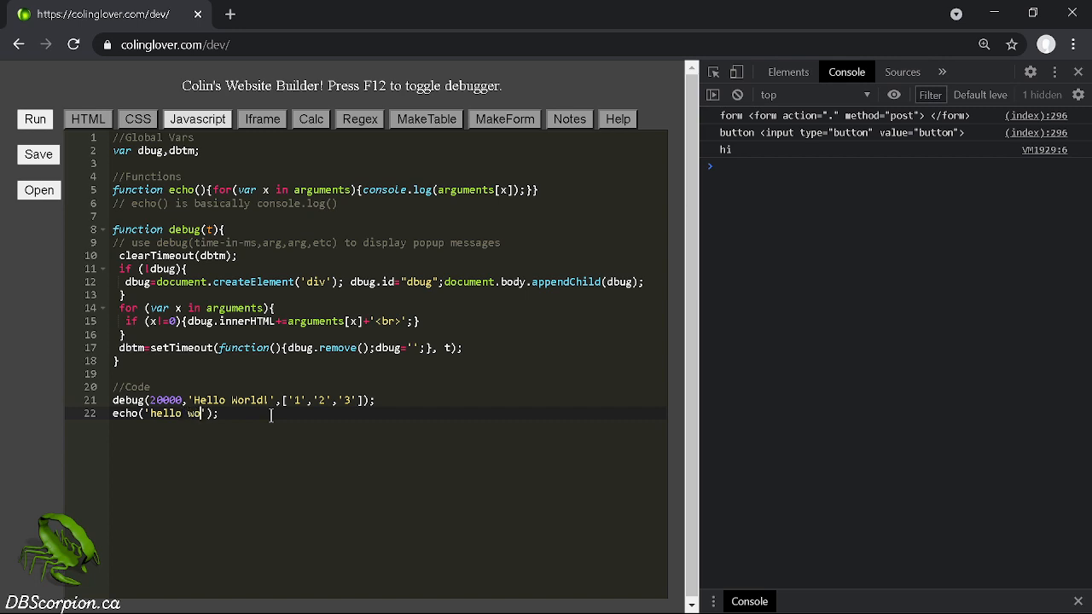
type("rld")
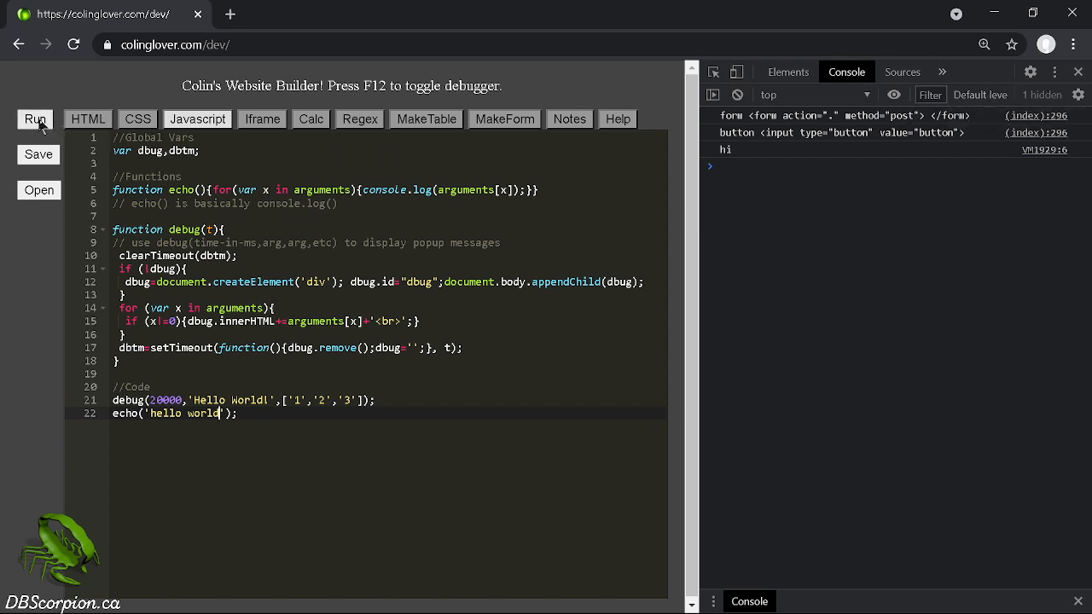
Rerun the page so 'hello world' is logged beneath hi in the console.
left_click(35, 119)
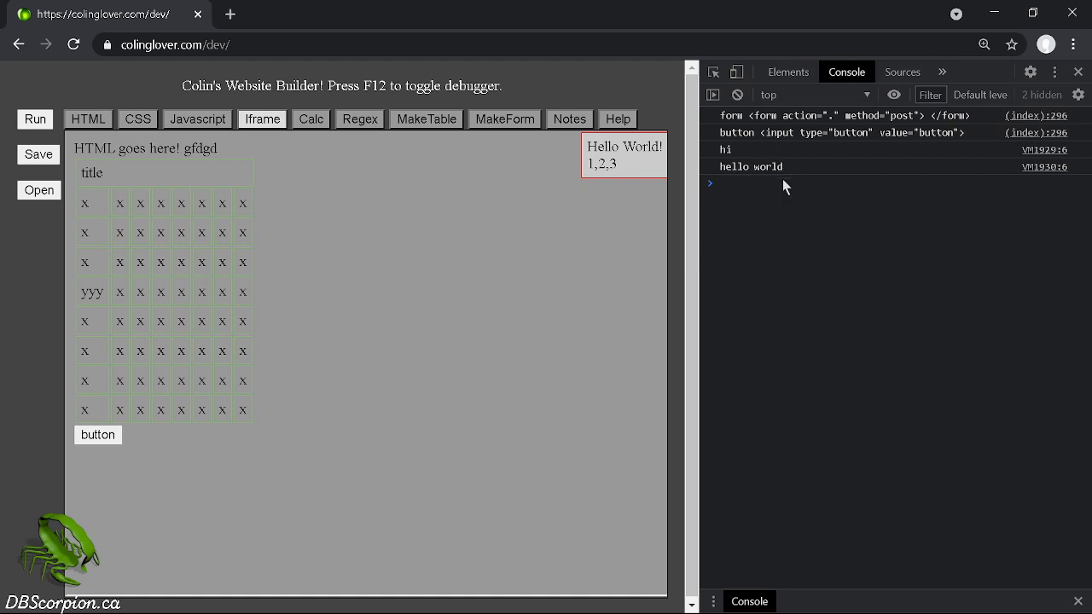
mouse_move(526, 330)
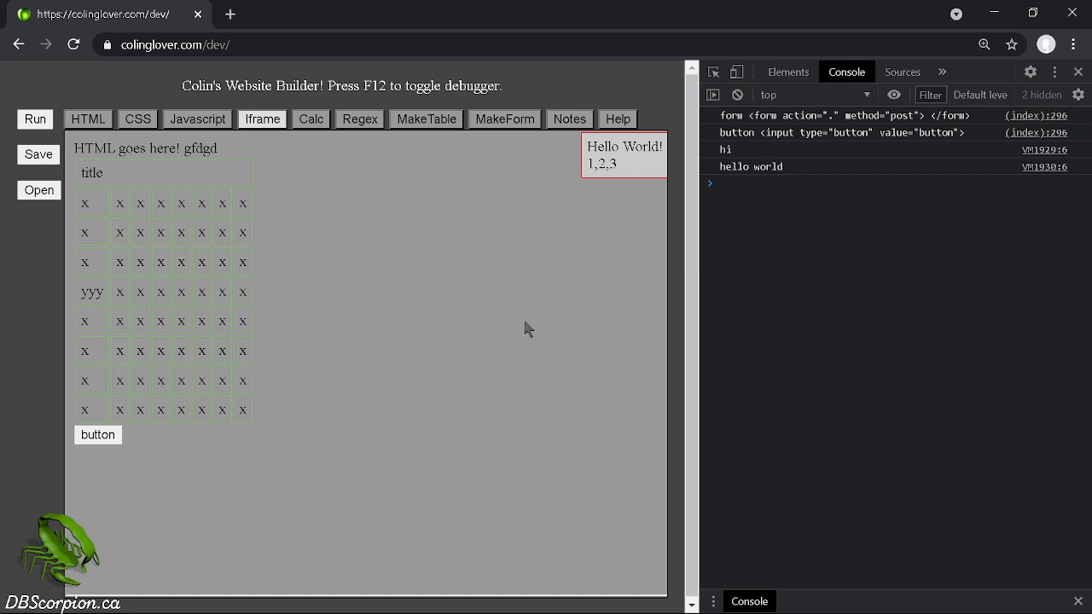
mouse_move(436, 162)
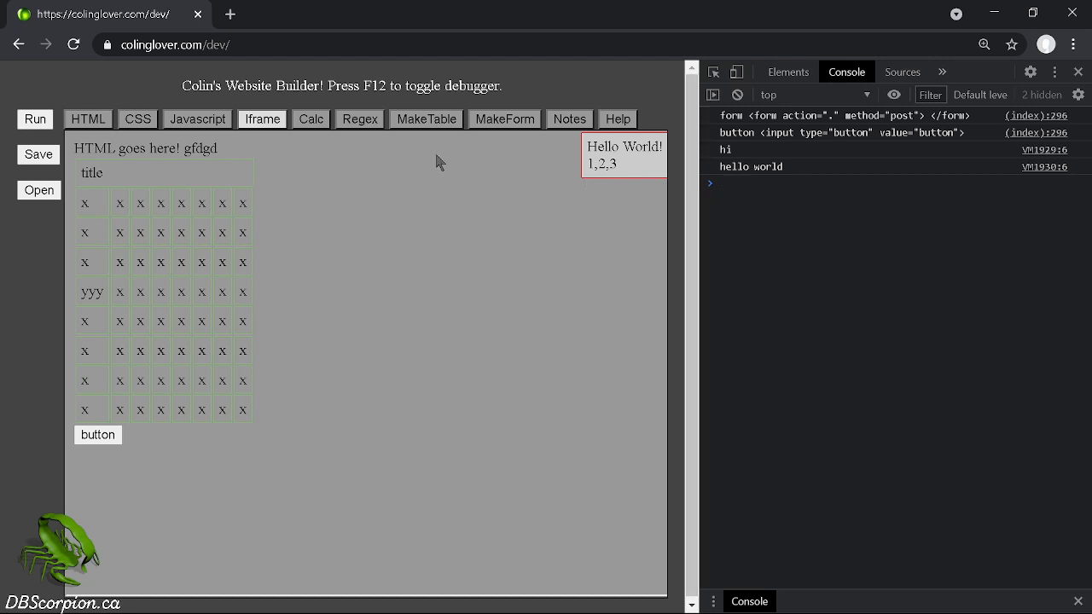
mouse_move(526, 134)
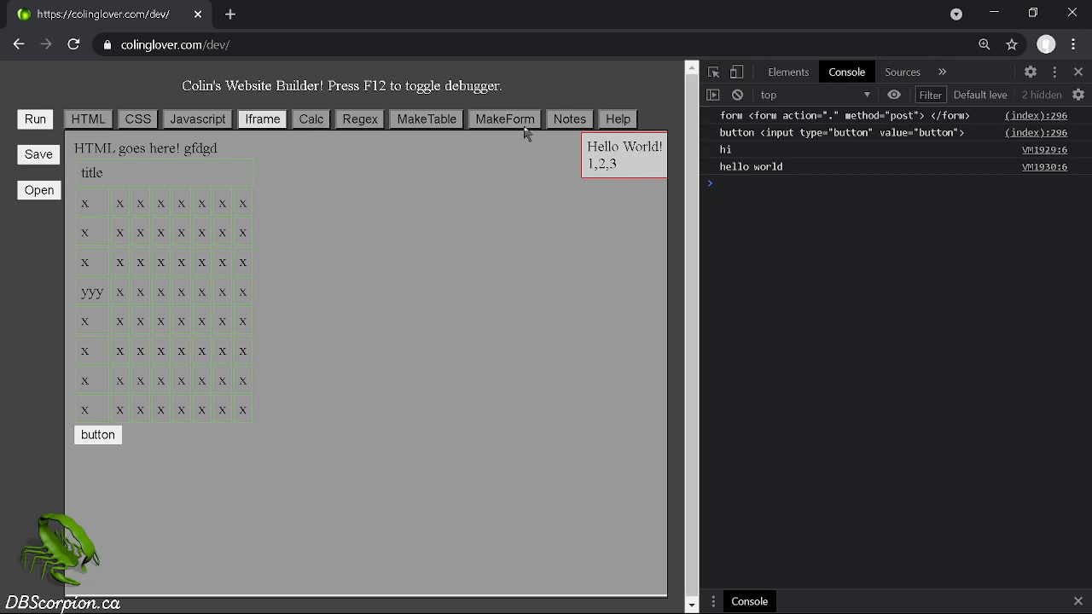
mouse_move(40, 96)
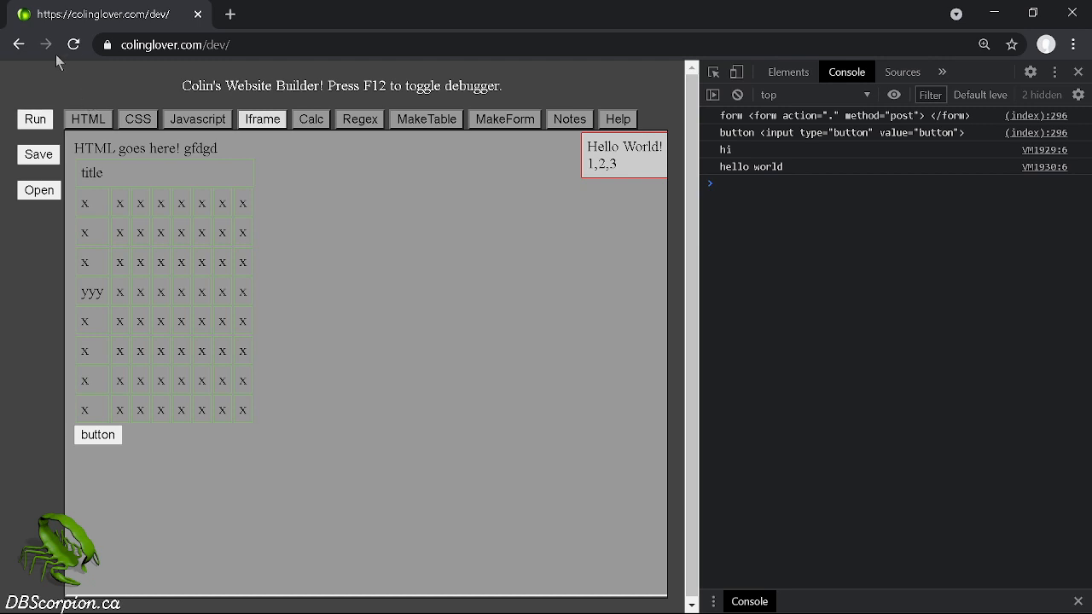
mouse_move(331, 426)
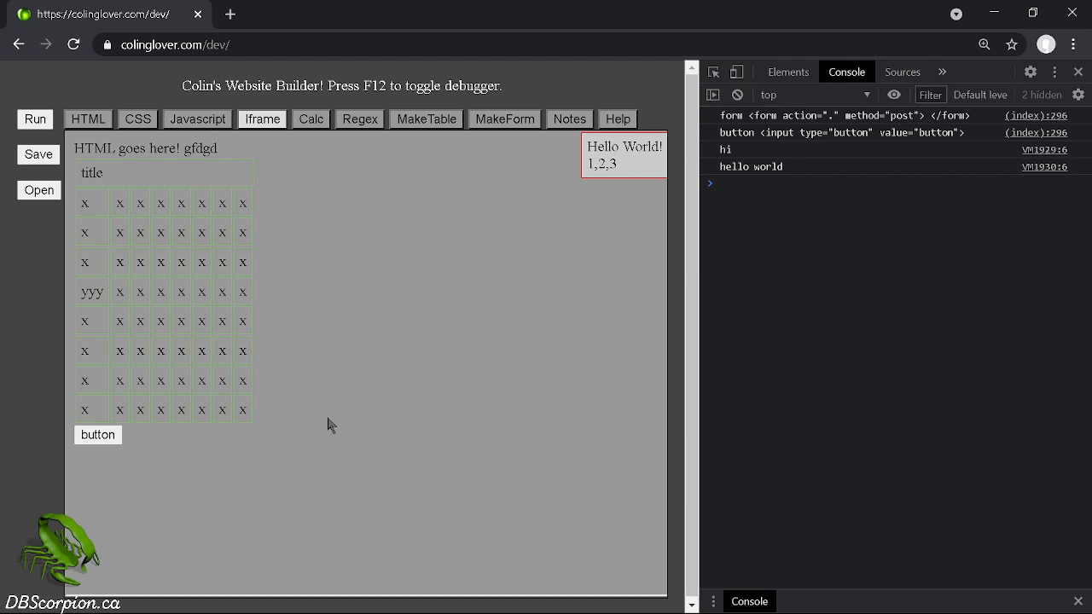
mouse_move(324, 461)
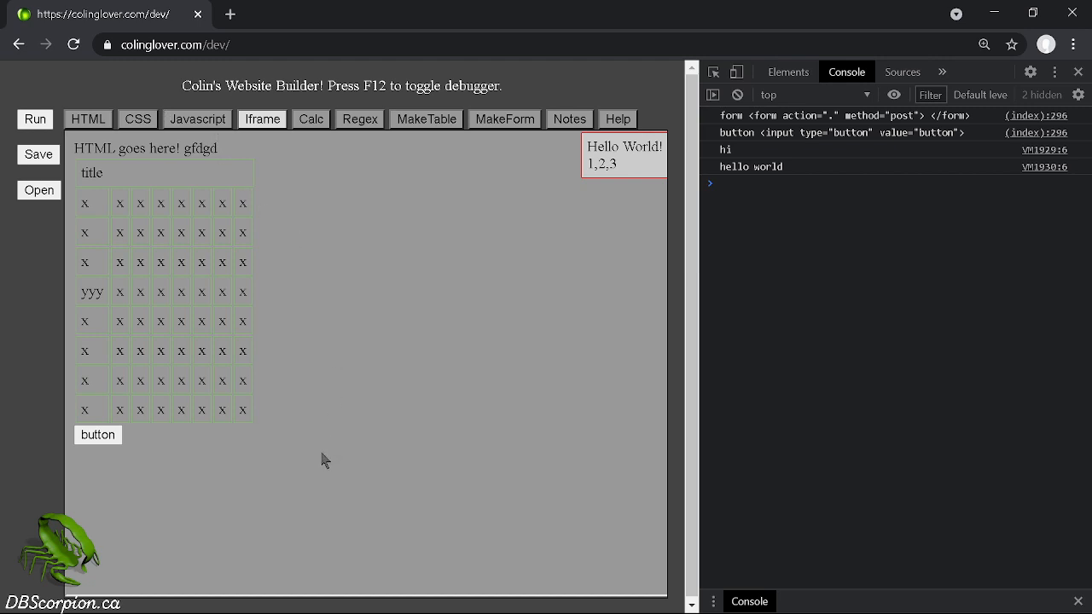